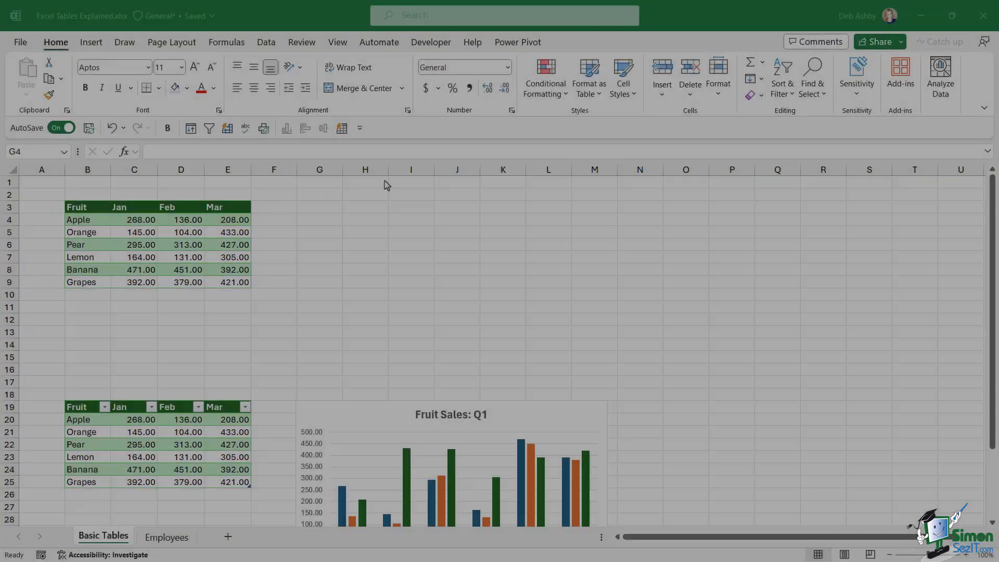
pyautogui.moveTo(349, 228)
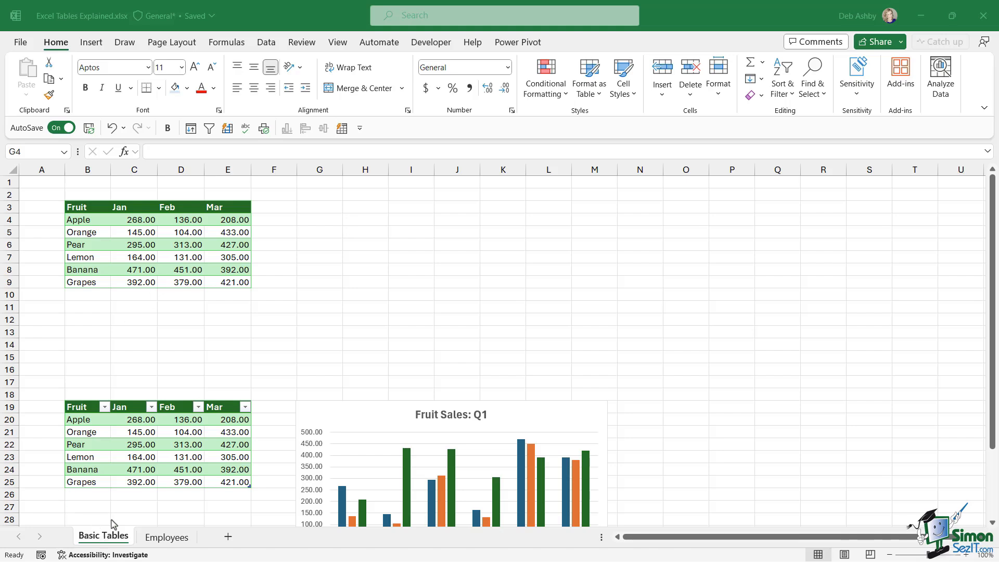
# Inspect the plain fruit range by selecting fruit names, a value and the whole range.
pyautogui.click(134, 220)
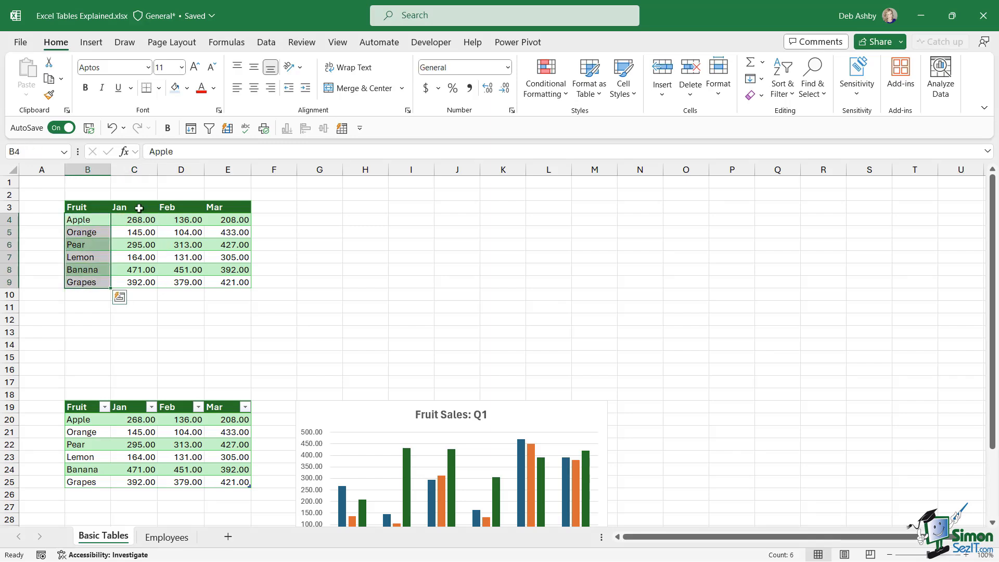
pyautogui.moveTo(132, 219)
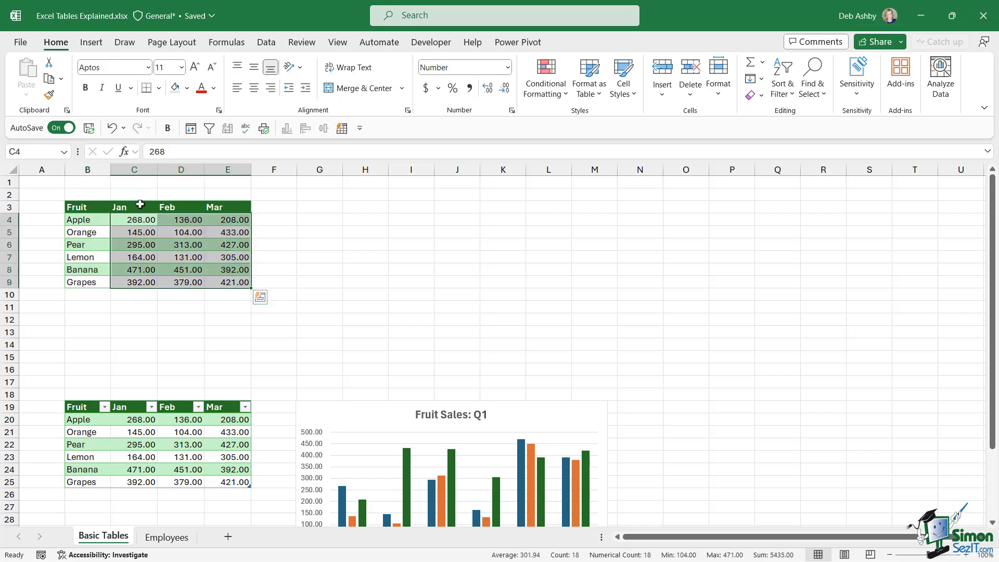
pyautogui.moveTo(209, 215)
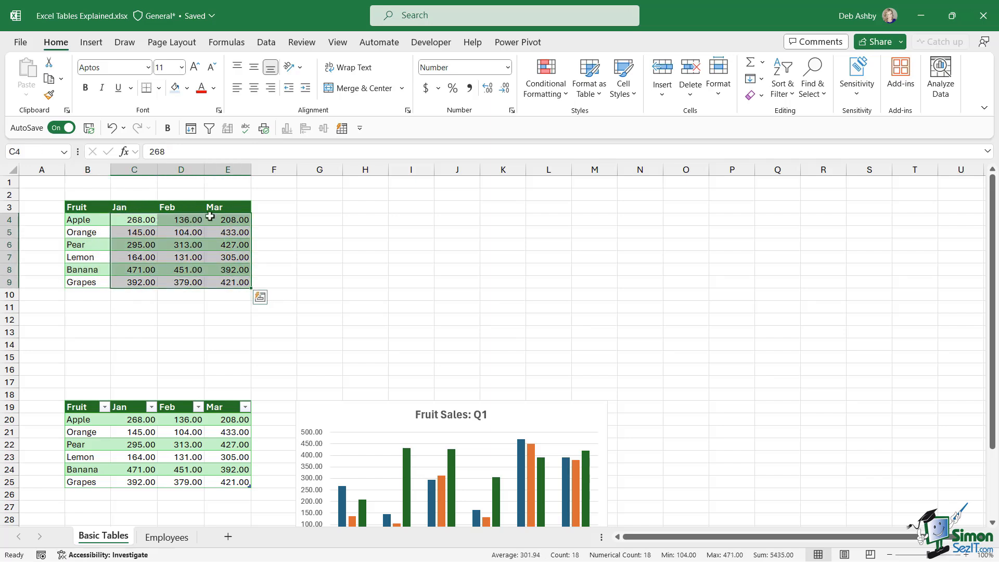
pyautogui.click(180, 232)
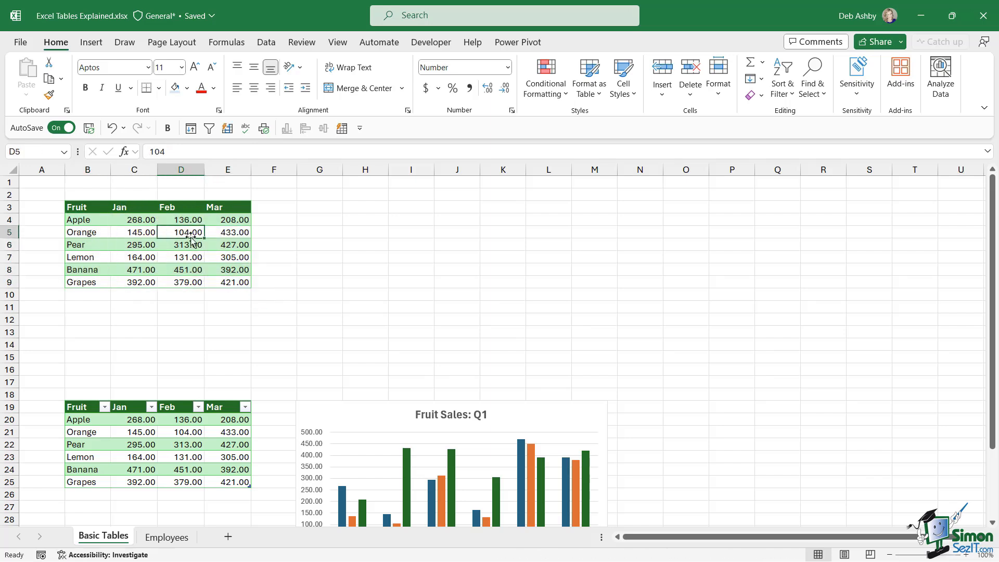
pyautogui.moveTo(185, 257)
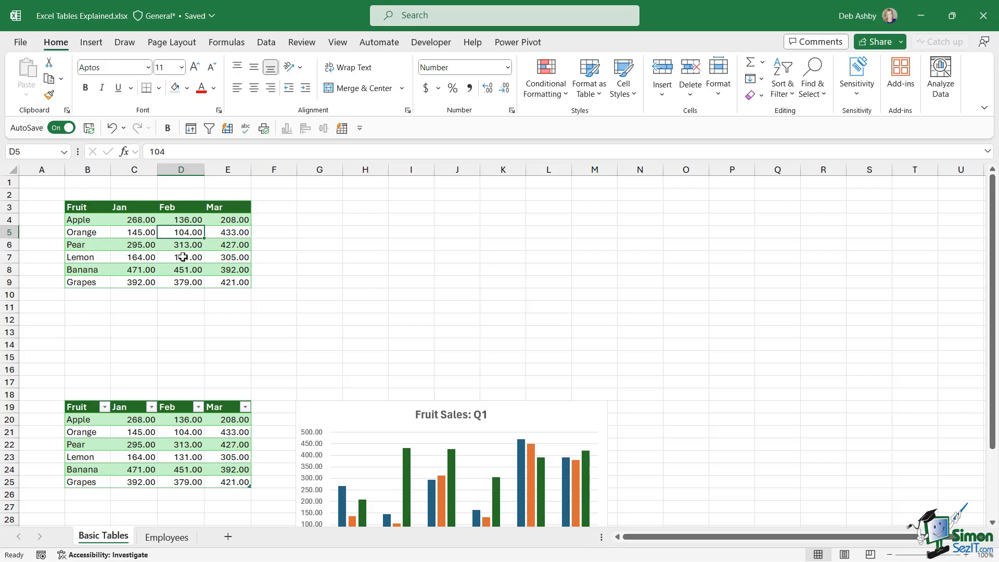
pyautogui.moveTo(395, 242)
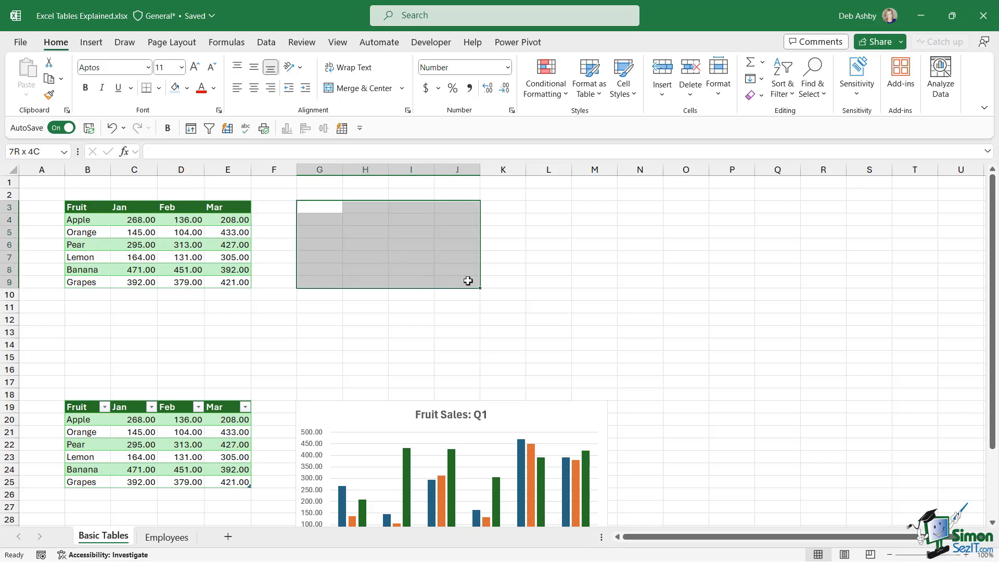
pyautogui.click(403, 238)
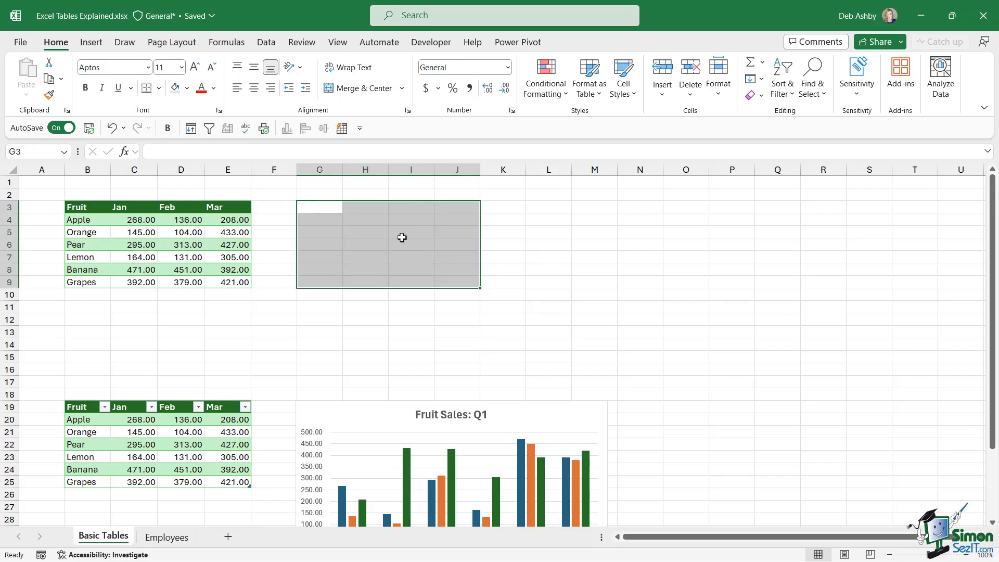
pyautogui.moveTo(219, 219)
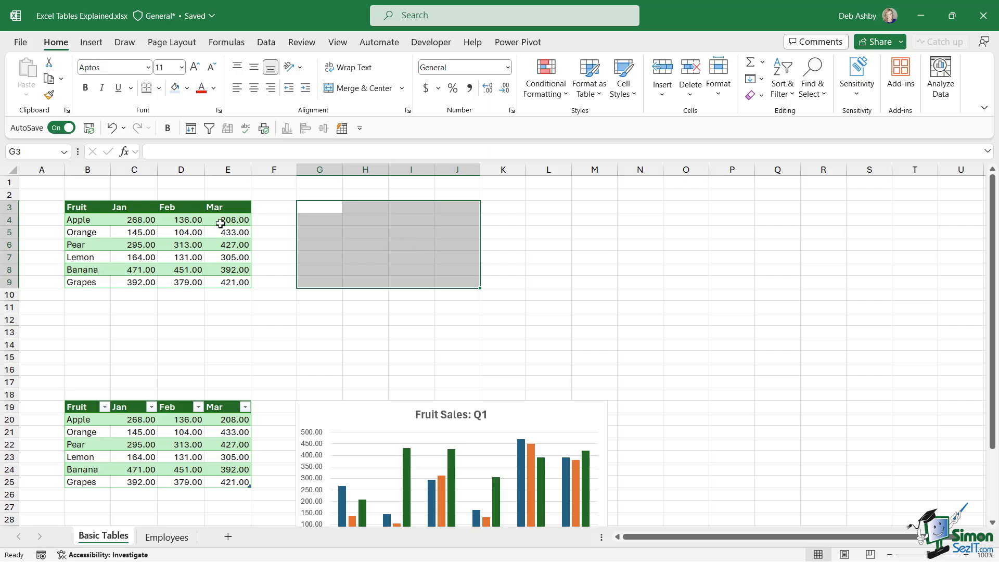
pyautogui.moveTo(323, 210)
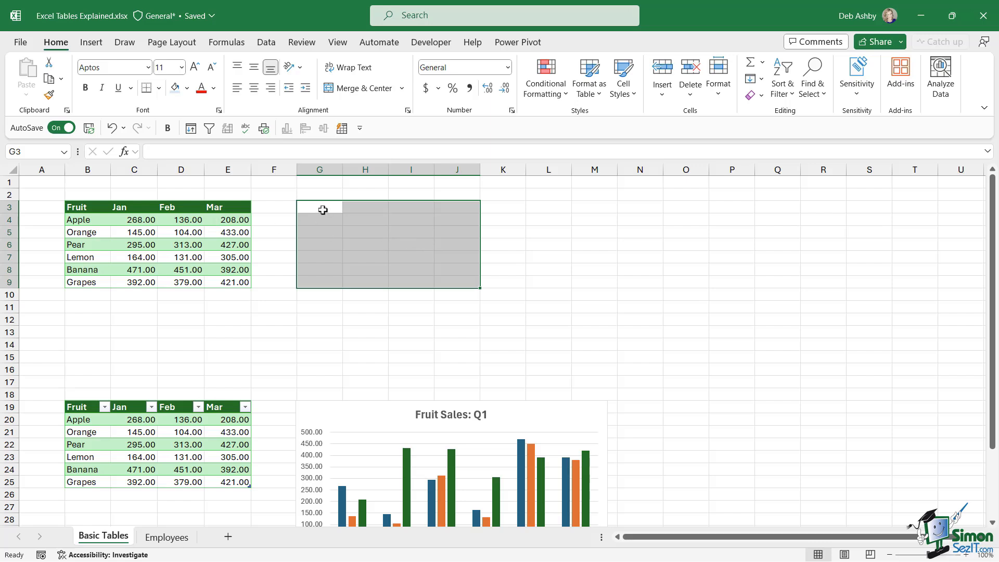
pyautogui.click(365, 209)
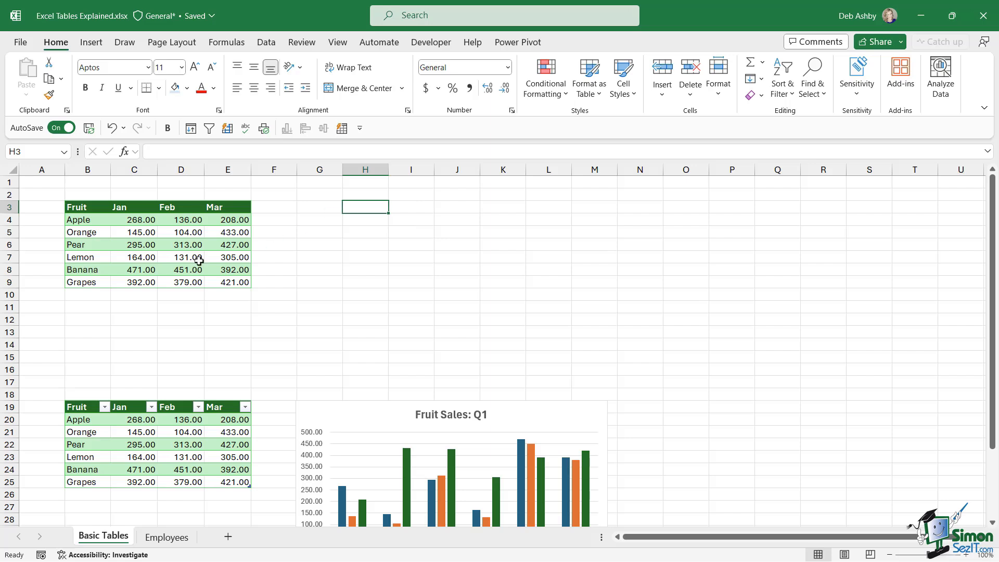
pyautogui.moveTo(77, 207); pyautogui.dragTo(236, 269)
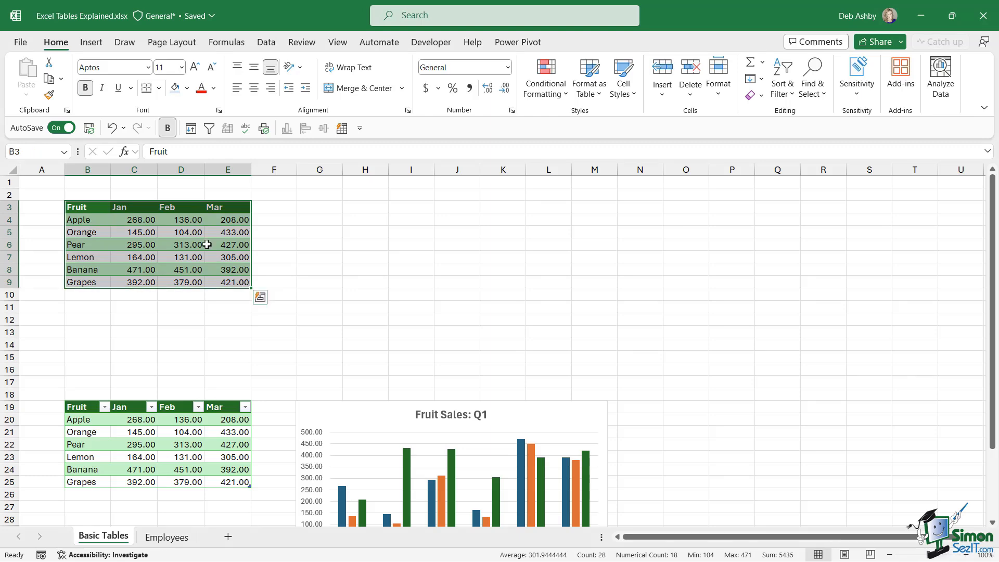
pyautogui.click(227, 244)
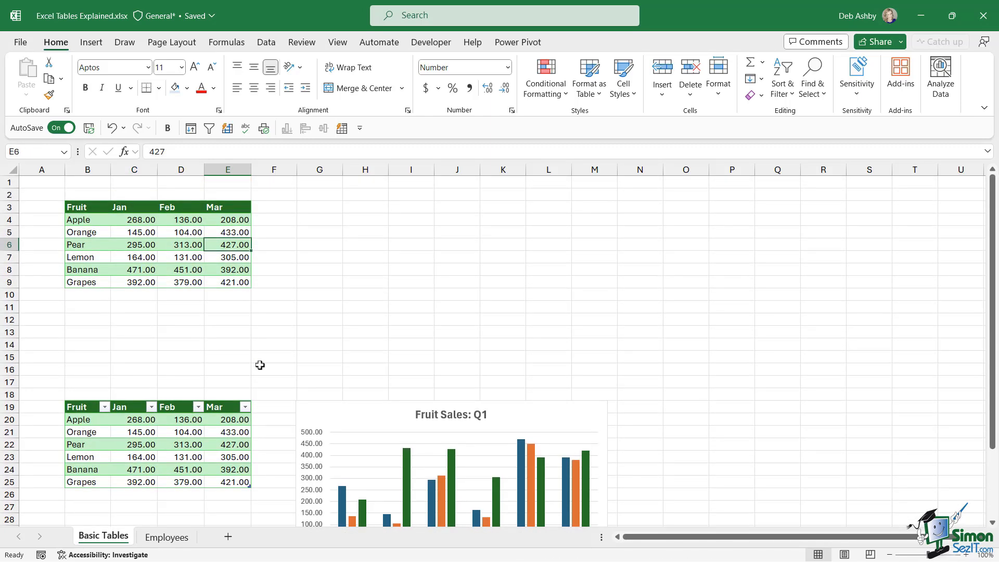
pyautogui.moveTo(164, 432)
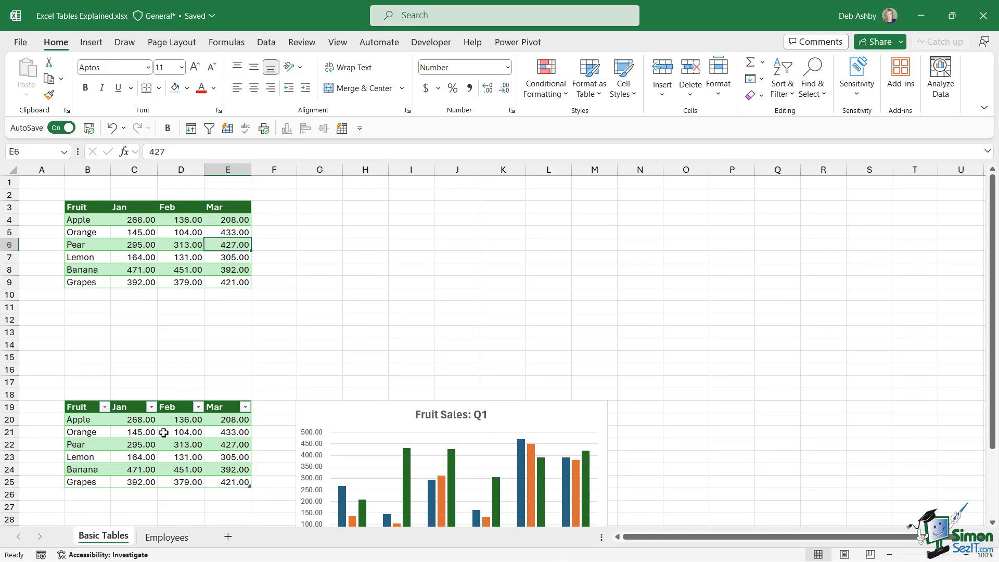
# Select the Fruit header and header row of the plain fruit range.
pyautogui.click(181, 232)
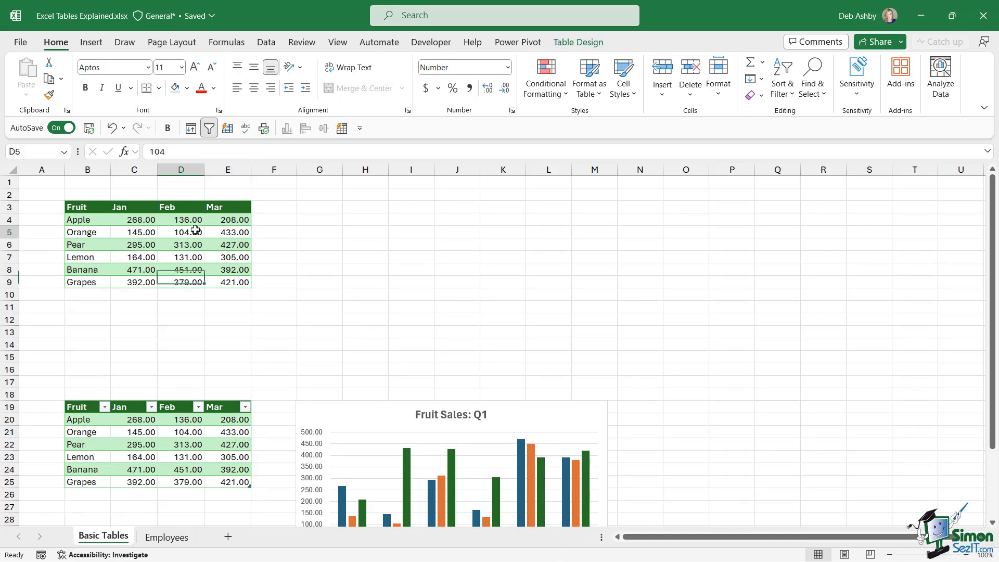
pyautogui.click(181, 231)
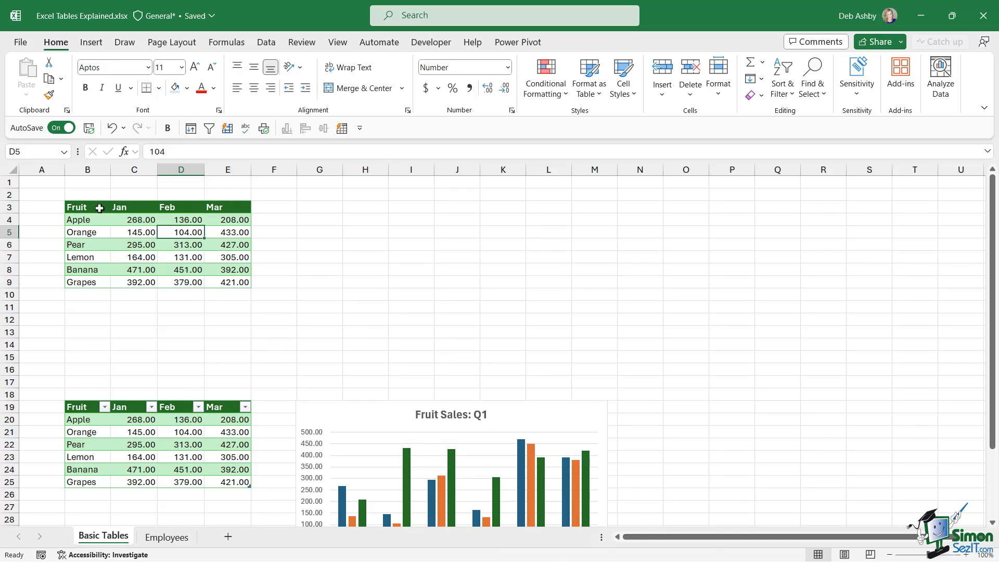
pyautogui.click(77, 206)
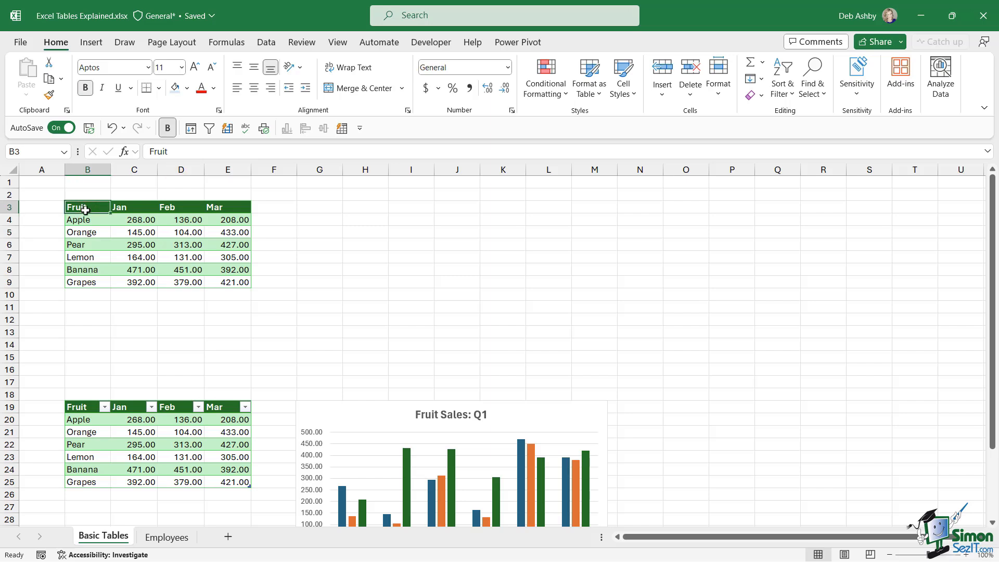
pyautogui.moveTo(193, 256)
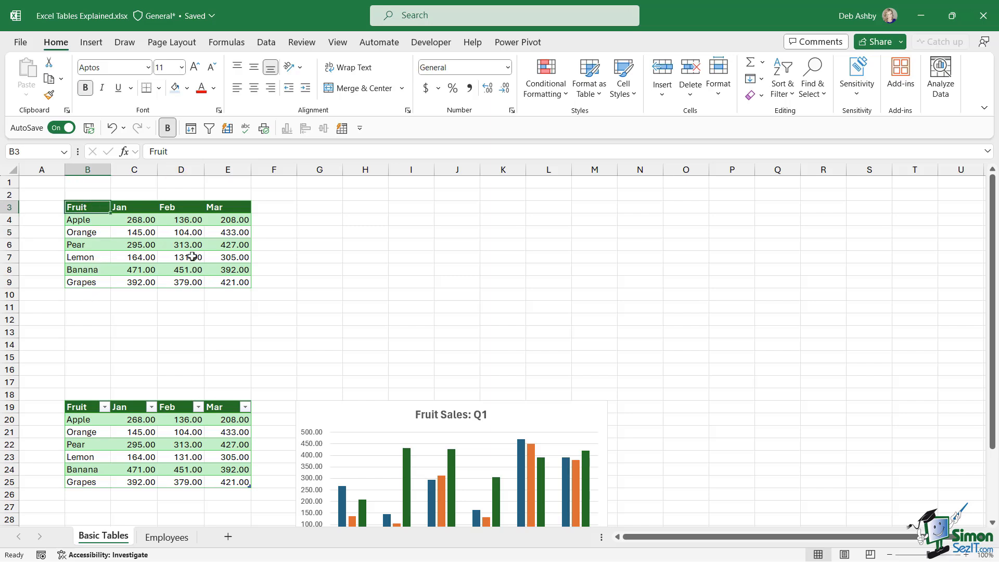
pyautogui.moveTo(163, 232)
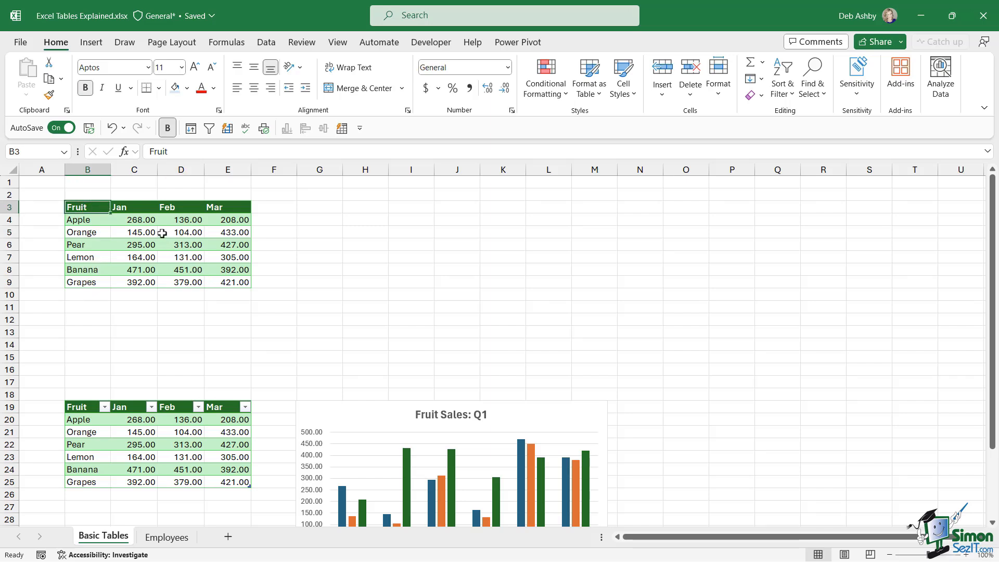
pyautogui.click(180, 232)
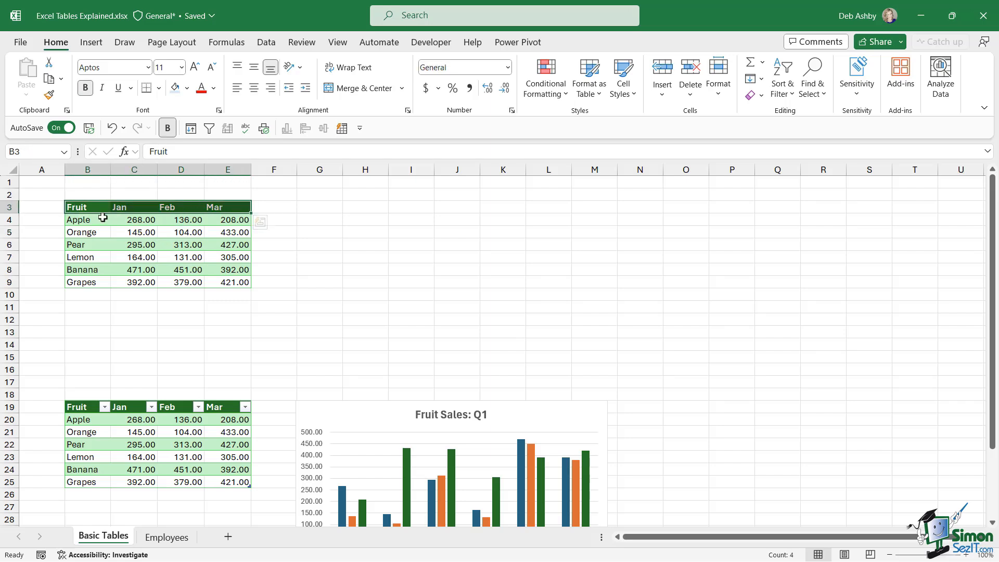
pyautogui.click(187, 88)
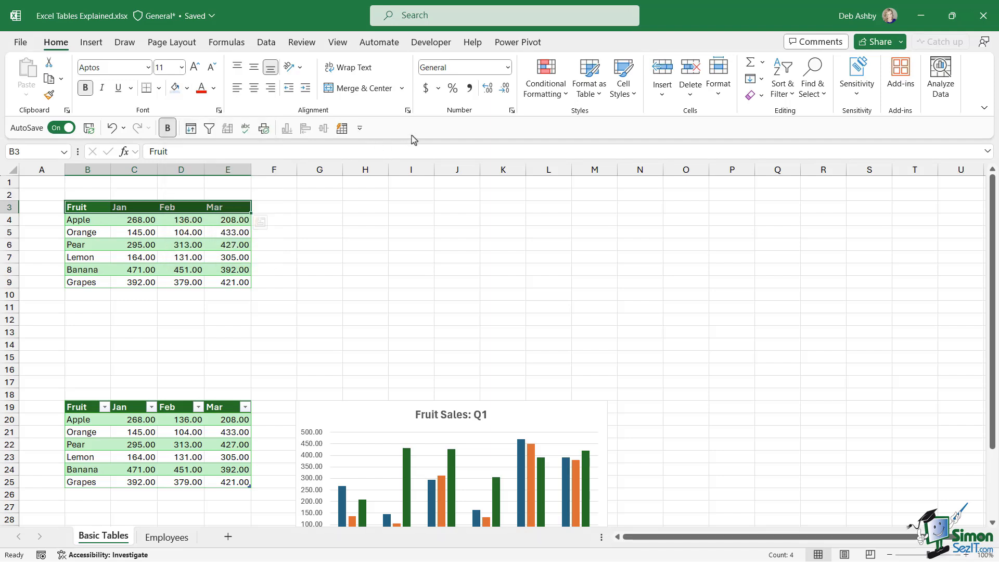
pyautogui.click(228, 257)
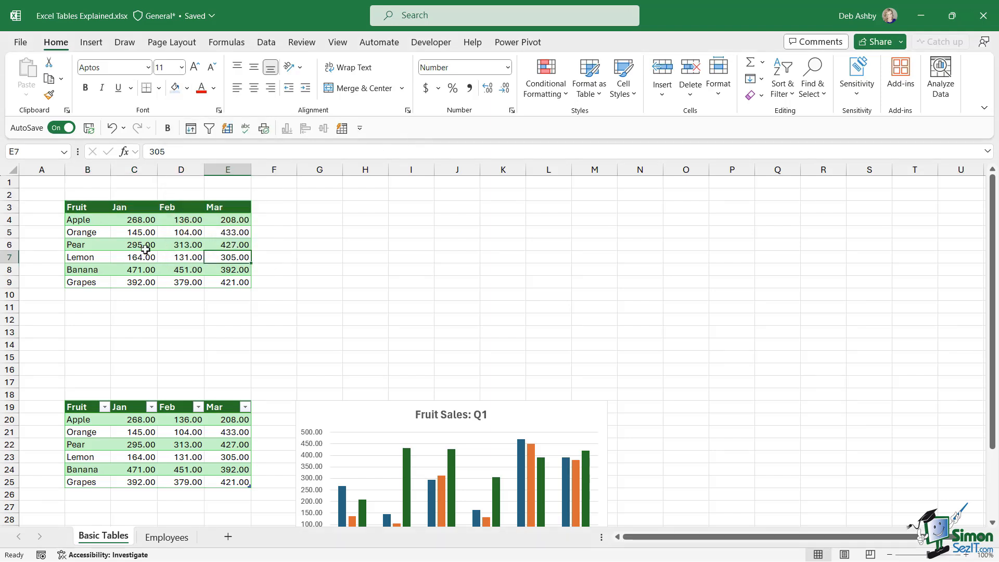
pyautogui.scroll(-3)
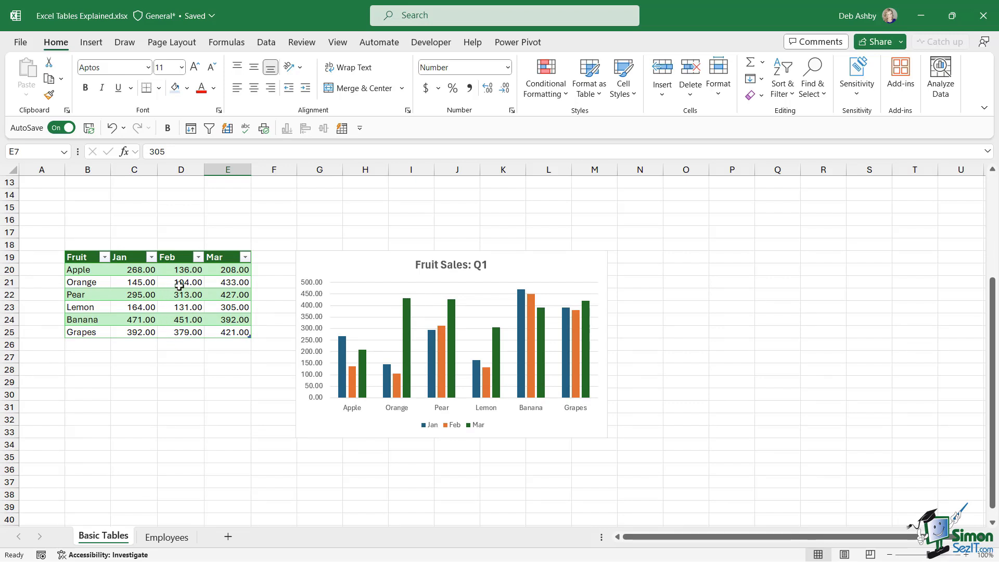
# Select a cell in the formatted Fruits table to show its Table Design options.
pyautogui.click(318, 219)
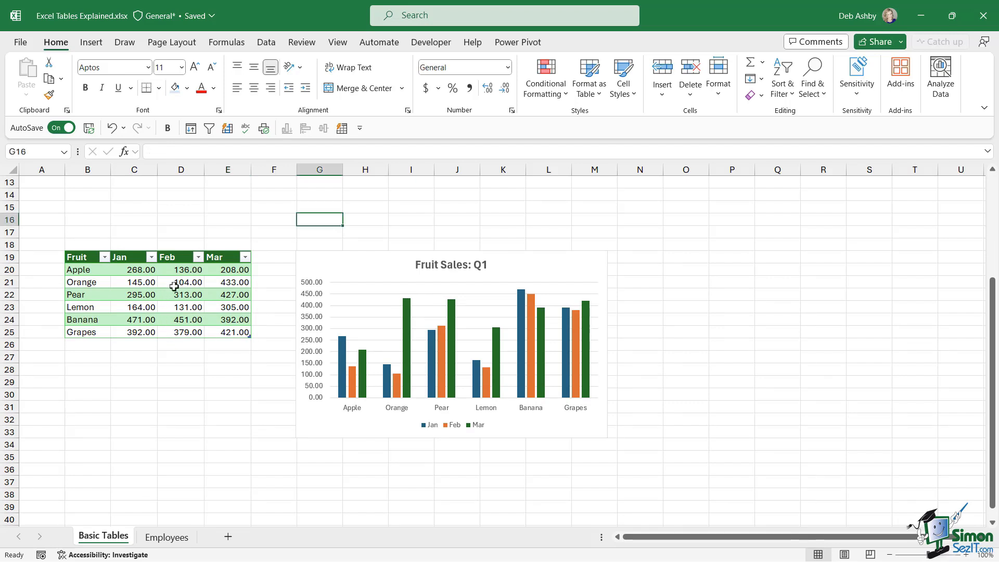
pyautogui.click(180, 282)
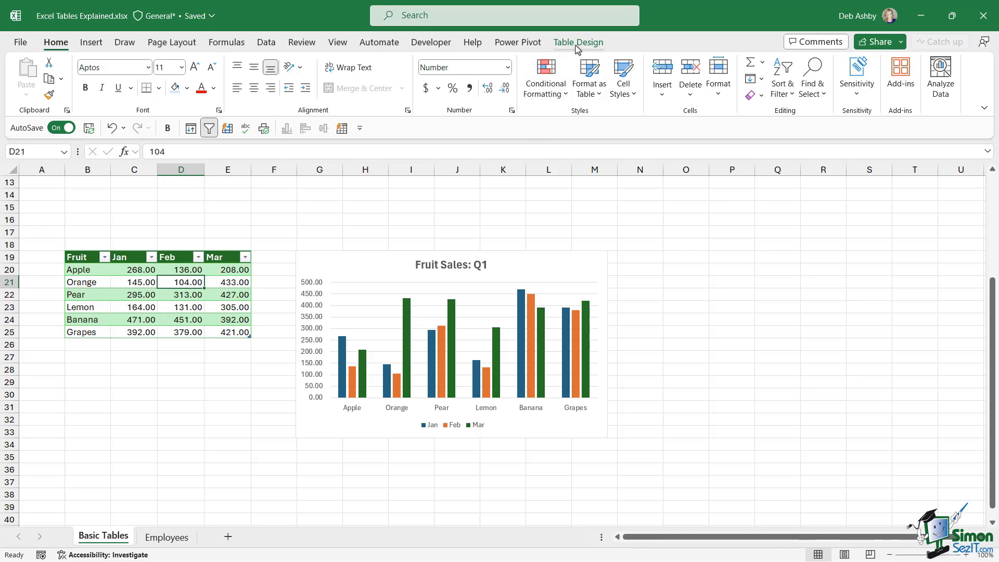
pyautogui.click(578, 42)
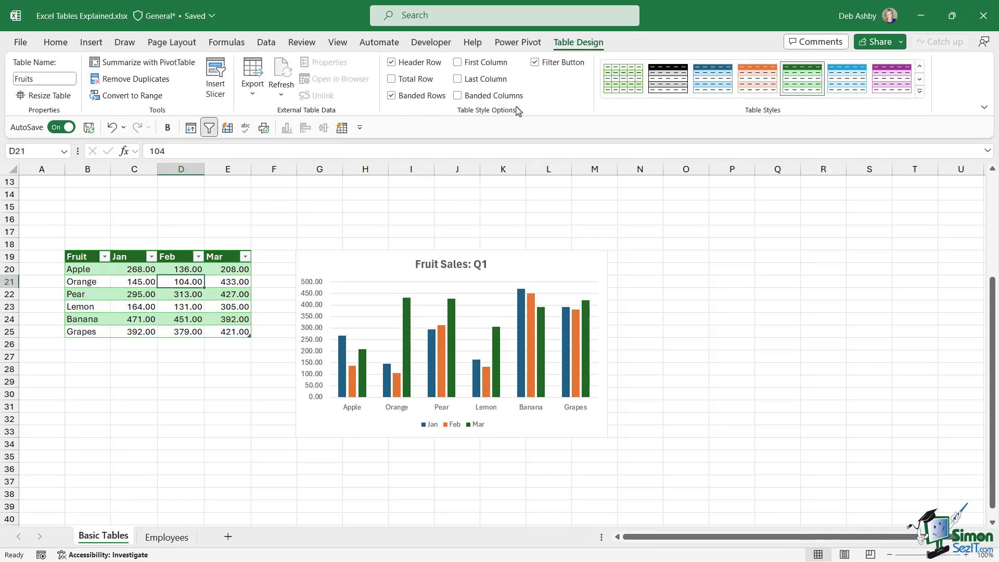
pyautogui.moveTo(365, 149)
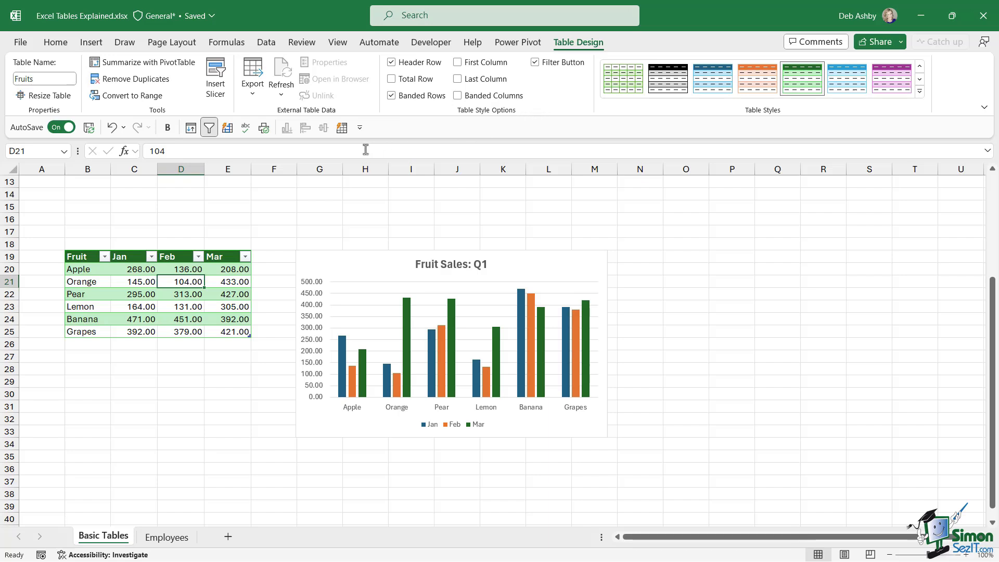
pyautogui.moveTo(235, 282)
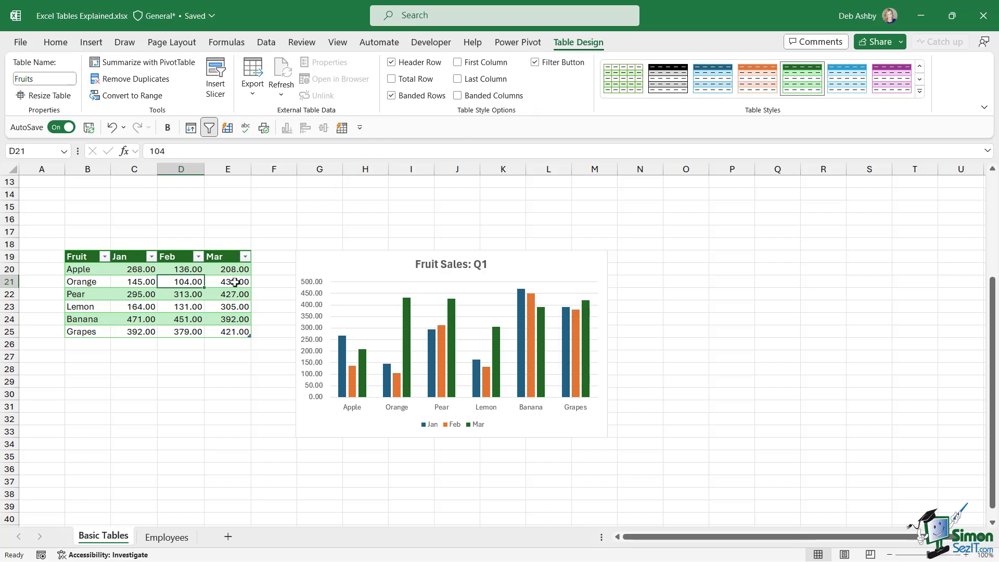
pyautogui.scroll(3)
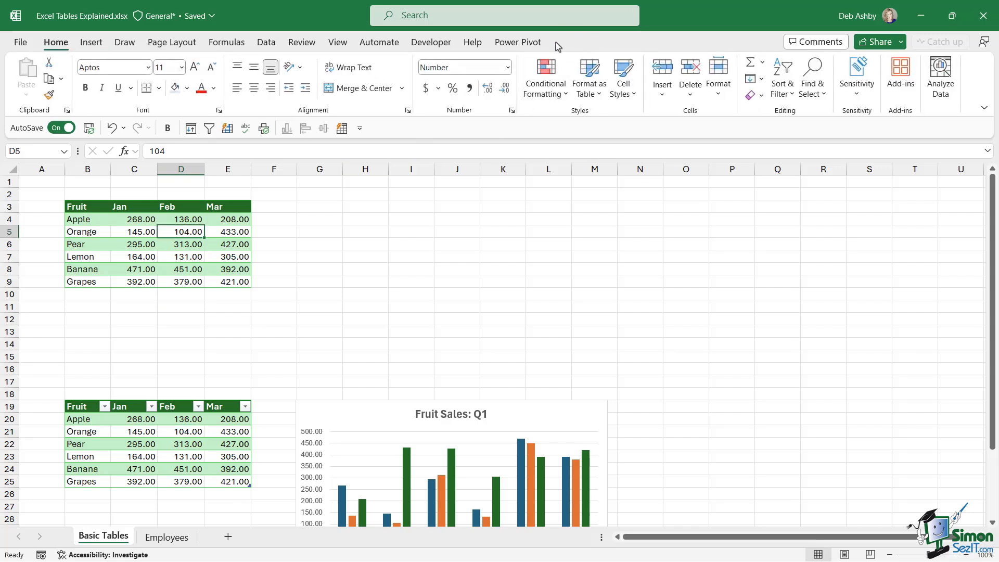
pyautogui.moveTo(223, 245)
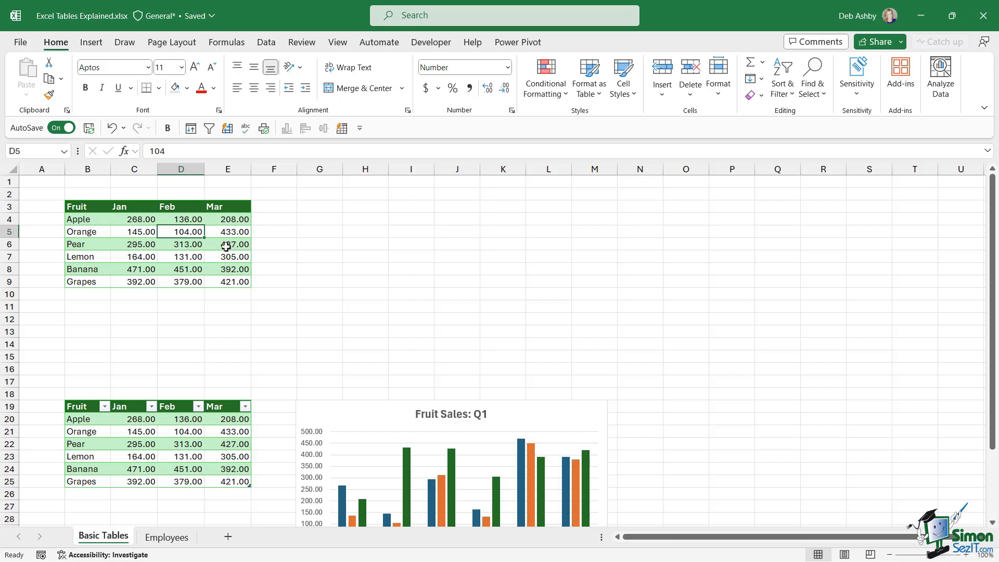
pyautogui.moveTo(159, 241)
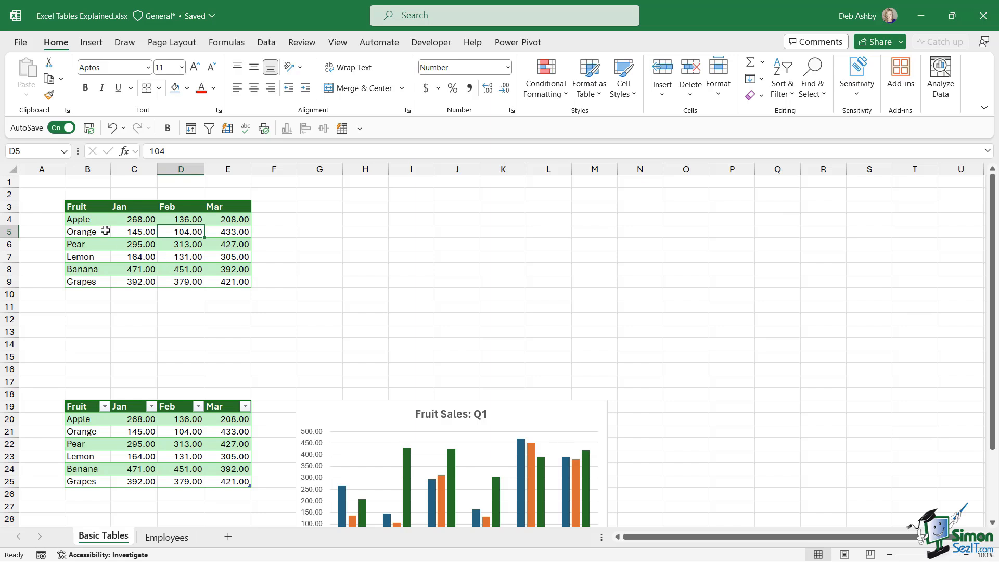
pyautogui.moveTo(198, 318)
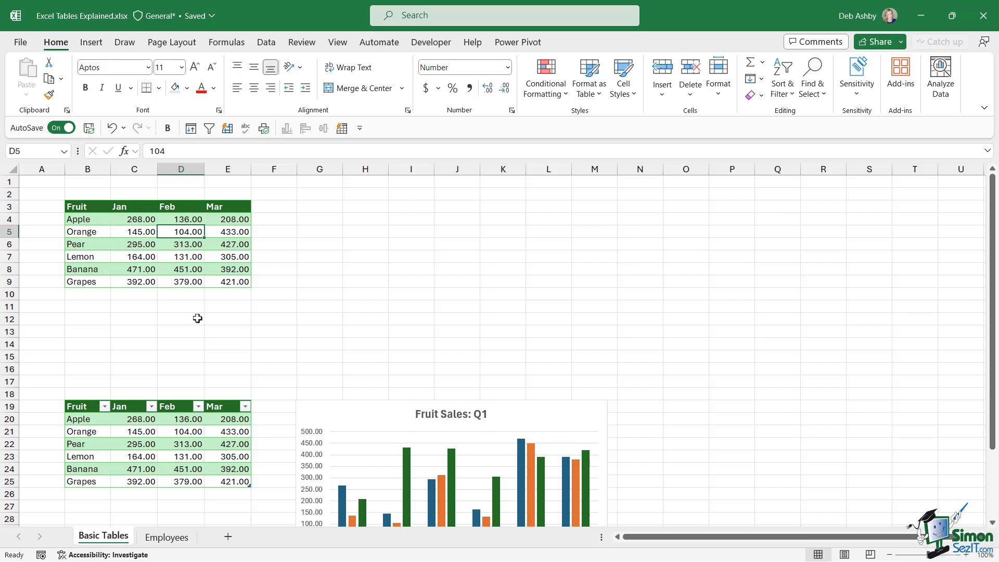
pyautogui.moveTo(175, 295)
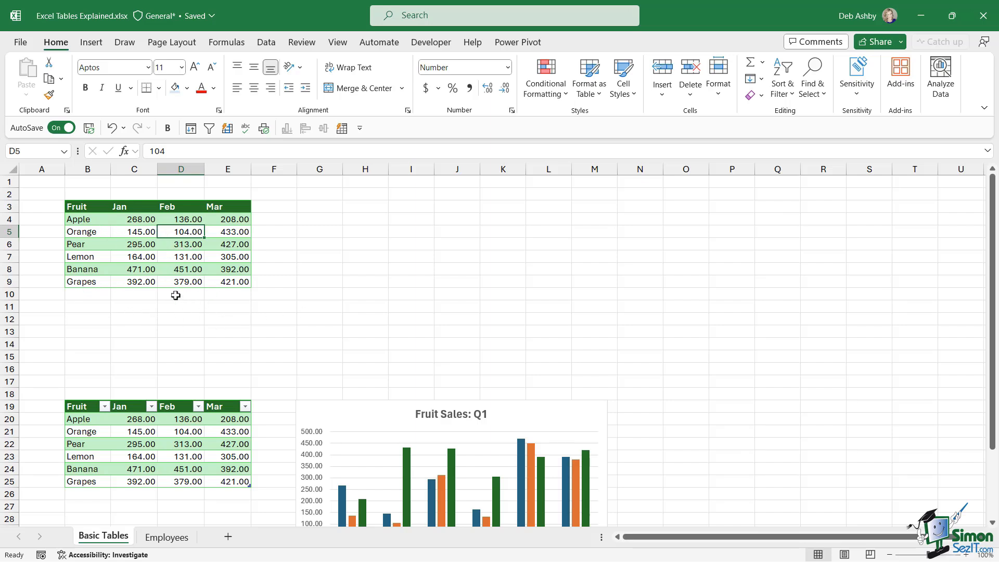
pyautogui.moveTo(91, 300)
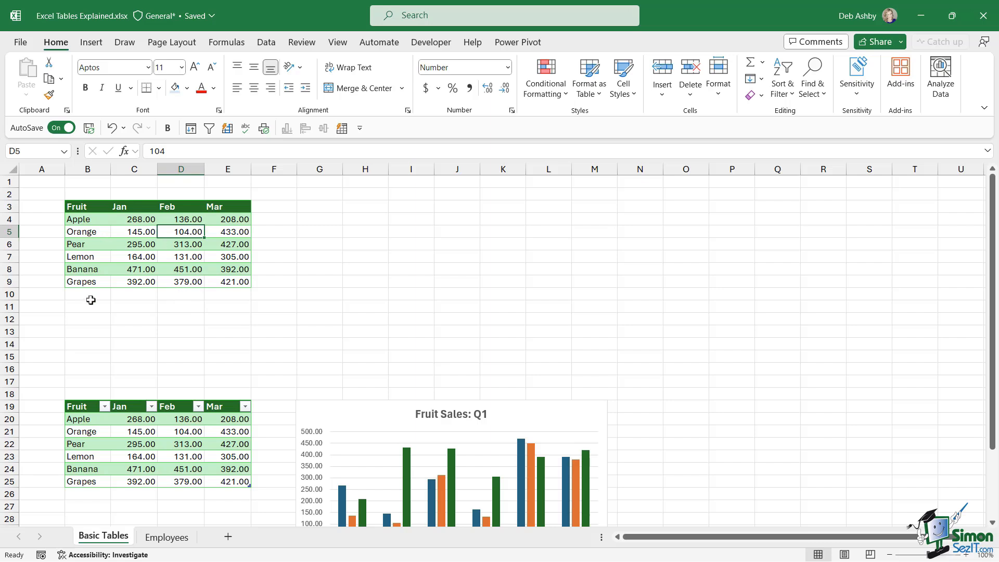
pyautogui.moveTo(91, 261)
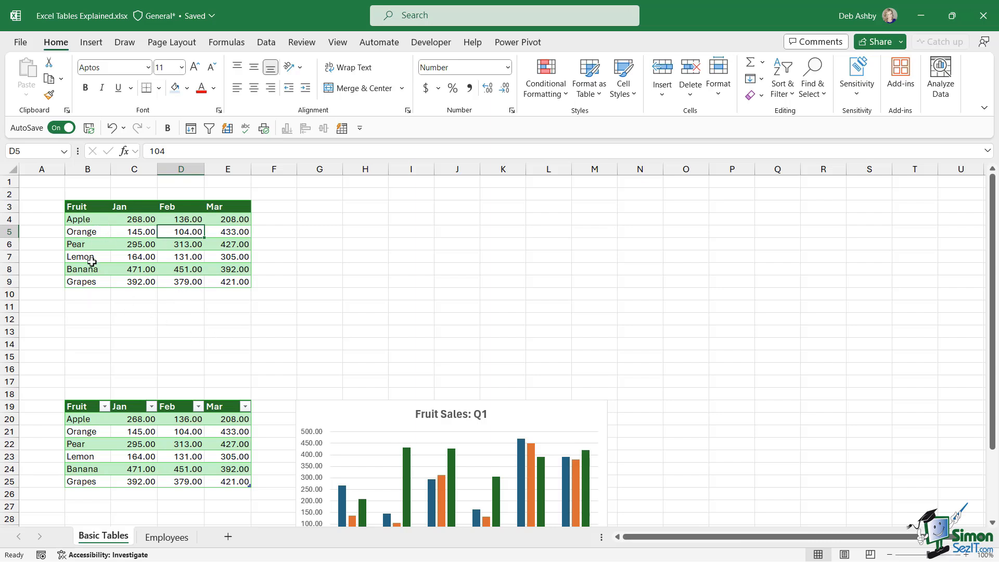
# Enter Strawberry with 500, 400, 300 below Grapes and check its February figure.
pyautogui.click(87, 294)
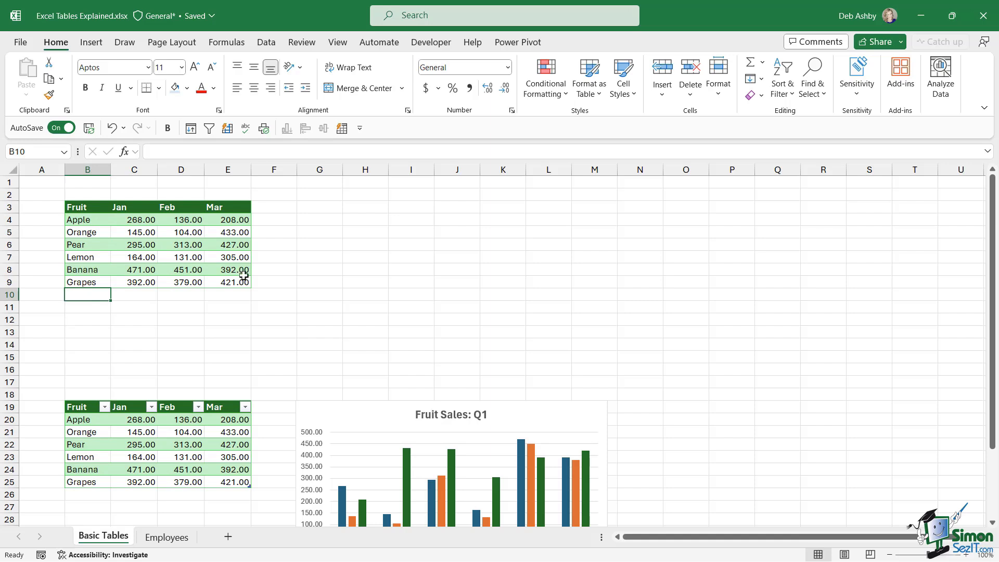
pyautogui.write('Strawberry')
pyautogui.click(134, 294)
pyautogui.write('500')
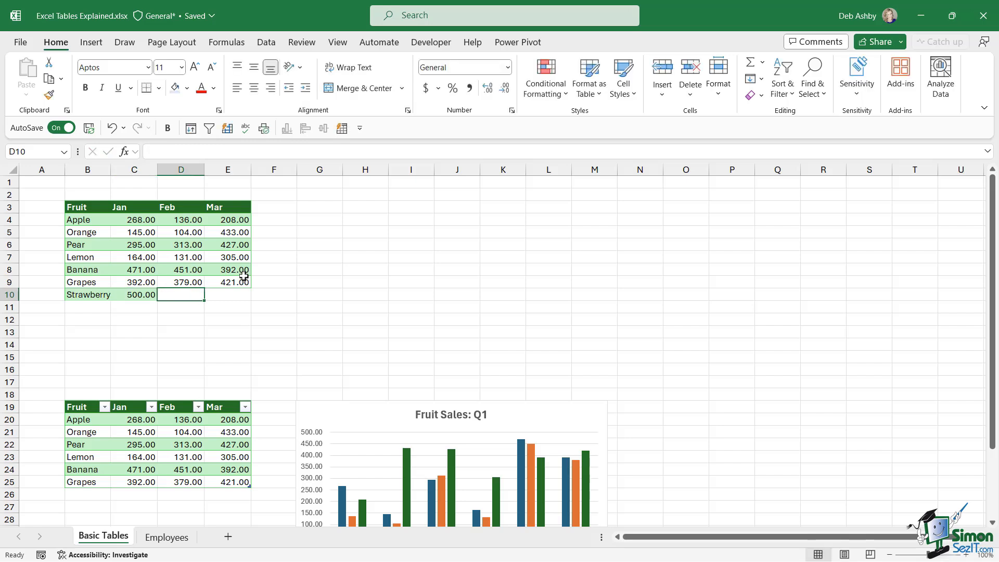
pyautogui.write('400.00')
pyautogui.click(227, 294)
pyautogui.write('300')
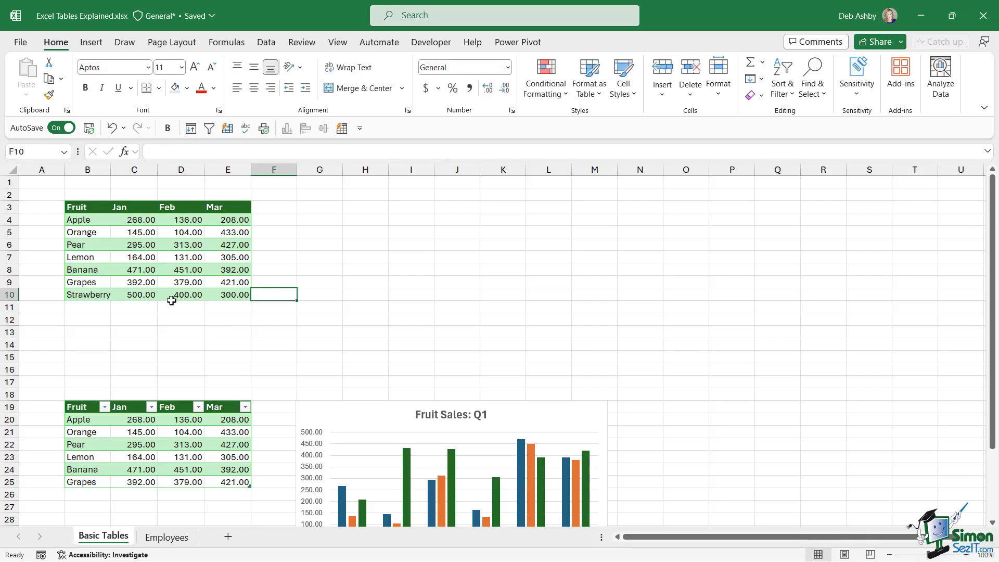
pyautogui.click(181, 294)
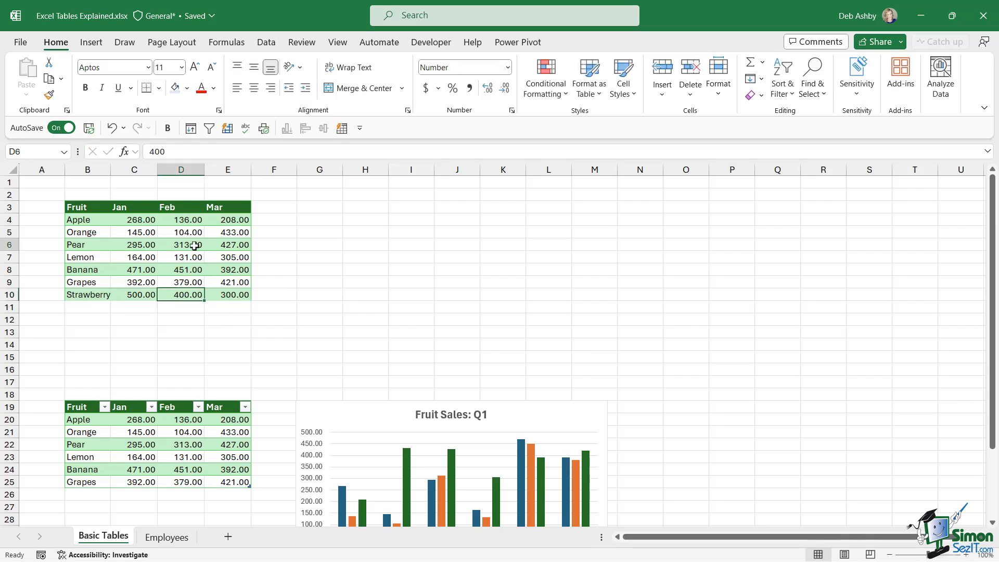
pyautogui.click(180, 244)
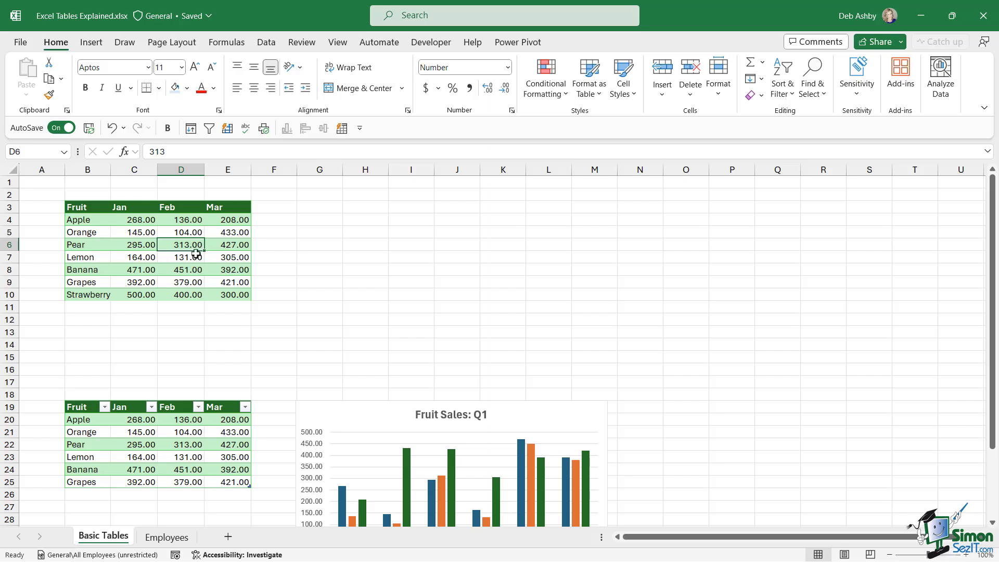
pyautogui.moveTo(191, 258)
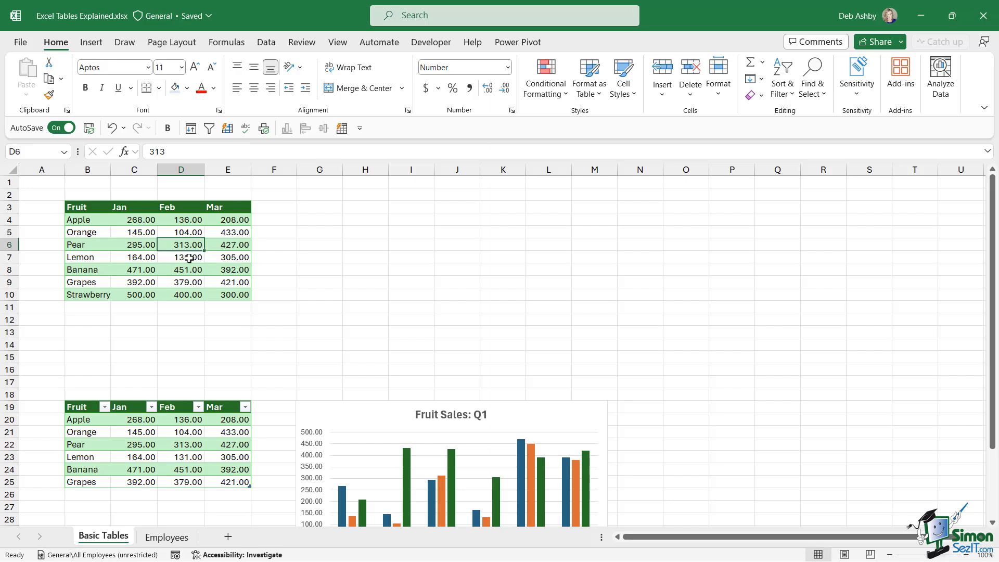
# Insert a 2-D Clustered Column chart from the plain fruit range, Strawberry included.
pyautogui.click(180, 256)
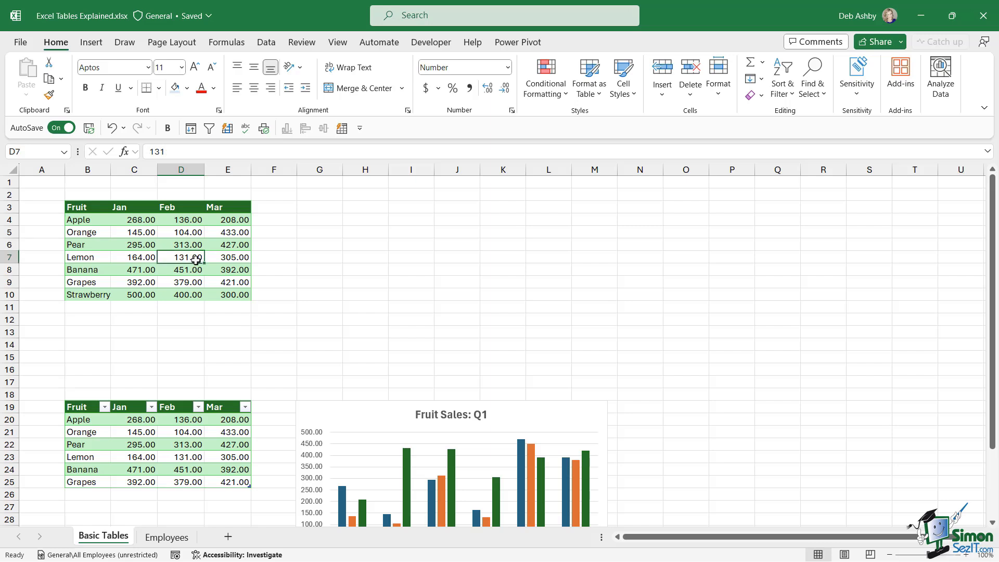
pyautogui.click(91, 42)
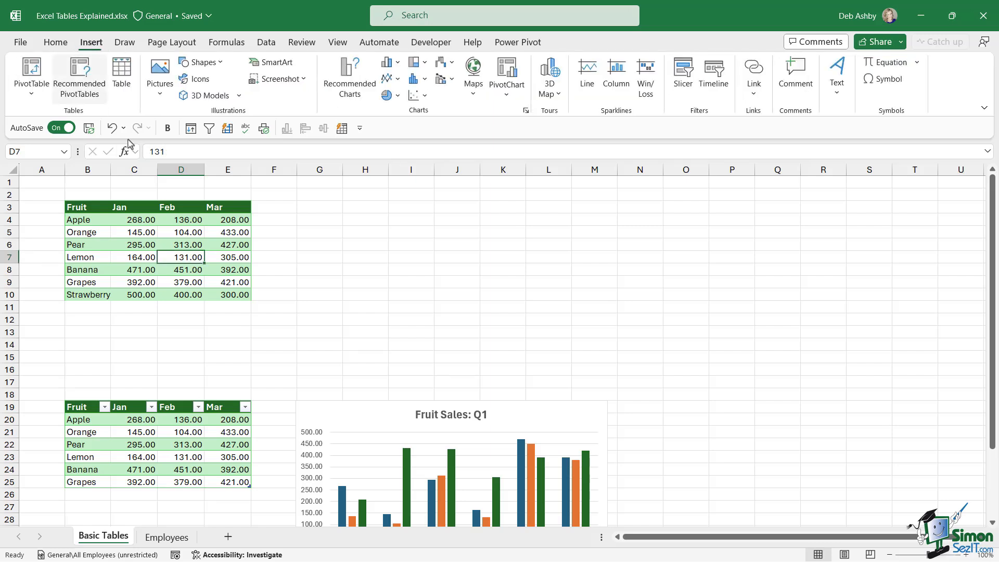
pyautogui.click(386, 75)
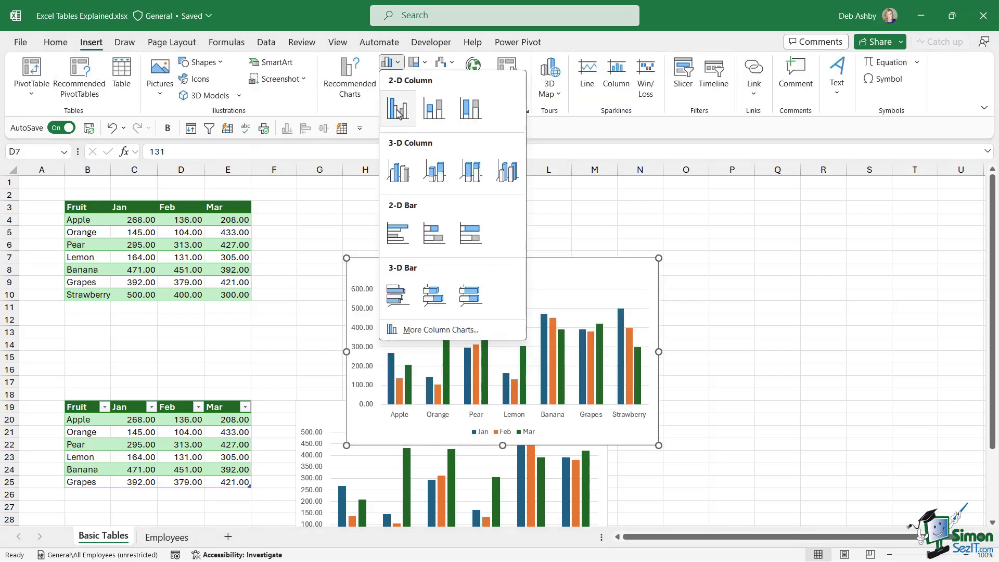
pyautogui.click(397, 107)
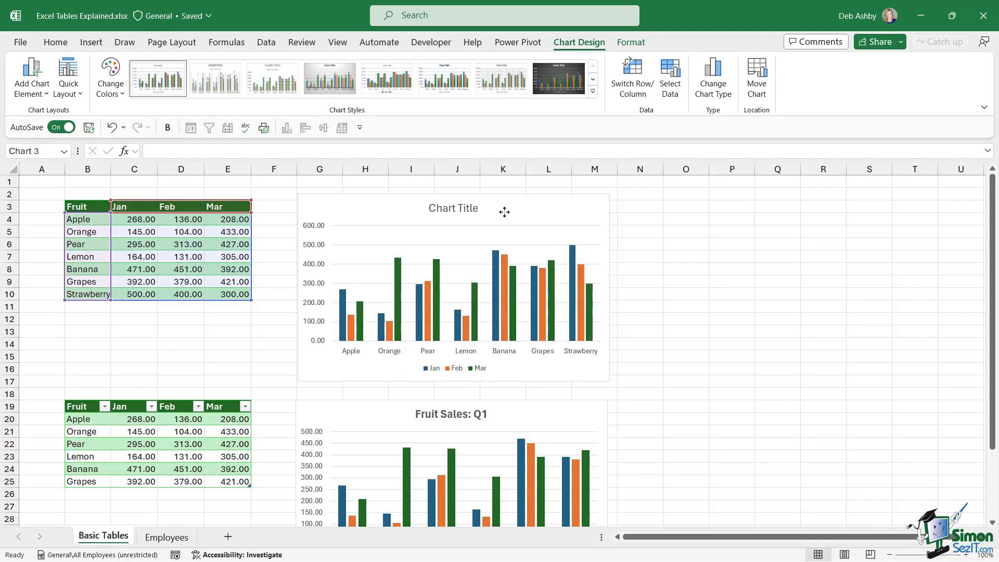
pyautogui.click(360, 363)
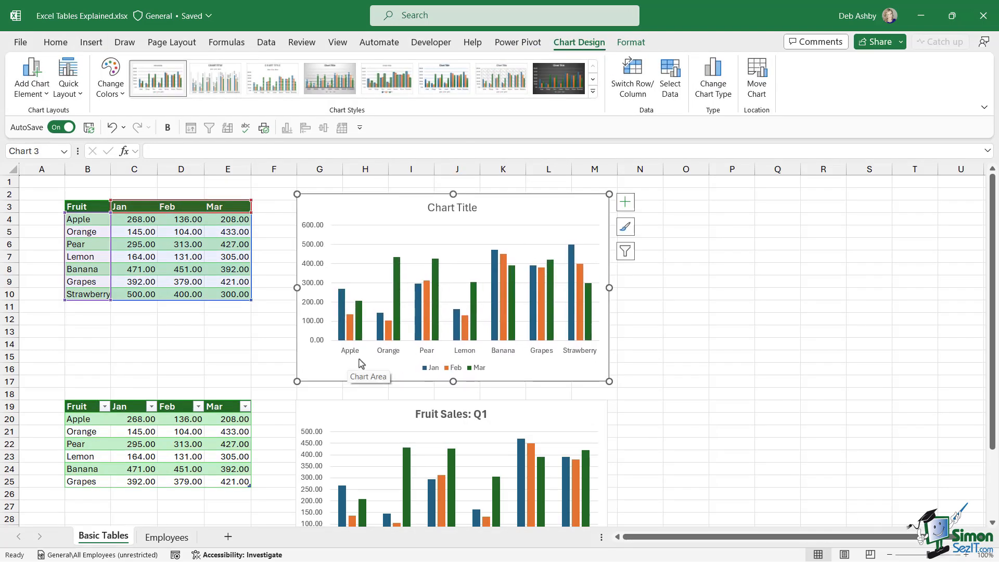
pyautogui.moveTo(218, 323)
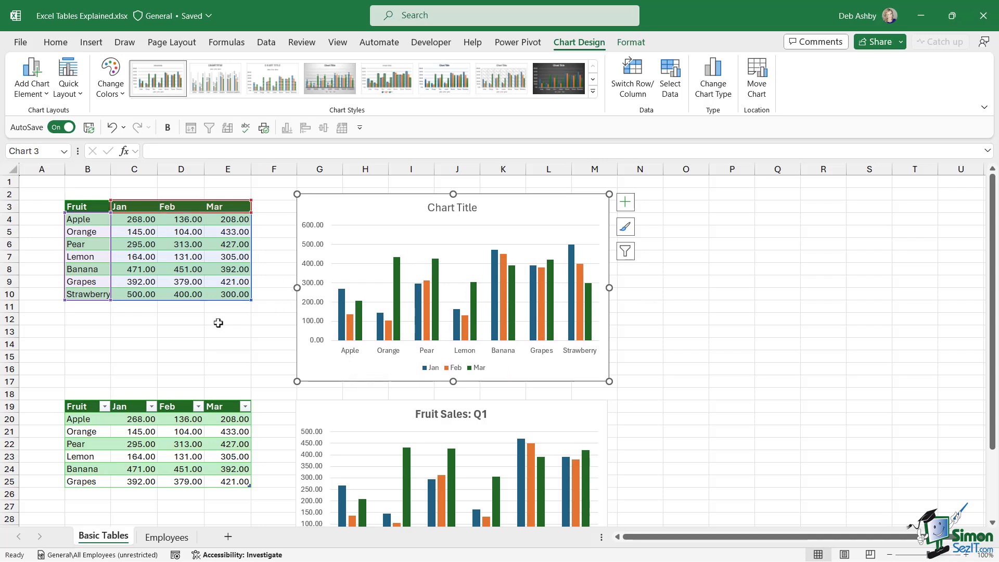
pyautogui.click(87, 307)
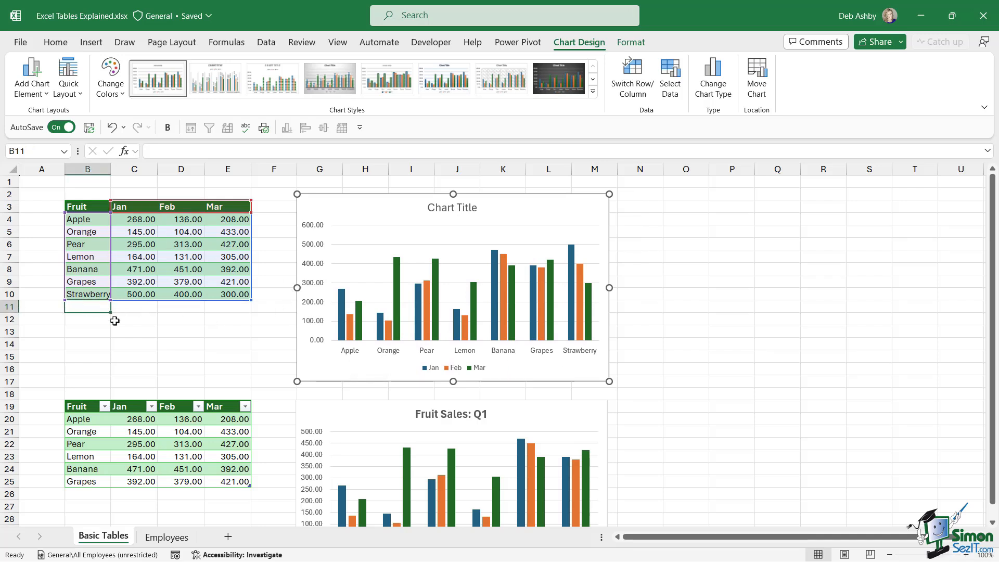
# Enter Kiwi with 400, 250, 100 below Strawberry and check the chart's source range.
pyautogui.click(88, 307)
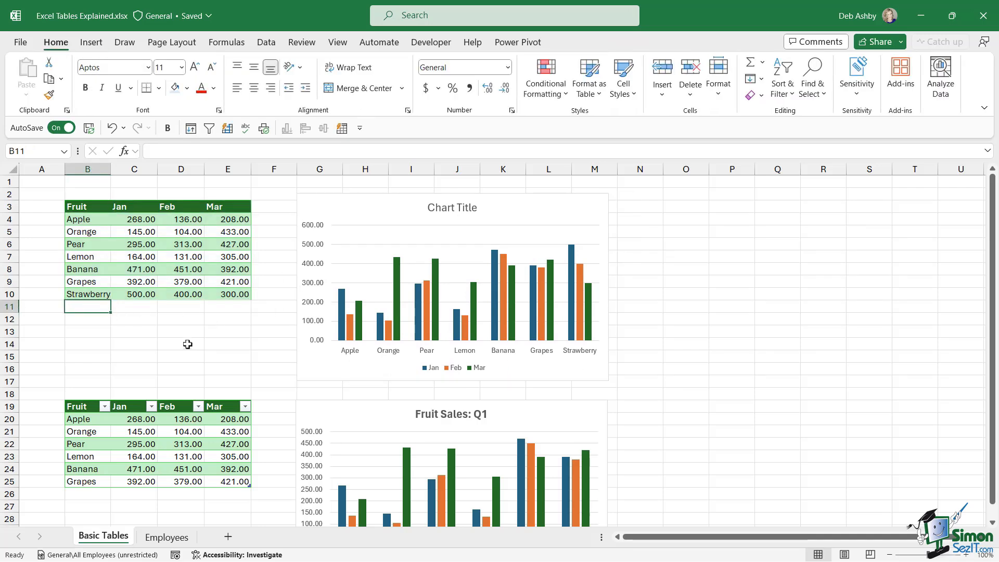
pyautogui.write('Kiwi')
pyautogui.click(134, 307)
pyautogui.write('400')
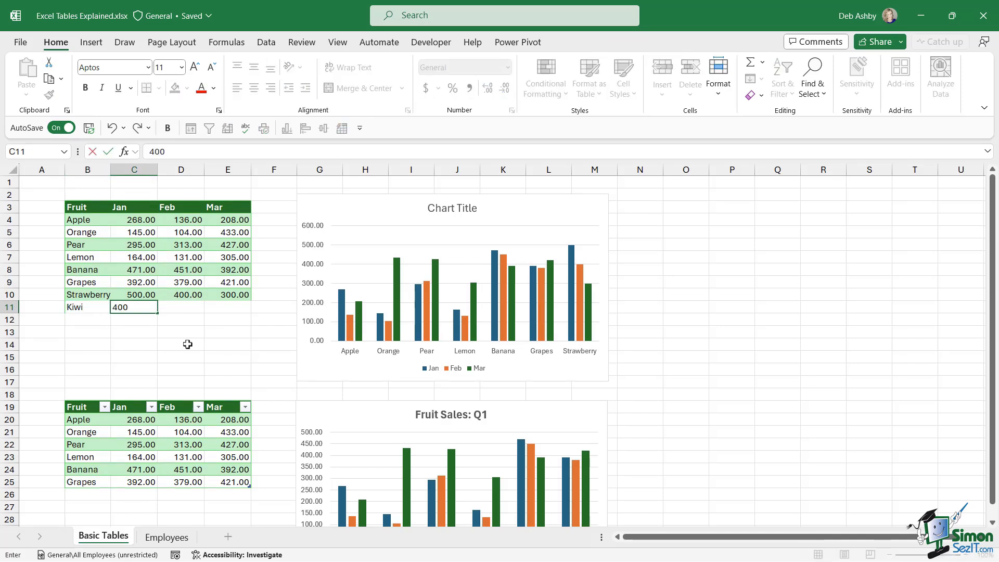
pyautogui.write('250')
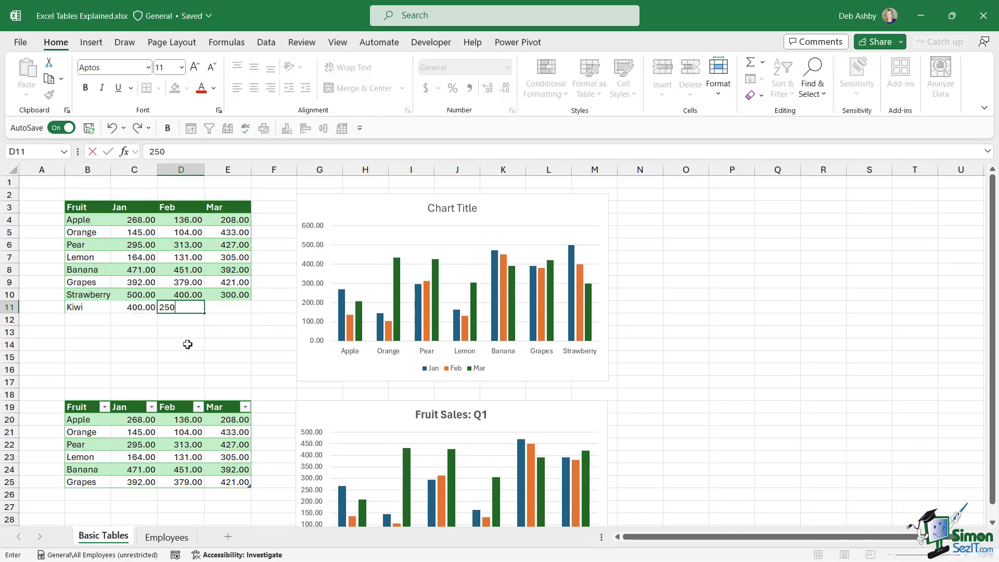
pyautogui.write('100.00')
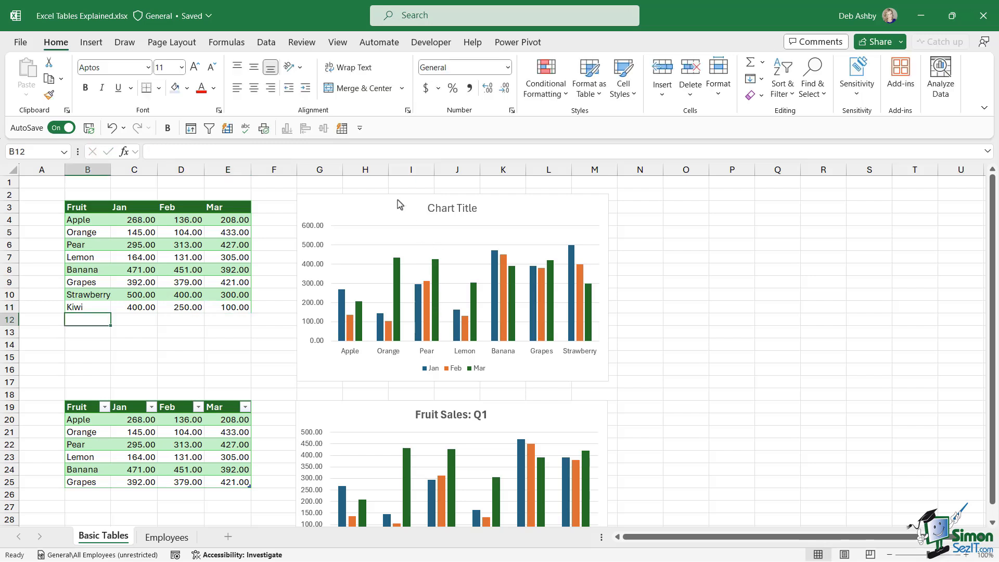
pyautogui.click(451, 288)
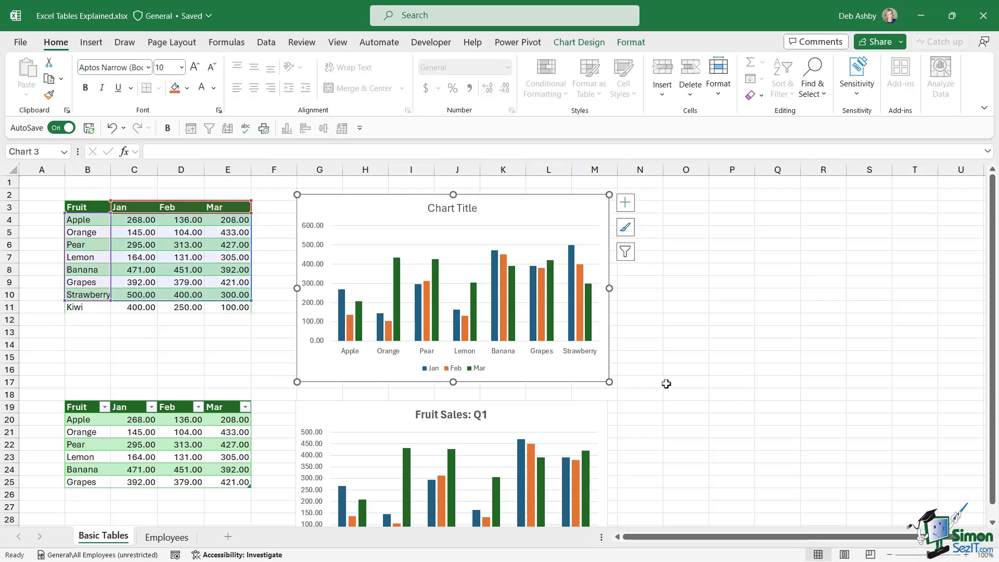
pyautogui.moveTo(633, 307)
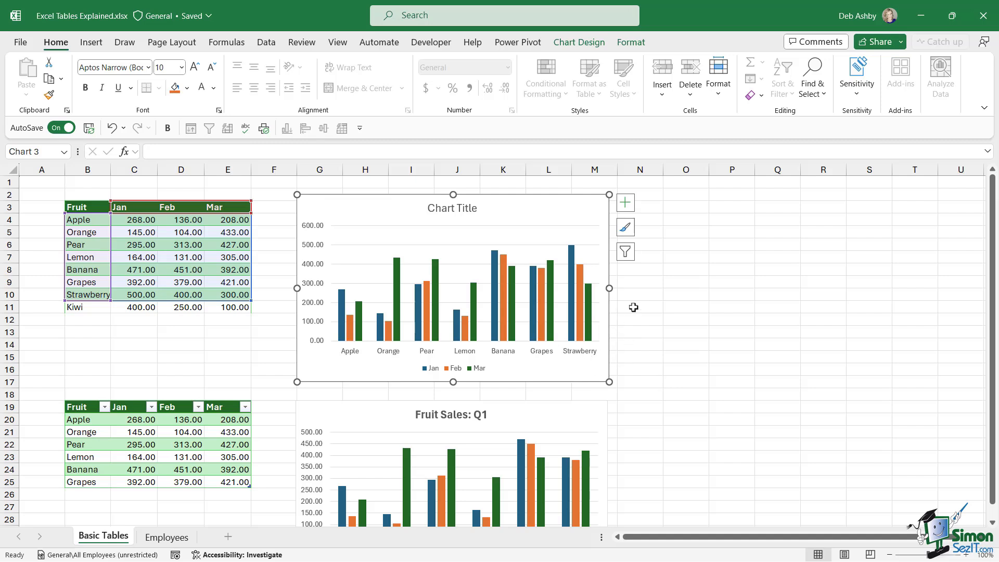
pyautogui.moveTo(513, 339)
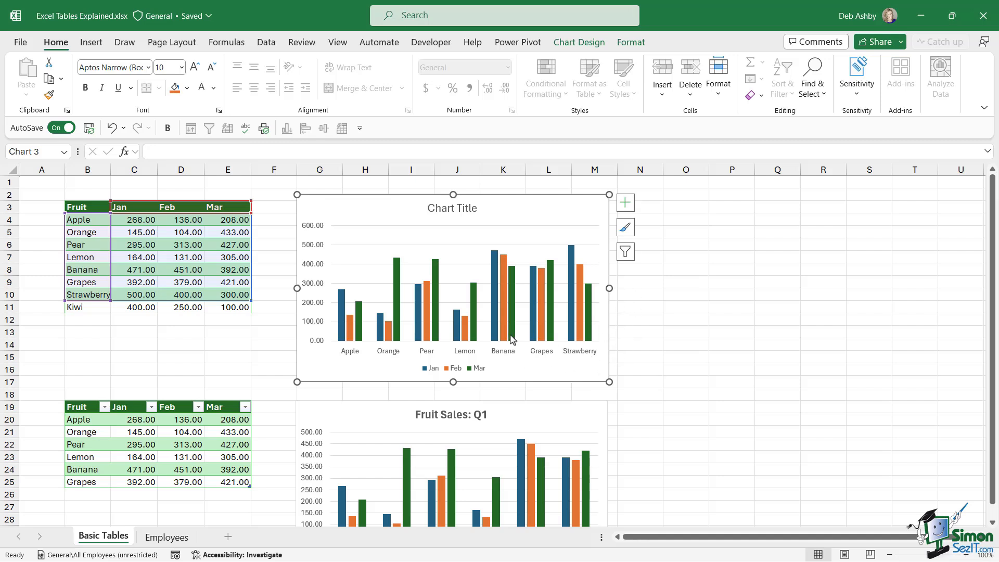
pyautogui.moveTo(536, 219)
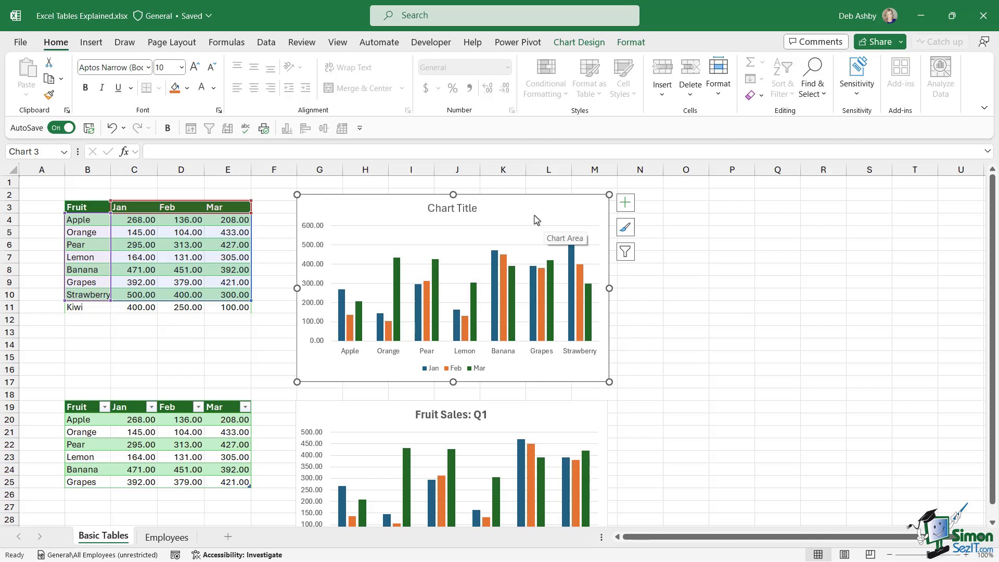
pyautogui.moveTo(380, 270)
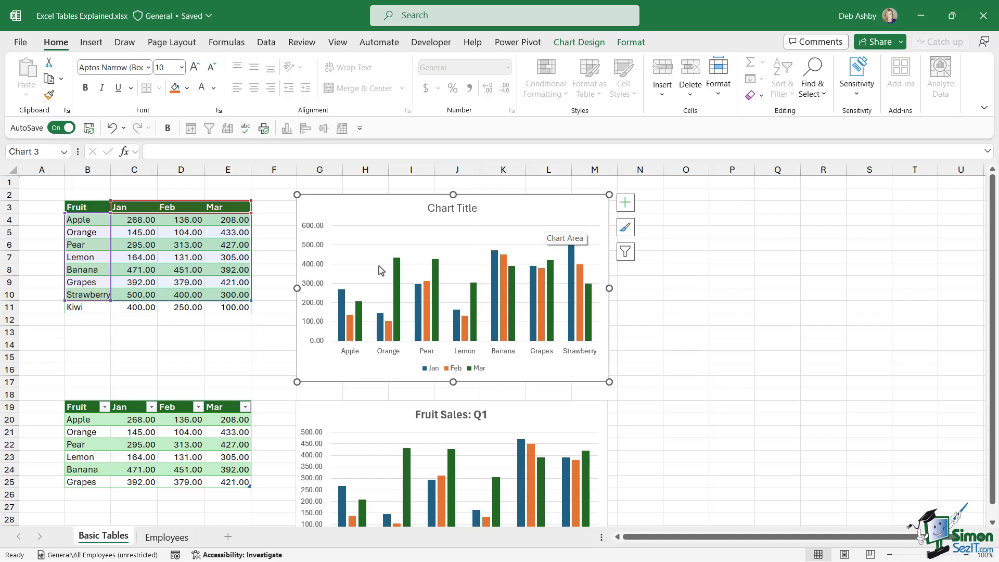
pyautogui.moveTo(202, 264)
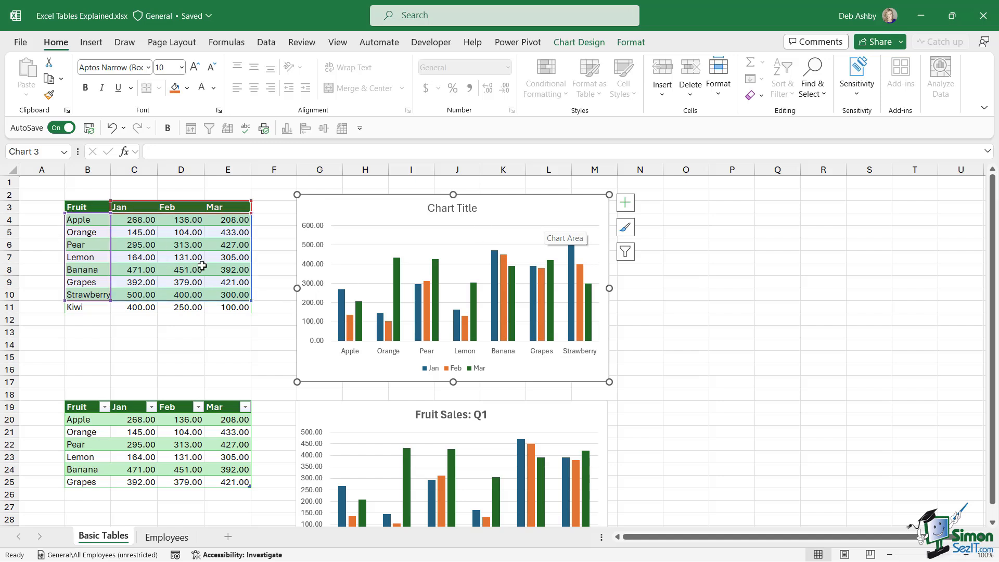
pyautogui.moveTo(56, 301)
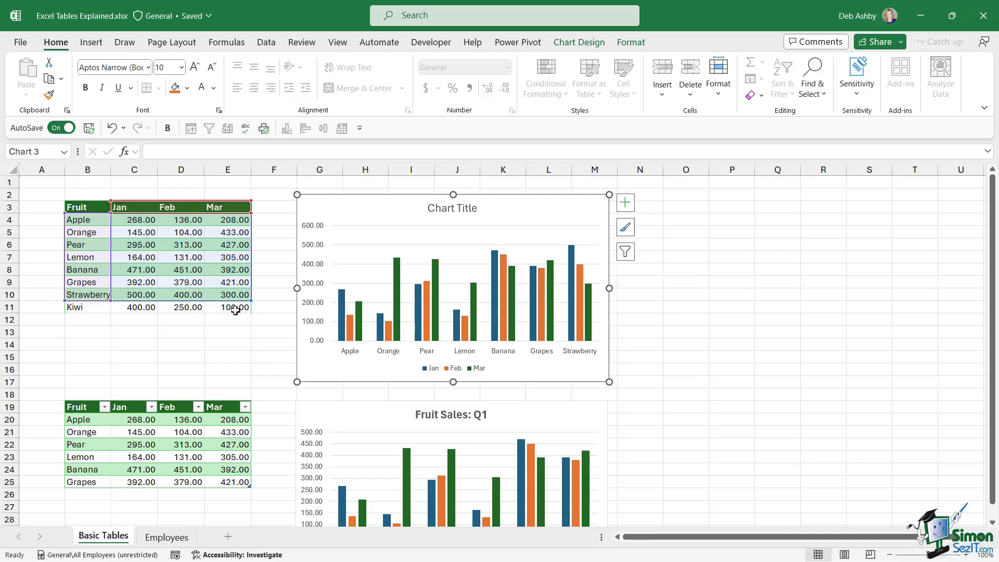
pyautogui.moveTo(252, 300)
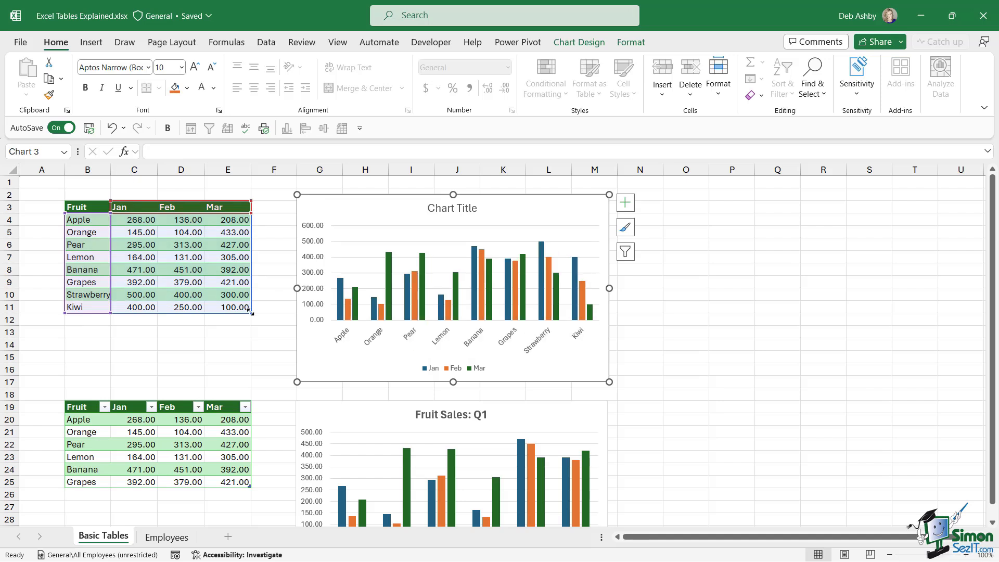
pyautogui.moveTo(609, 286)
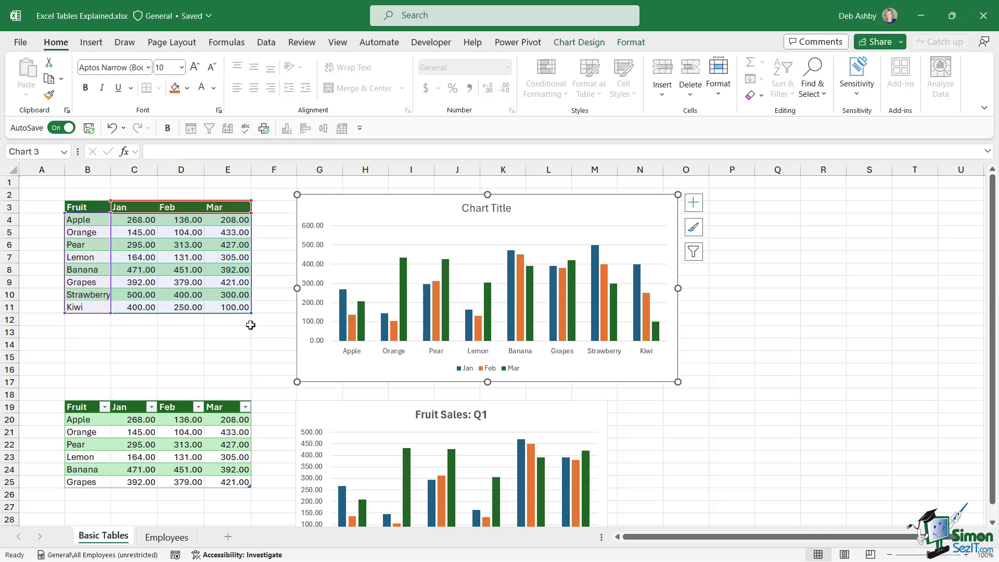
# Type Strawberry with 500, 400, 300 in B26 just below the formatted fruit table.
pyautogui.scroll(-3)
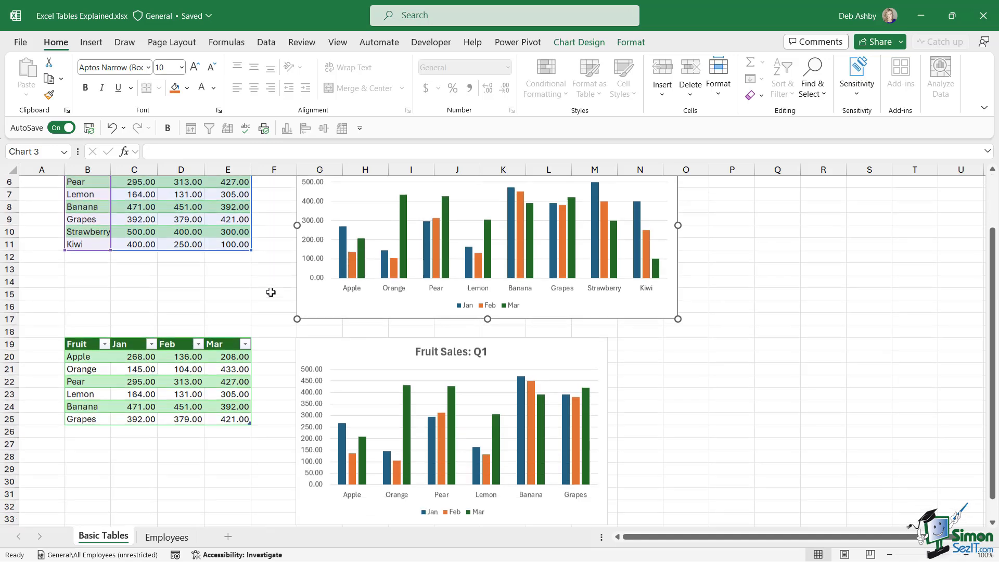
pyautogui.scroll(-3)
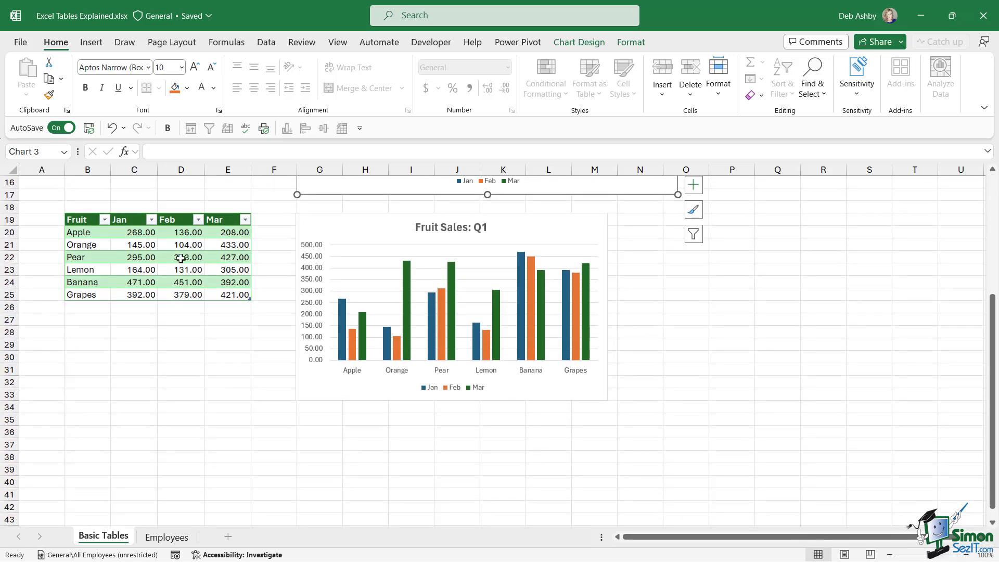
pyautogui.click(181, 256)
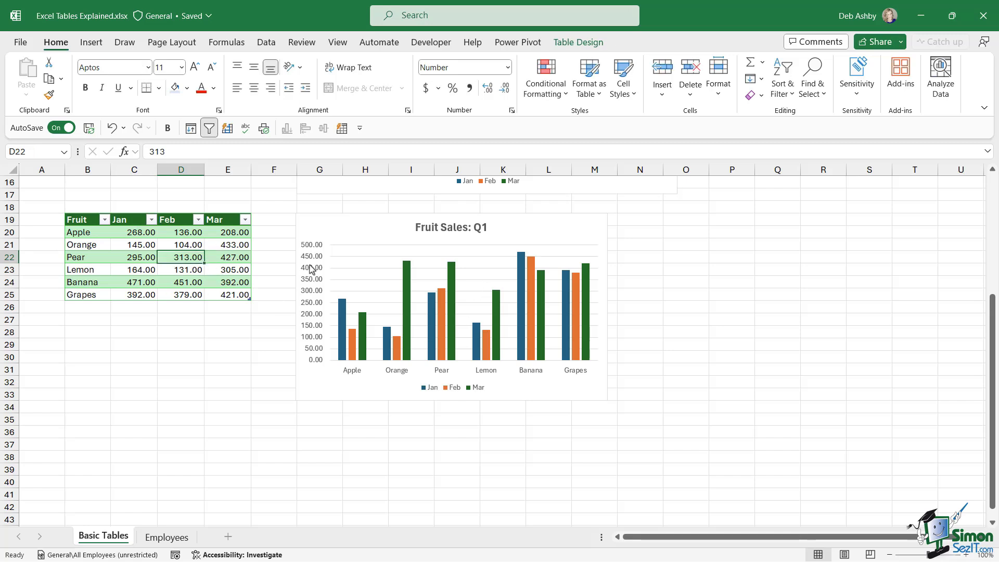
pyautogui.moveTo(496, 313)
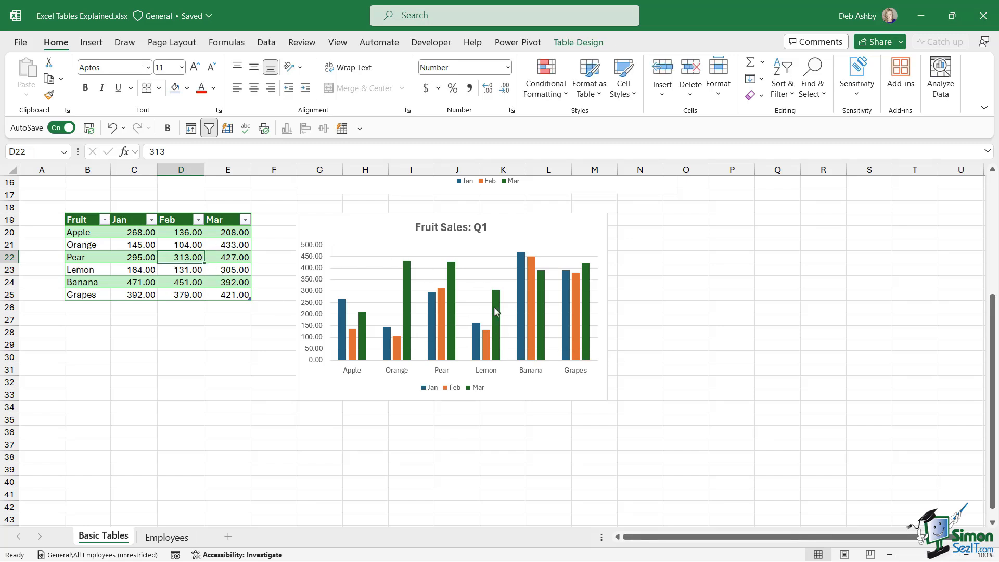
pyautogui.click(87, 306)
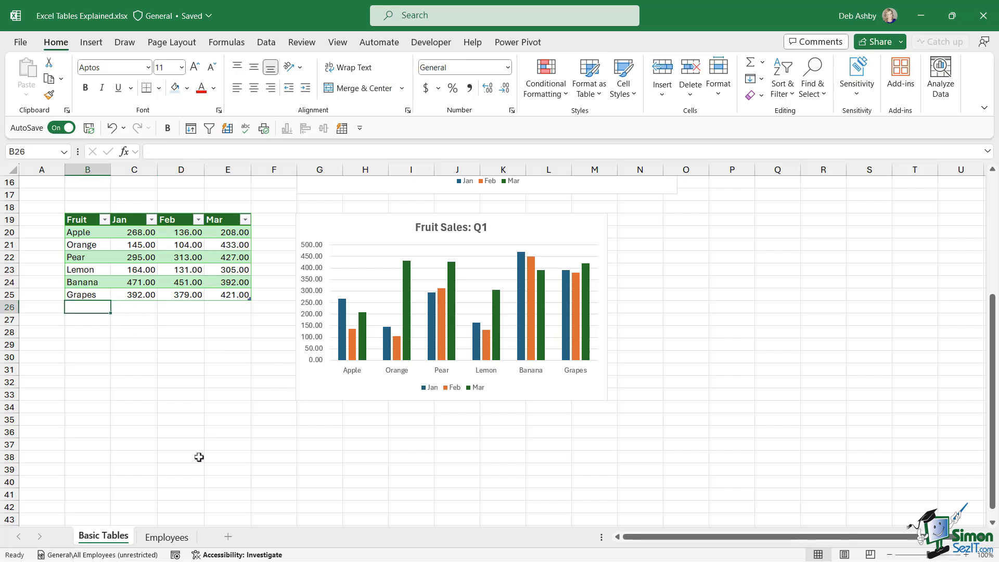
pyautogui.write('Strawberry')
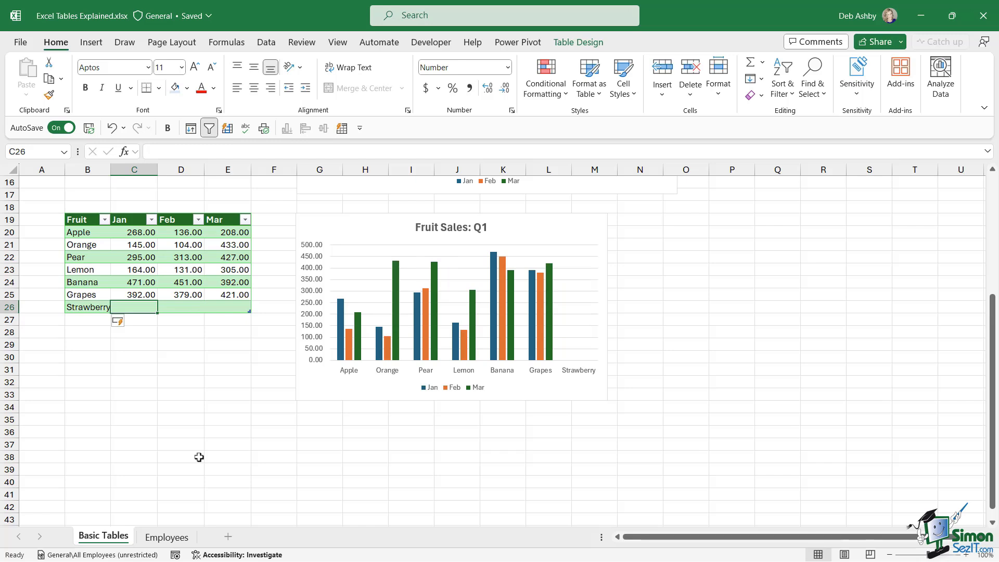
pyautogui.write('500.00')
pyautogui.click(227, 306)
pyautogui.write('300')
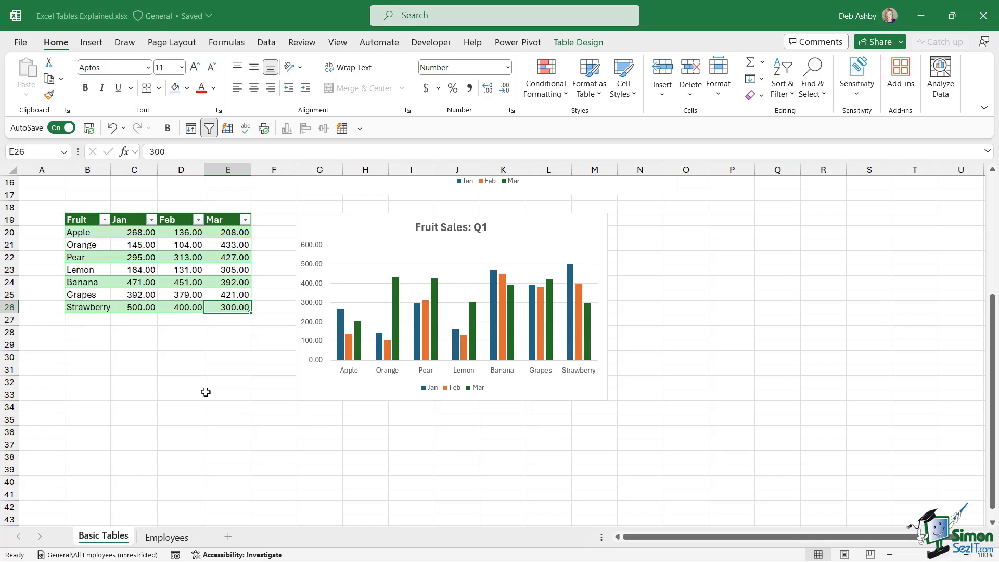
pyautogui.moveTo(163, 286)
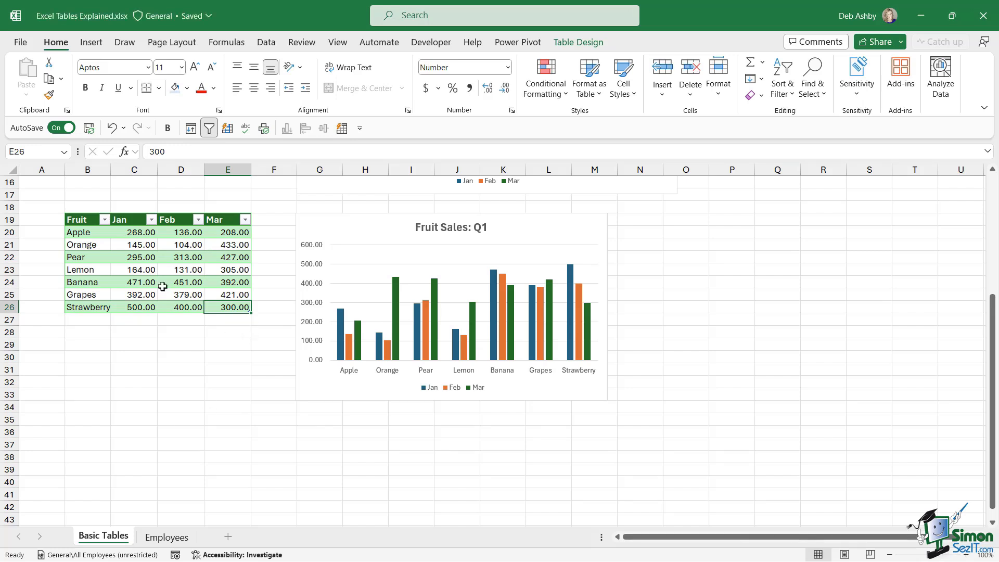
pyautogui.moveTo(176, 274)
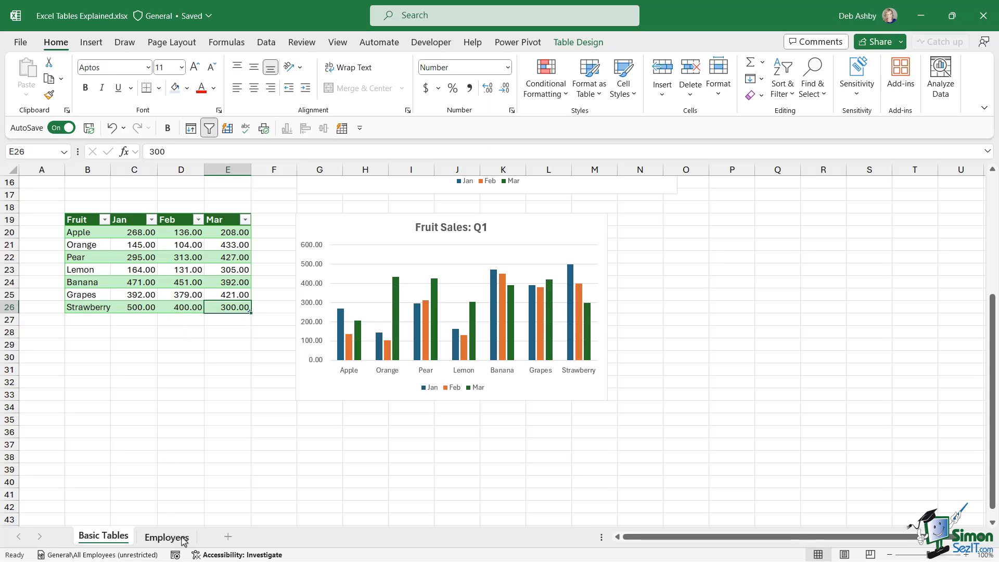
# Go to the Employees sheet, select a table cell and show Table Design options.
pyautogui.click(167, 536)
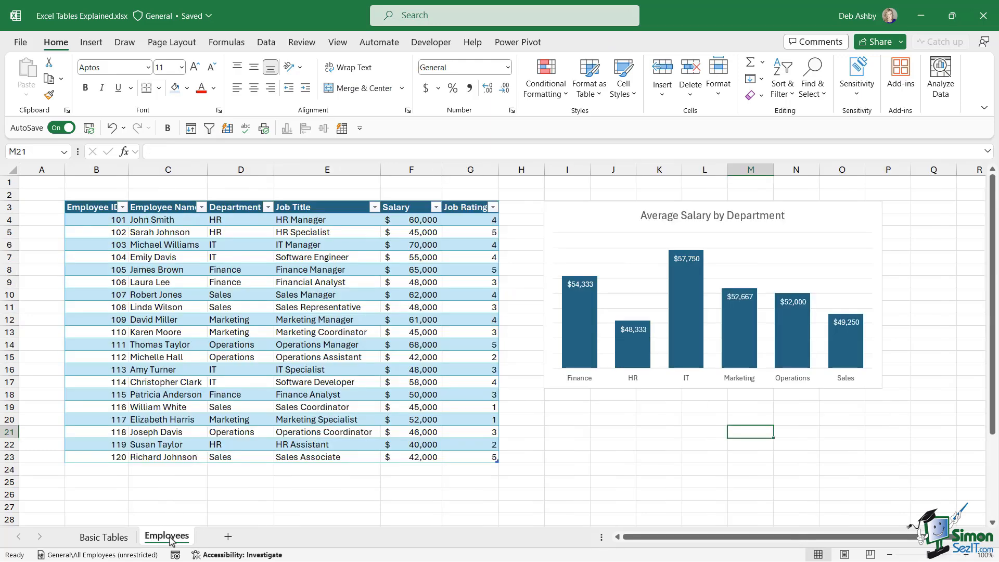
pyautogui.click(167, 257)
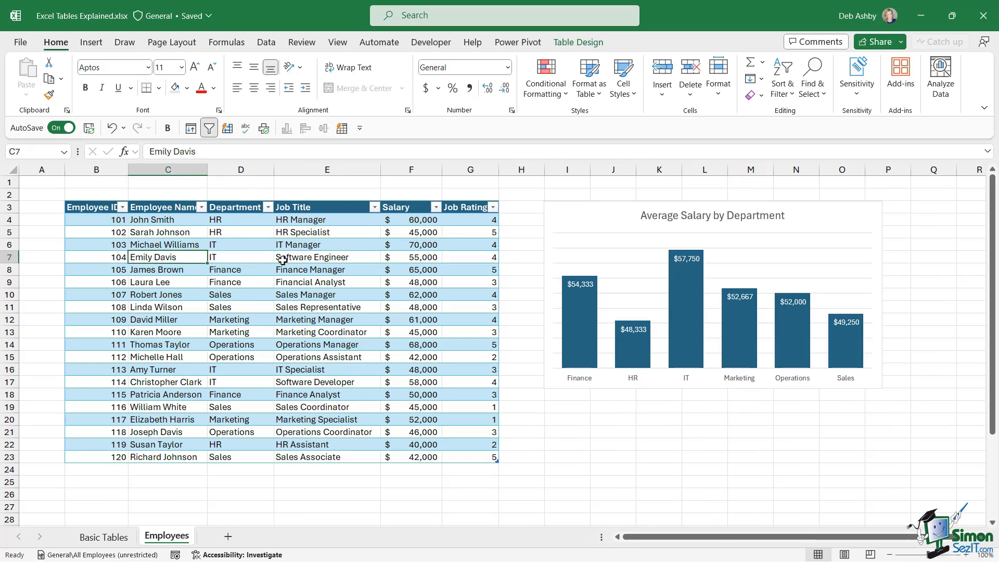
pyautogui.moveTo(156, 264)
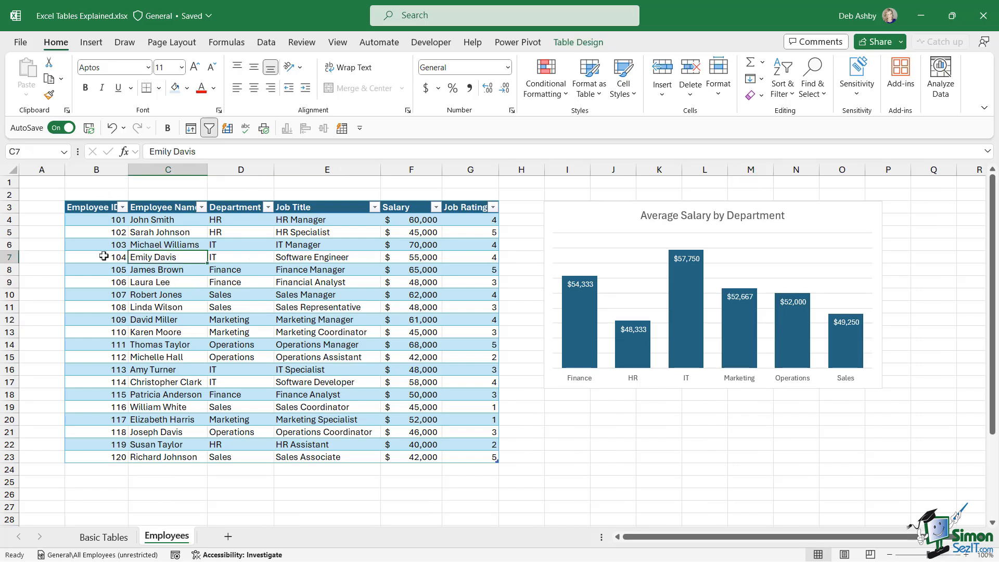
pyautogui.moveTo(233, 224)
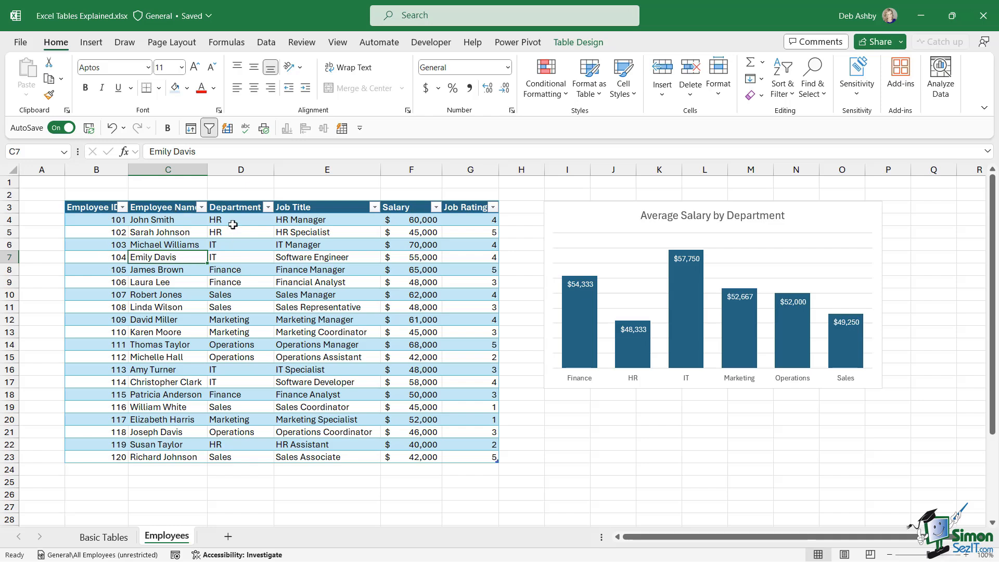
pyautogui.moveTo(320, 224)
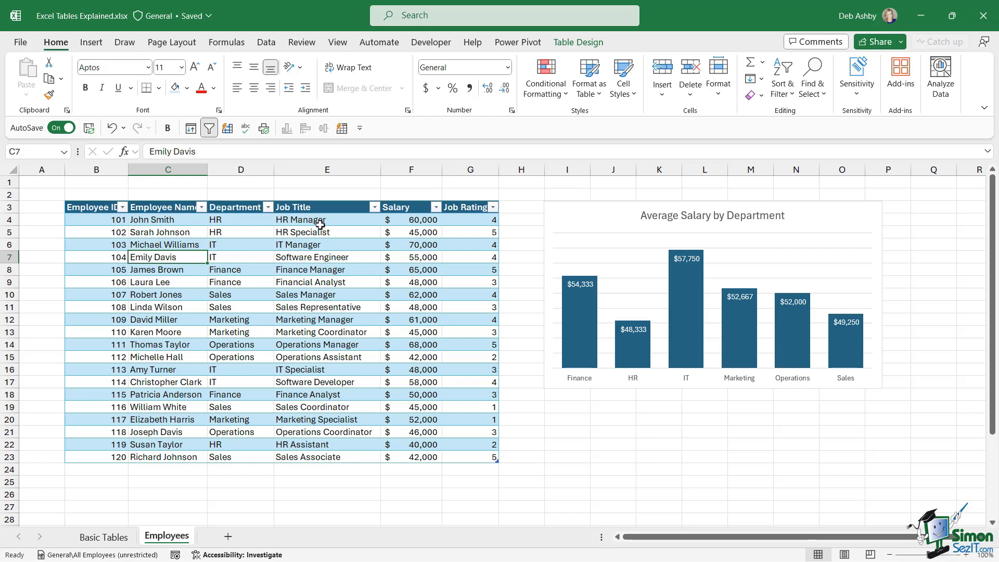
pyautogui.moveTo(474, 267)
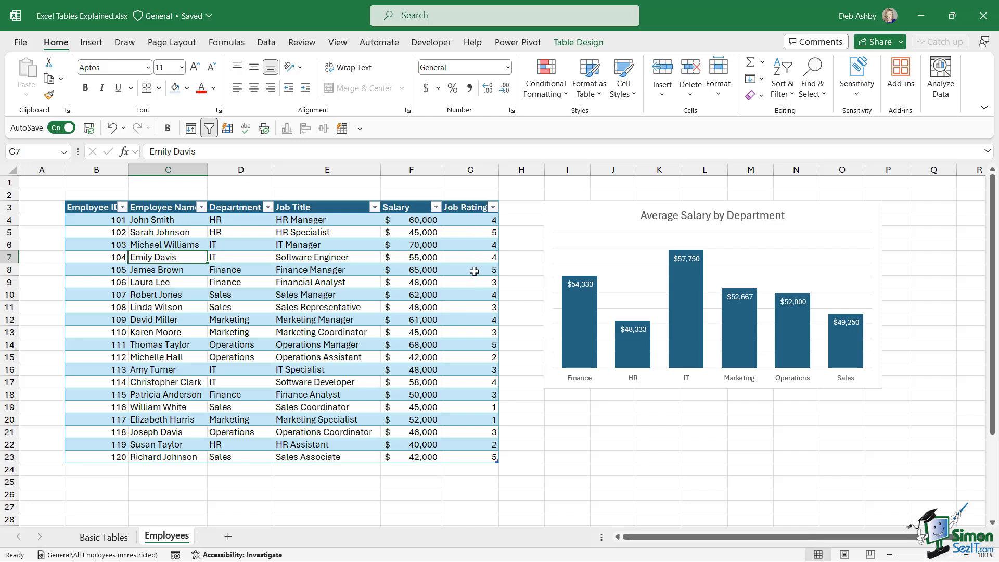
pyautogui.click(326, 256)
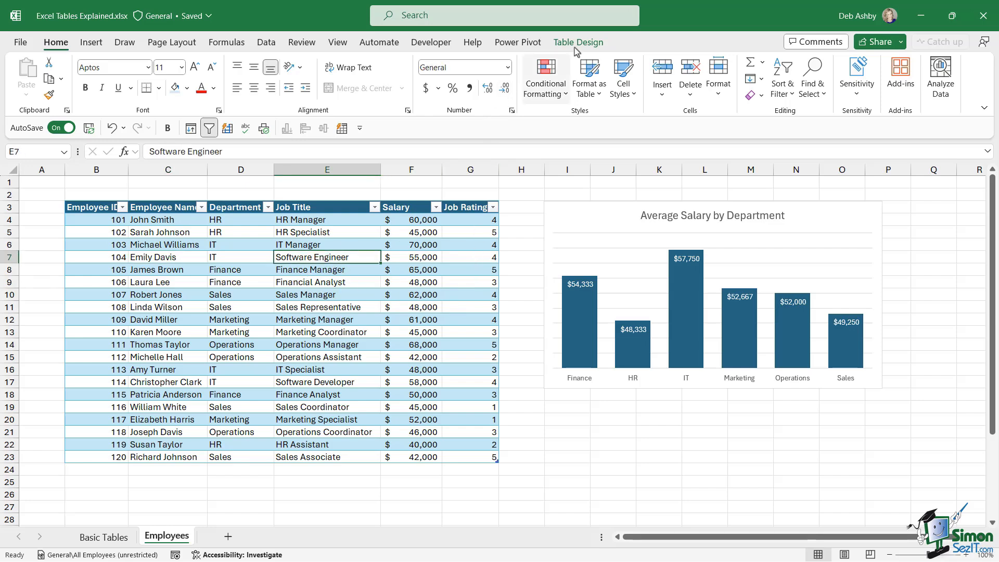
pyautogui.click(578, 42)
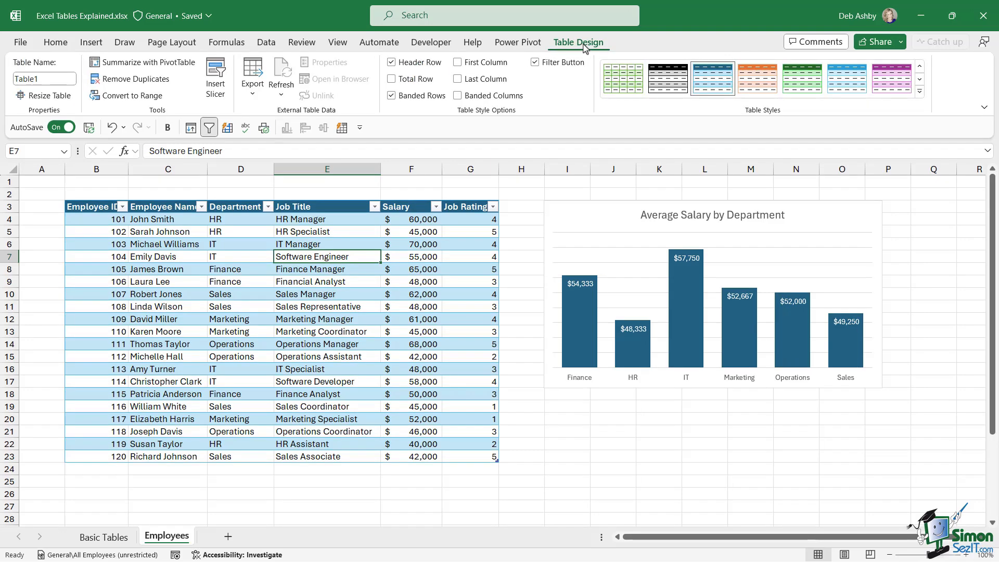
pyautogui.moveTo(541, 102)
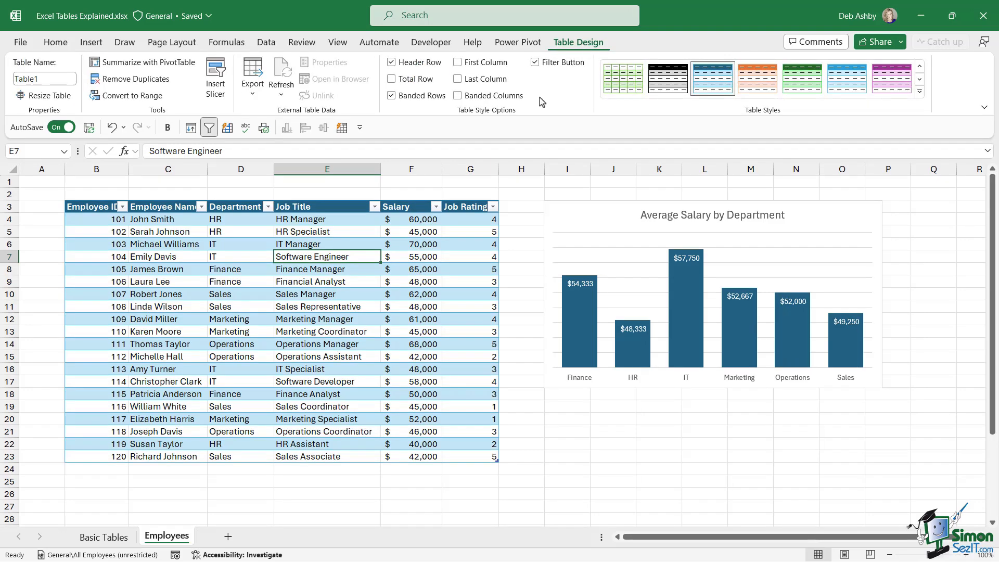
pyautogui.click(201, 206)
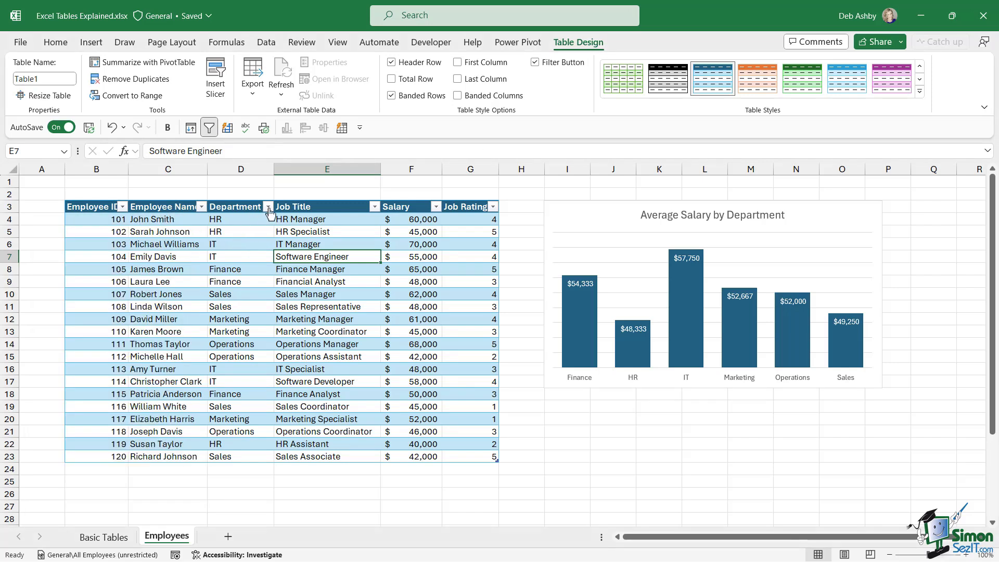
pyautogui.click(267, 206)
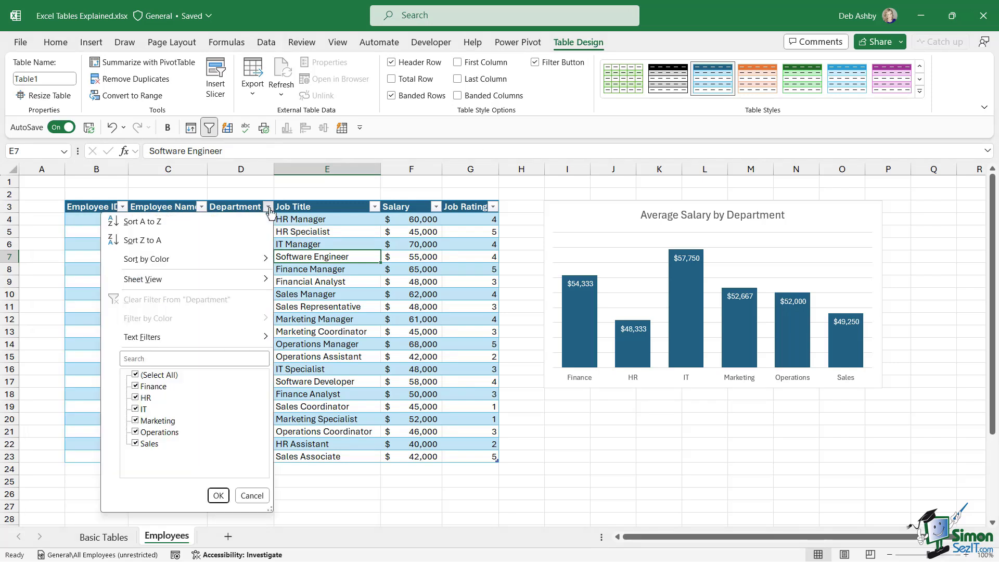
pyautogui.click(136, 397)
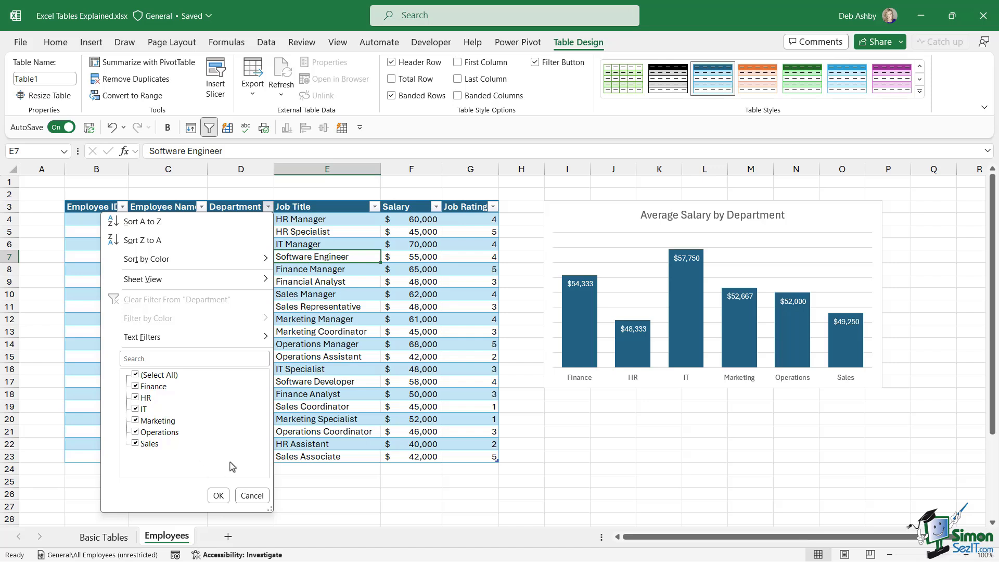
pyautogui.moveTo(252, 495)
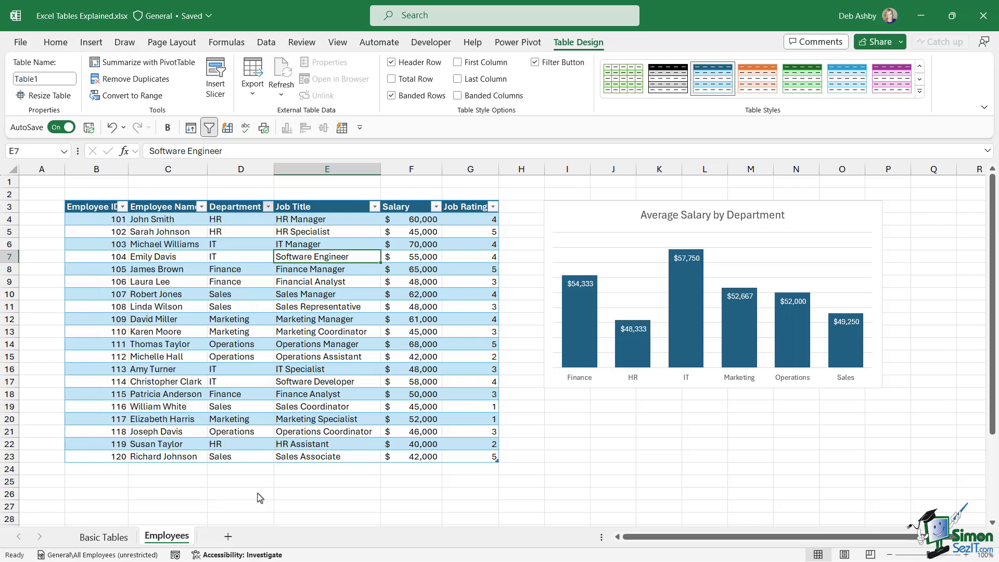
pyautogui.moveTo(272, 215)
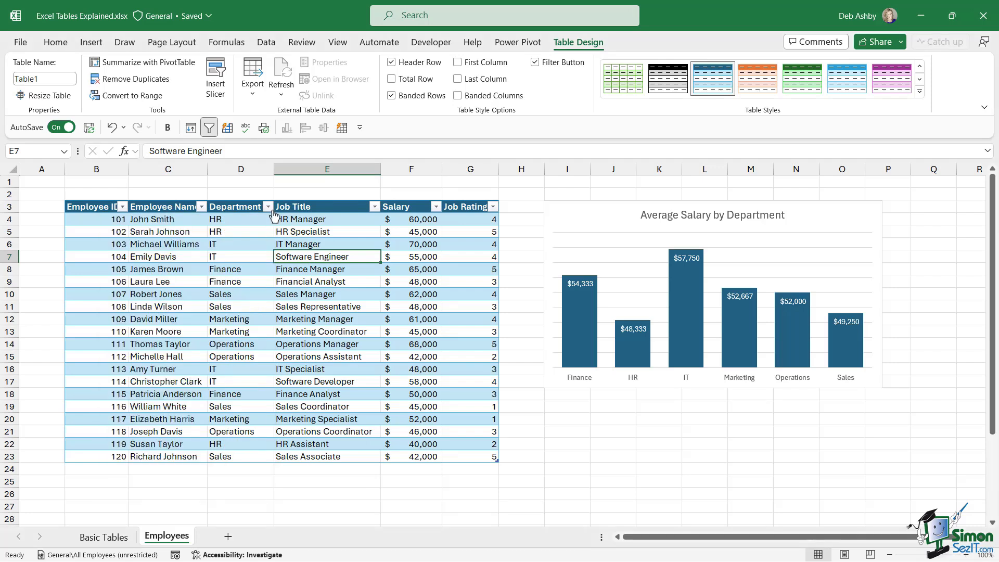
pyautogui.moveTo(443, 209)
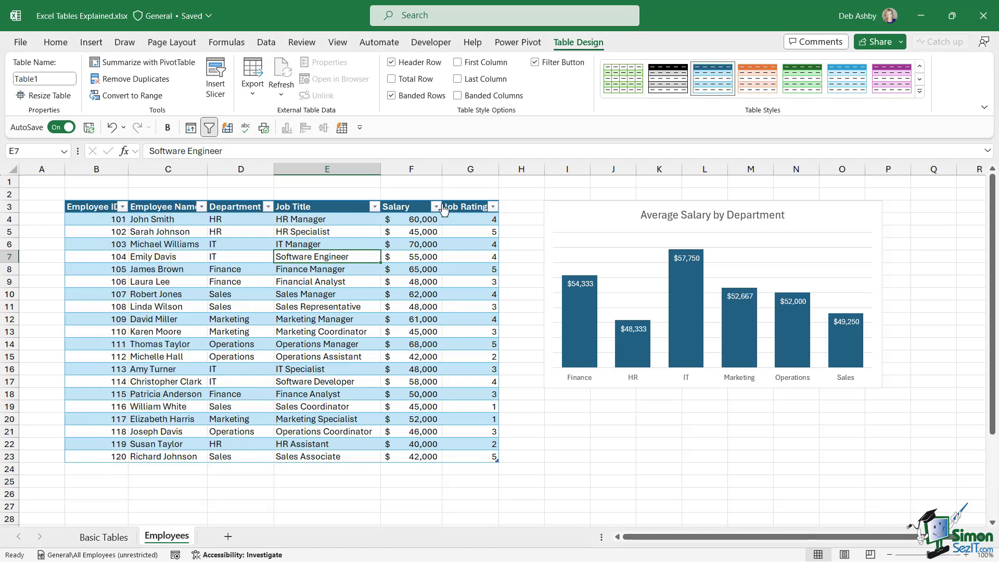
pyautogui.moveTo(493, 206)
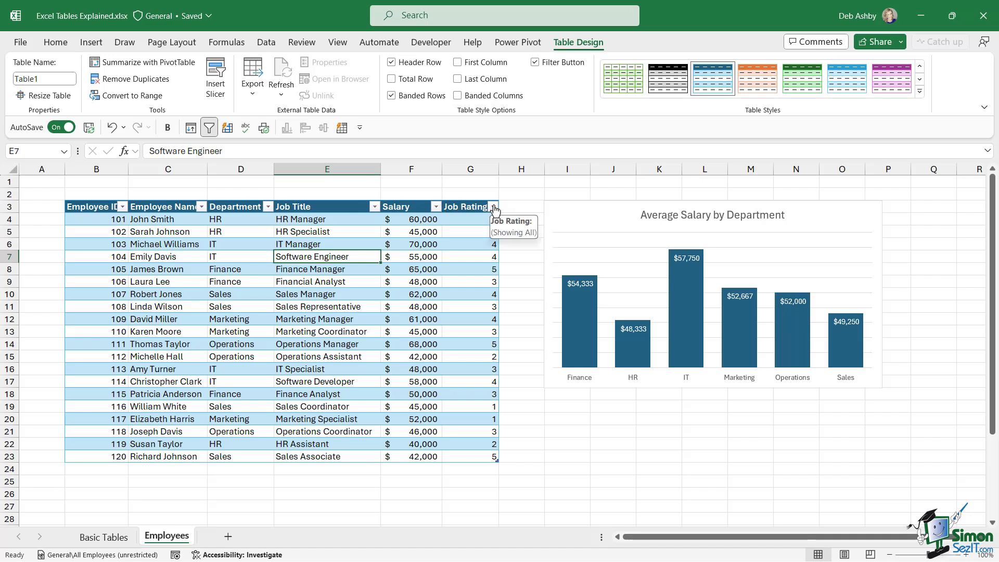
pyautogui.click(326, 331)
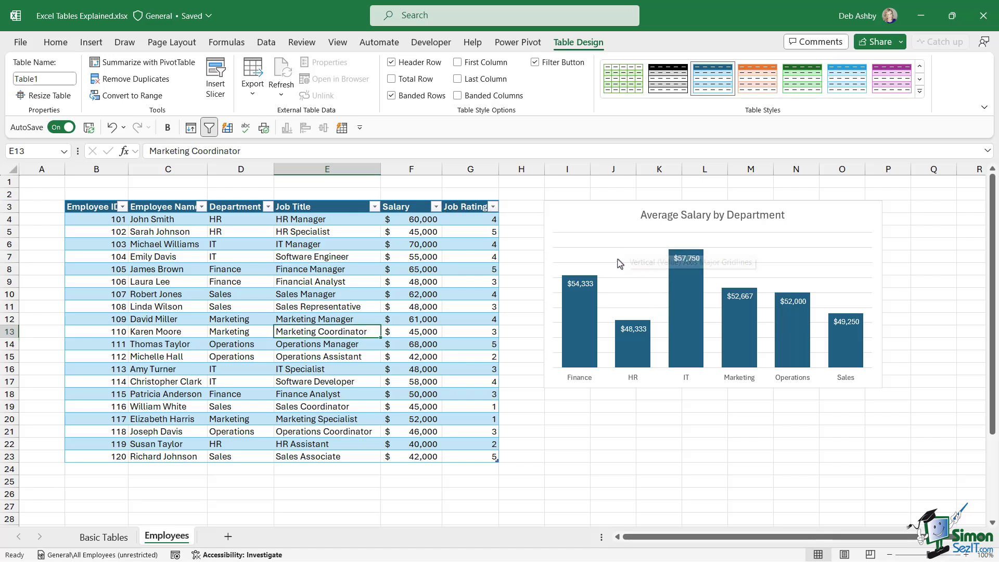
pyautogui.moveTo(677, 239)
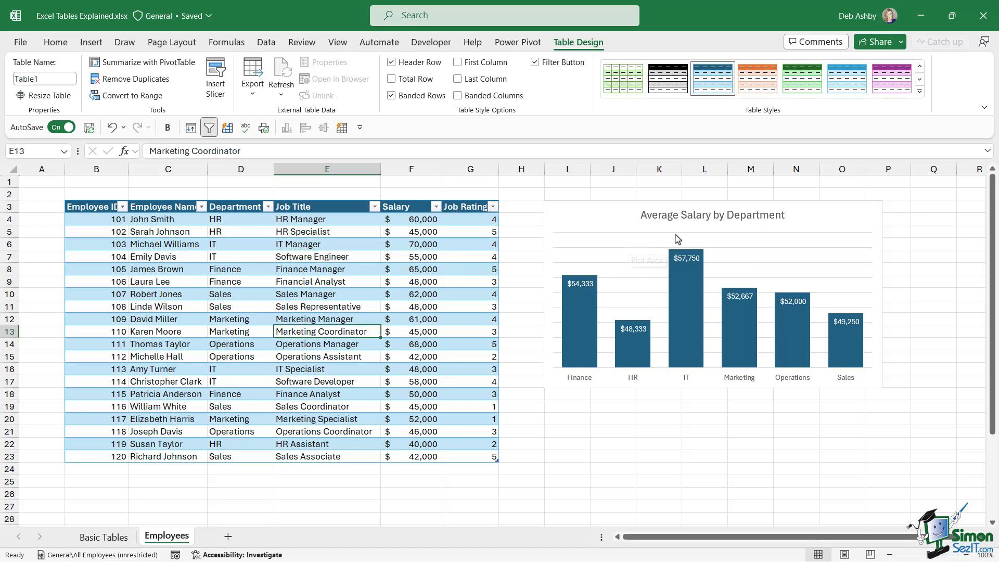
pyautogui.moveTo(771, 232)
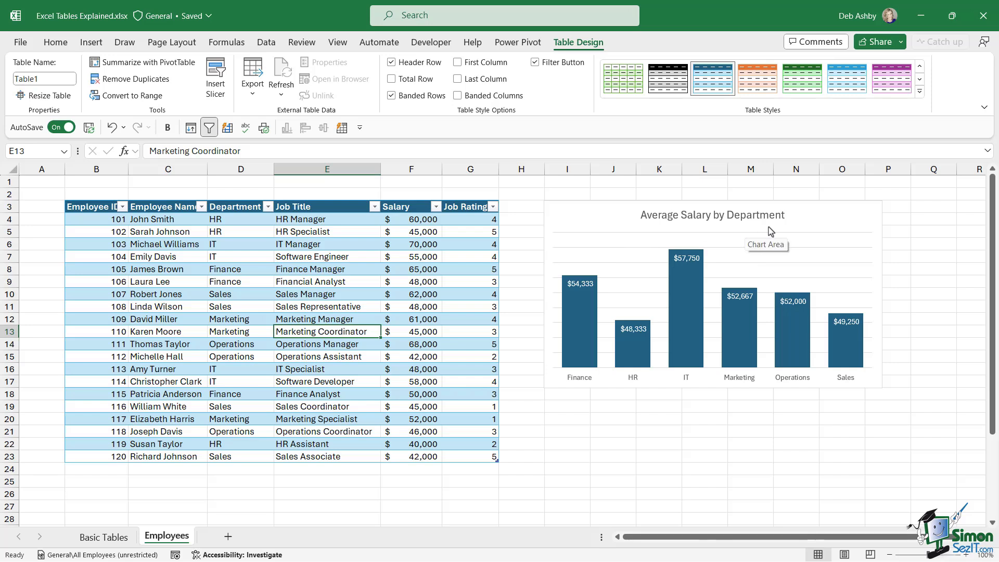
pyautogui.moveTo(350, 293)
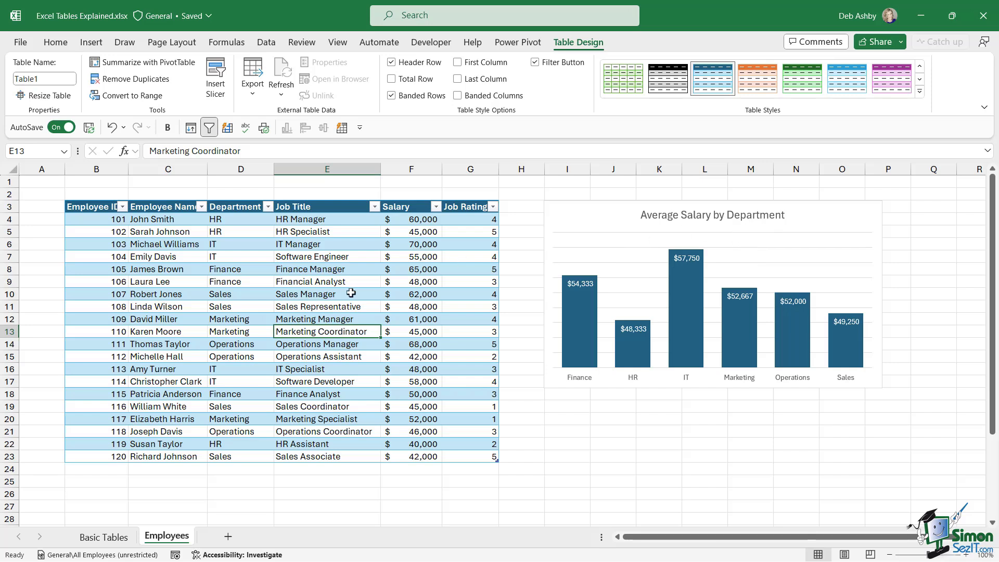
pyautogui.scroll(-3)
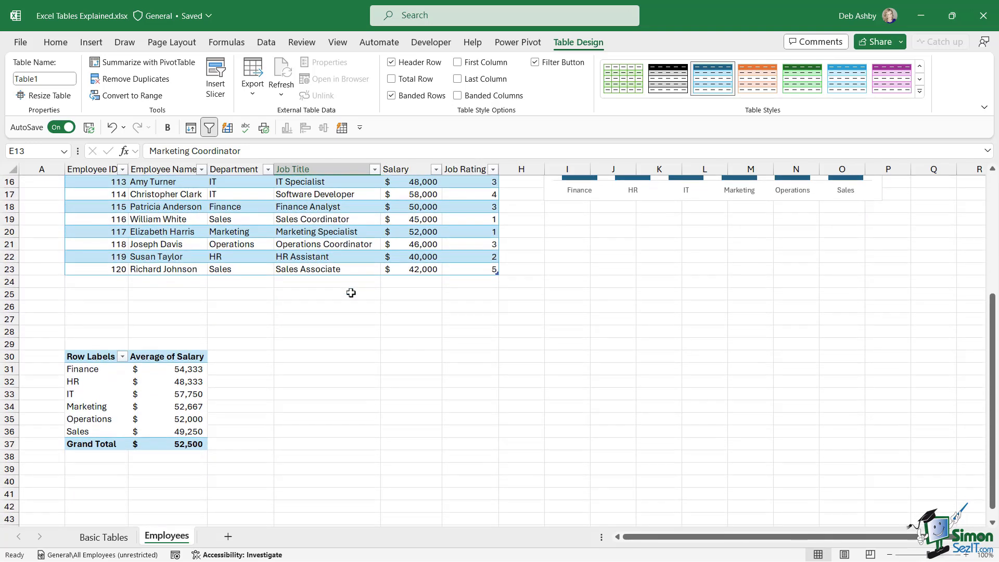
pyautogui.moveTo(266, 301)
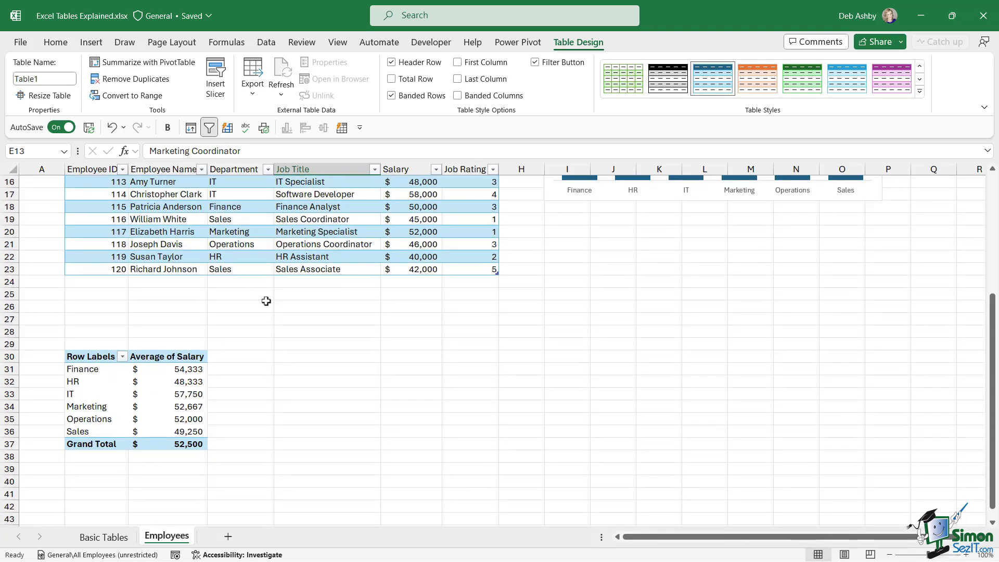
pyautogui.scroll(-3)
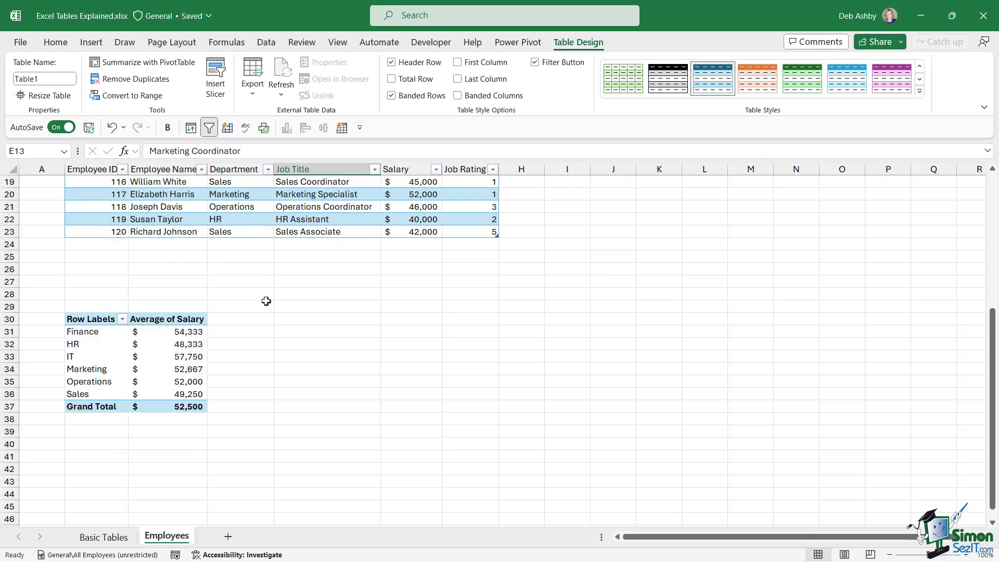
pyautogui.scroll(3)
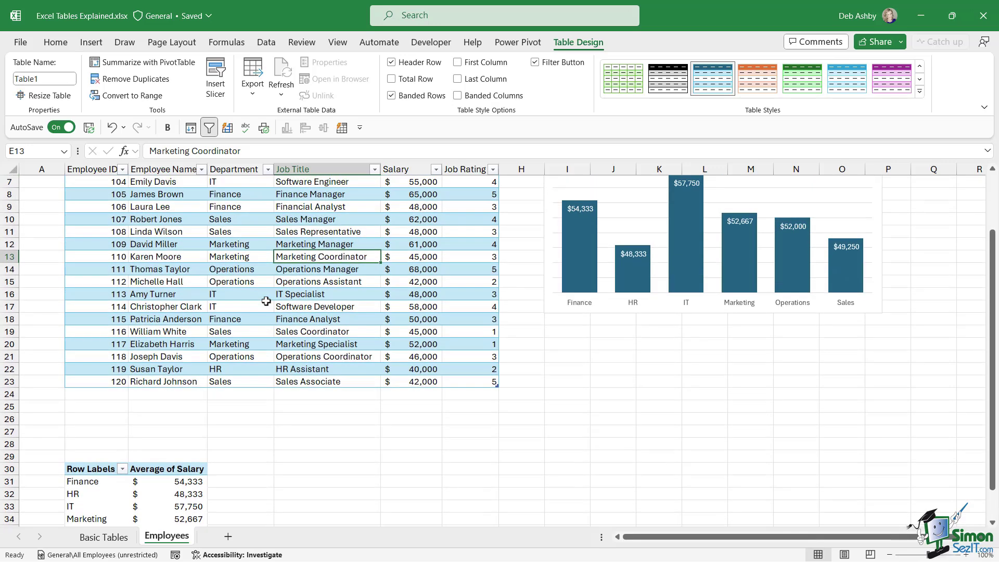
pyautogui.scroll(3)
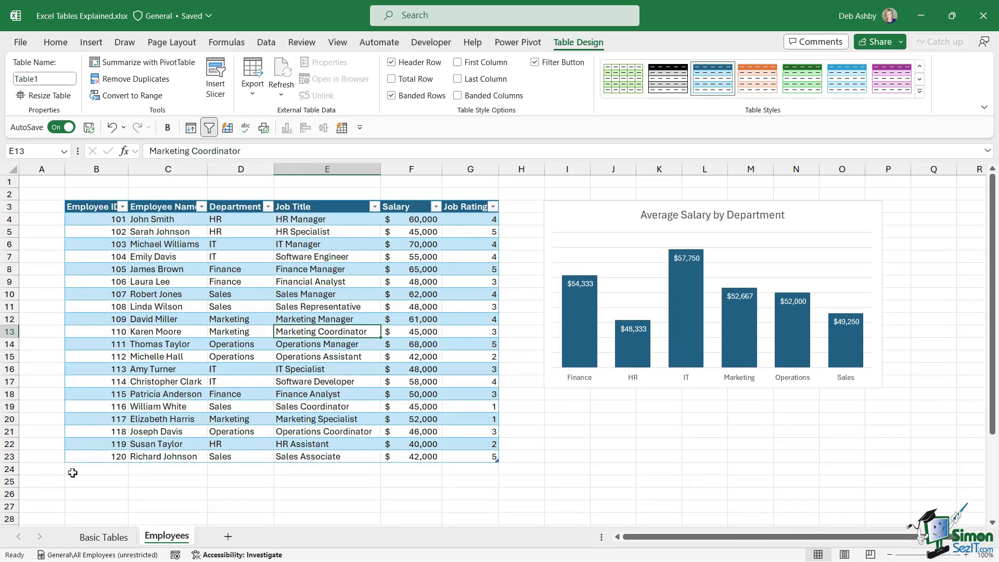
pyautogui.moveTo(459, 469)
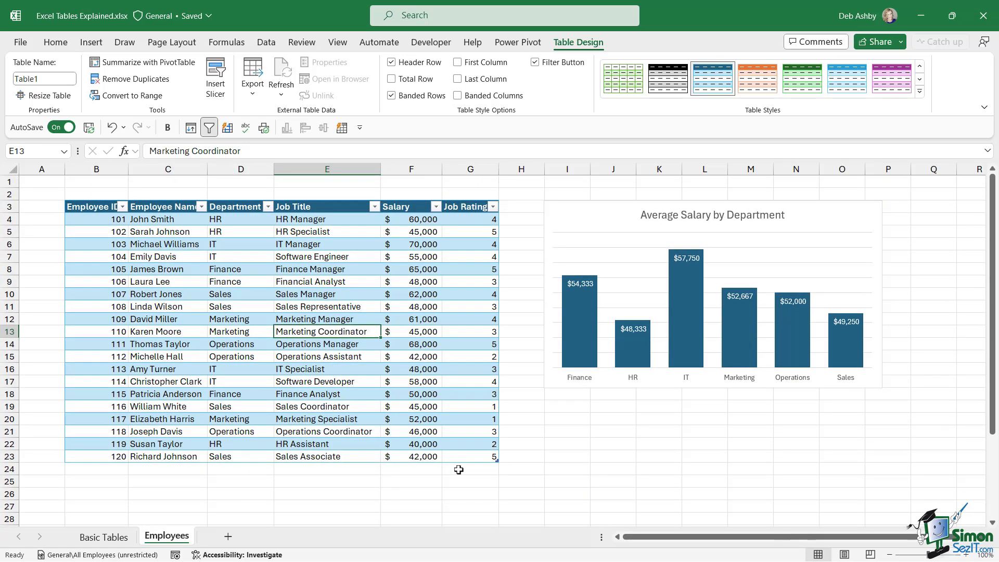
pyautogui.scroll(-3)
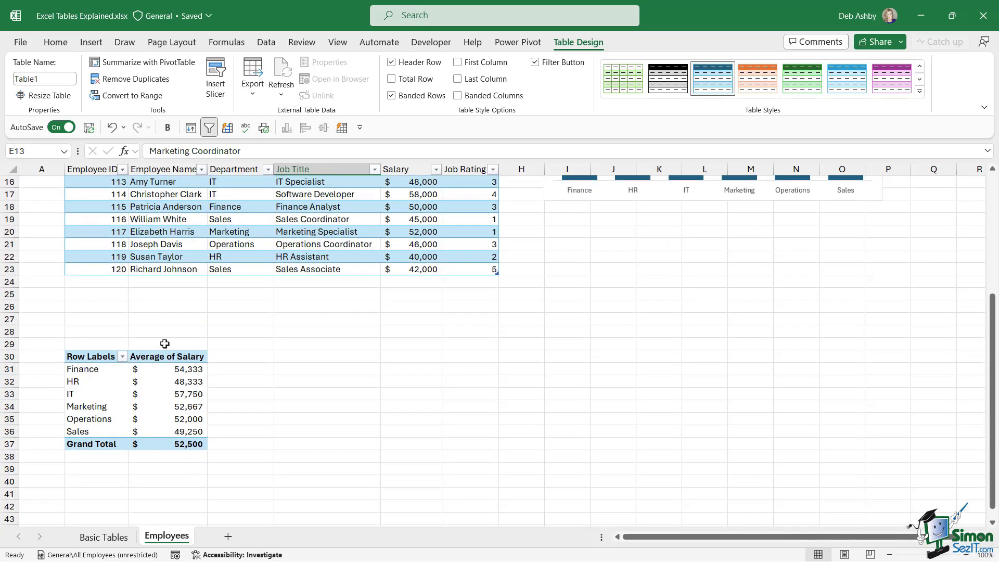
pyautogui.scroll(3)
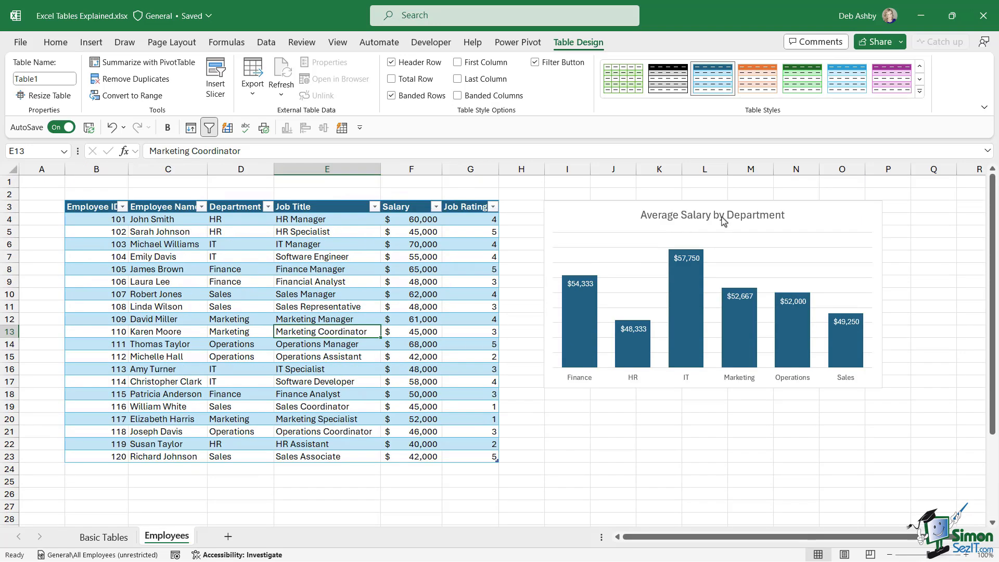
pyautogui.moveTo(722, 220)
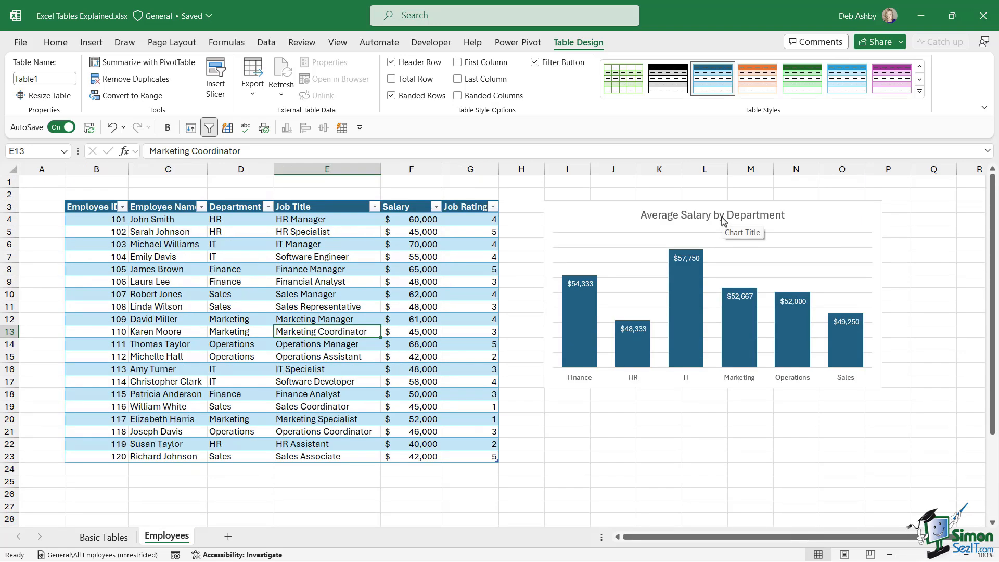
pyautogui.click(327, 293)
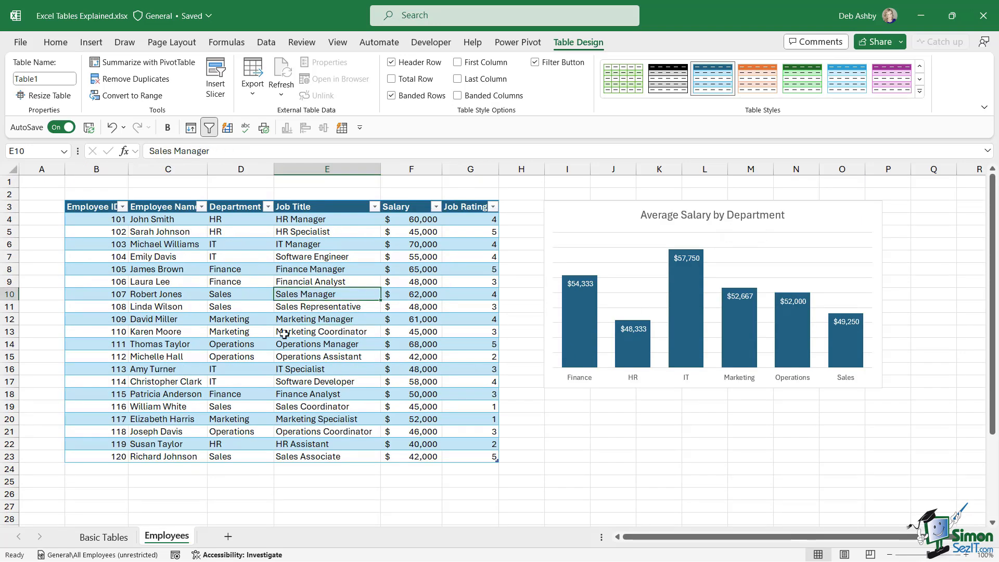
pyautogui.moveTo(179, 423)
pyautogui.write('121')
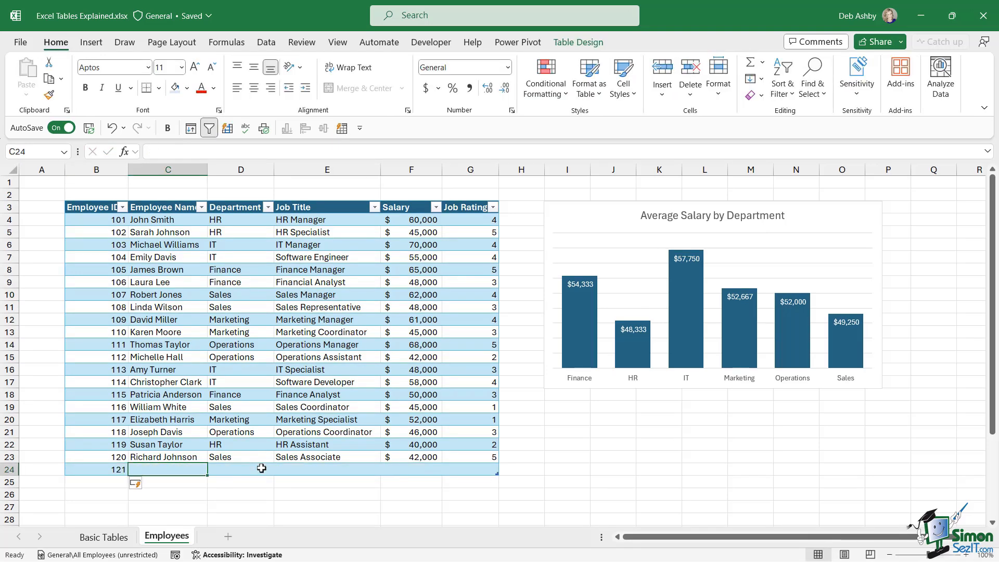
pyautogui.write('Car')
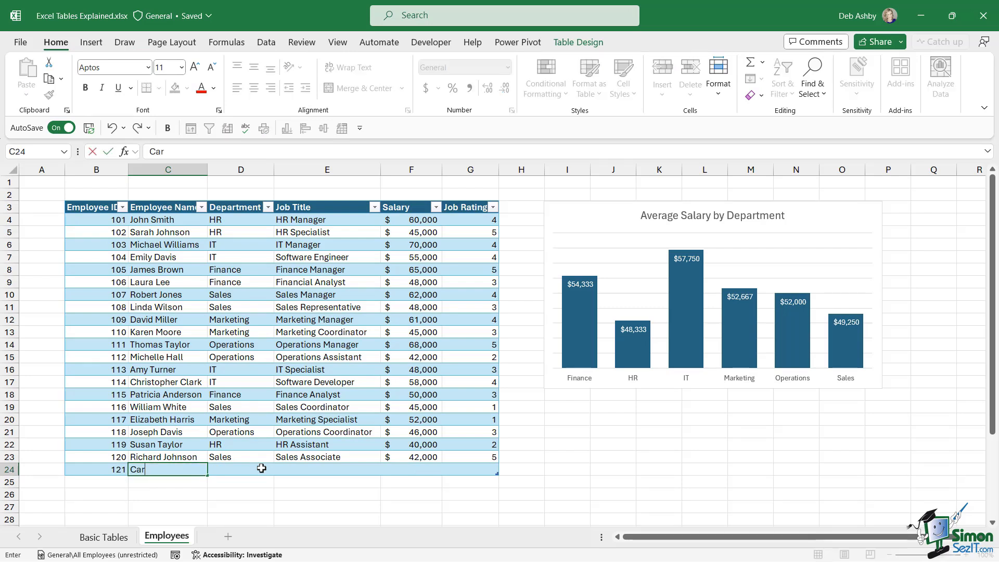
pyautogui.write('ly Watso')
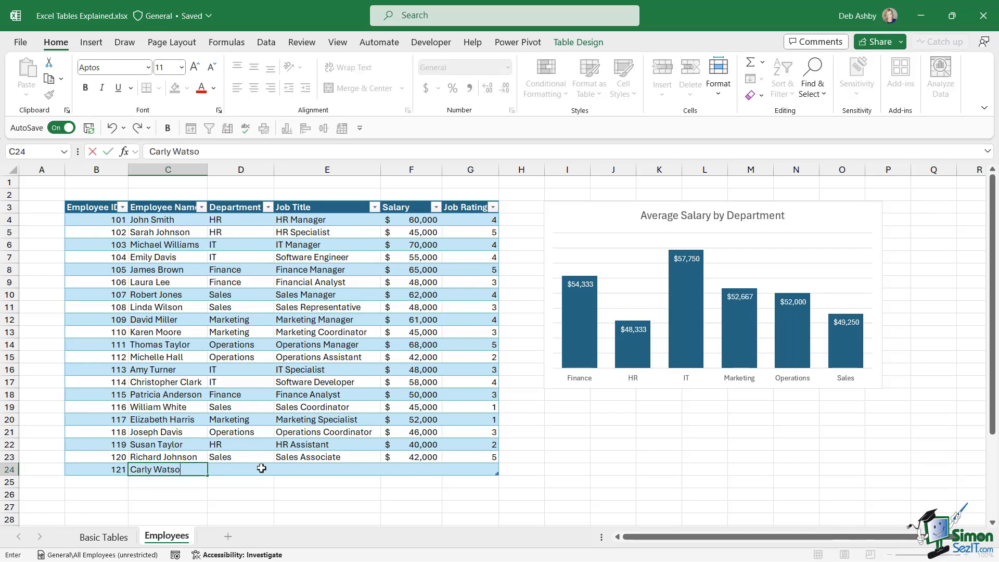
pyautogui.press('tab')
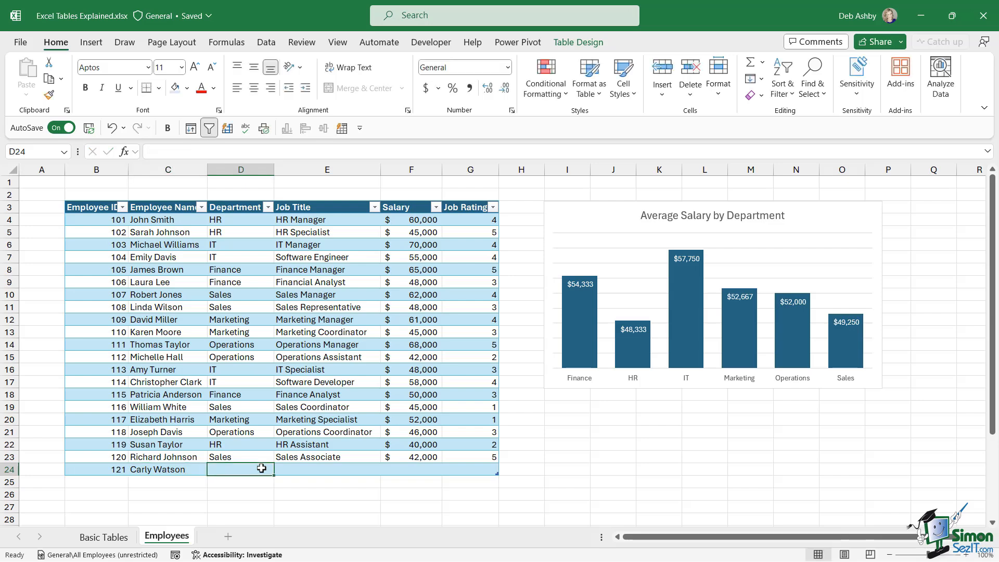
pyautogui.write('Sales')
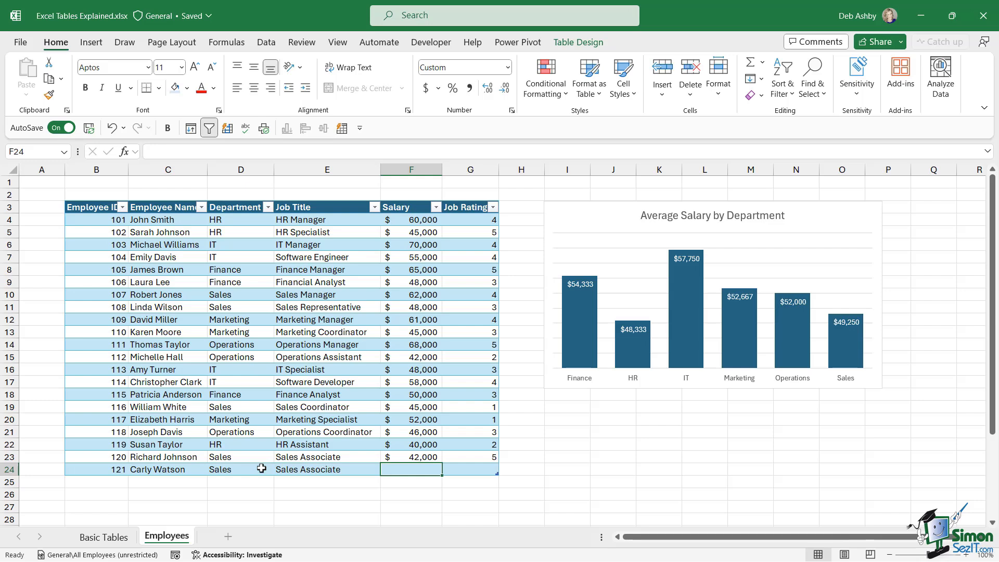
pyautogui.write('1')
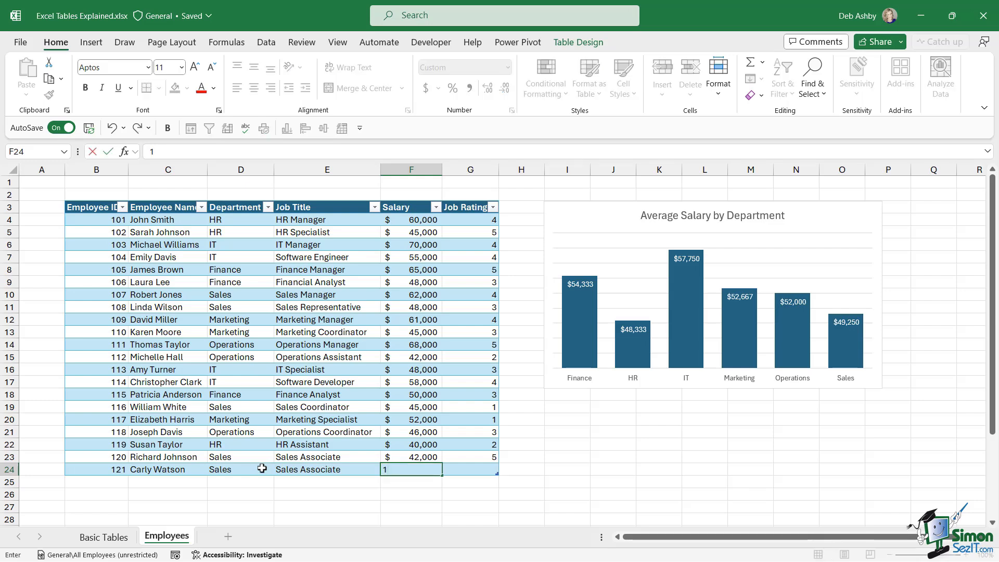
pyautogui.write('1000000')
pyautogui.click(470, 469)
pyautogui.write('5')
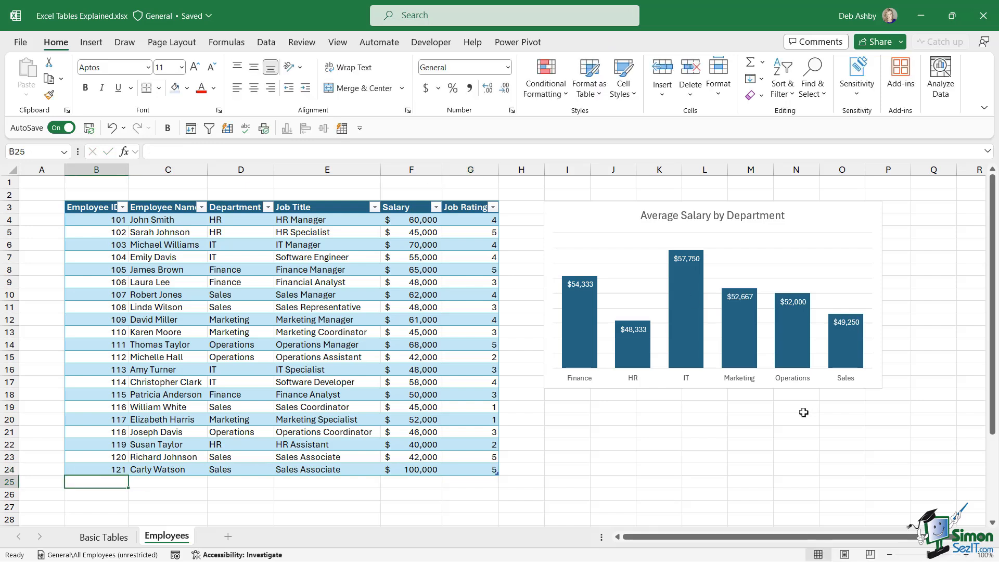
pyautogui.moveTo(750, 284)
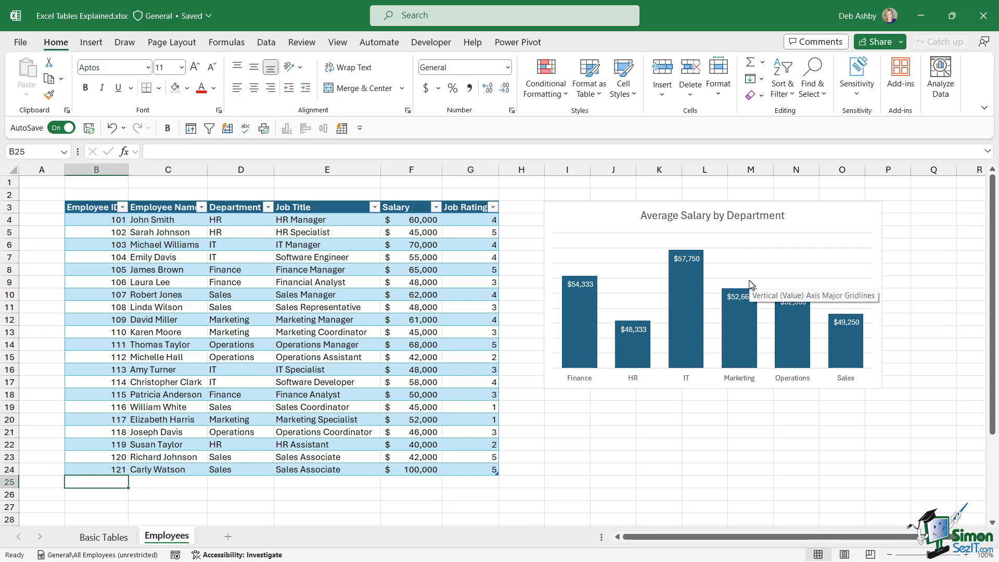
pyautogui.moveTo(842, 338)
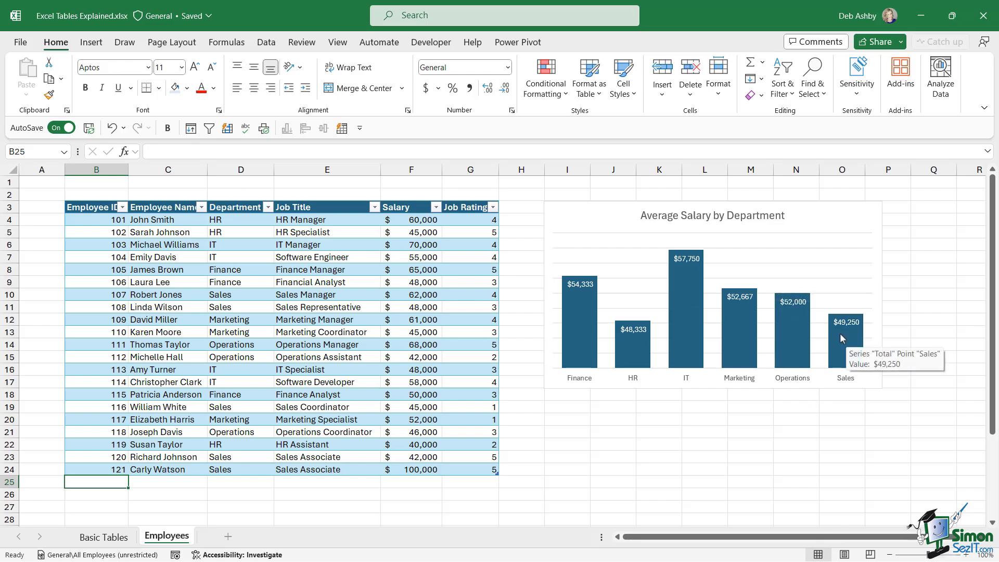
pyautogui.moveTo(379, 317)
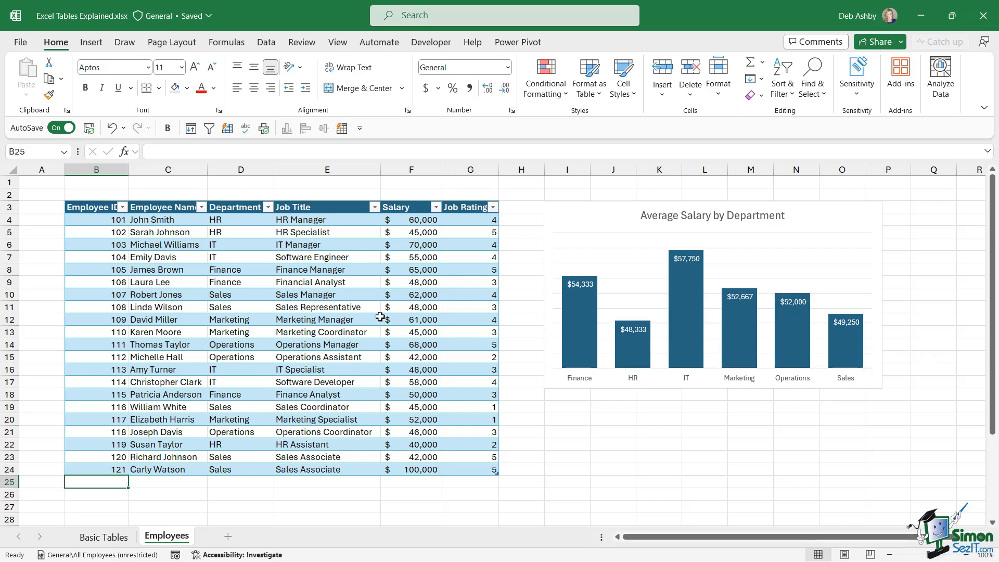
# Refresh the salary PivotTable from its right-click menu so Sales averages $59,400.
pyautogui.scroll(-3)
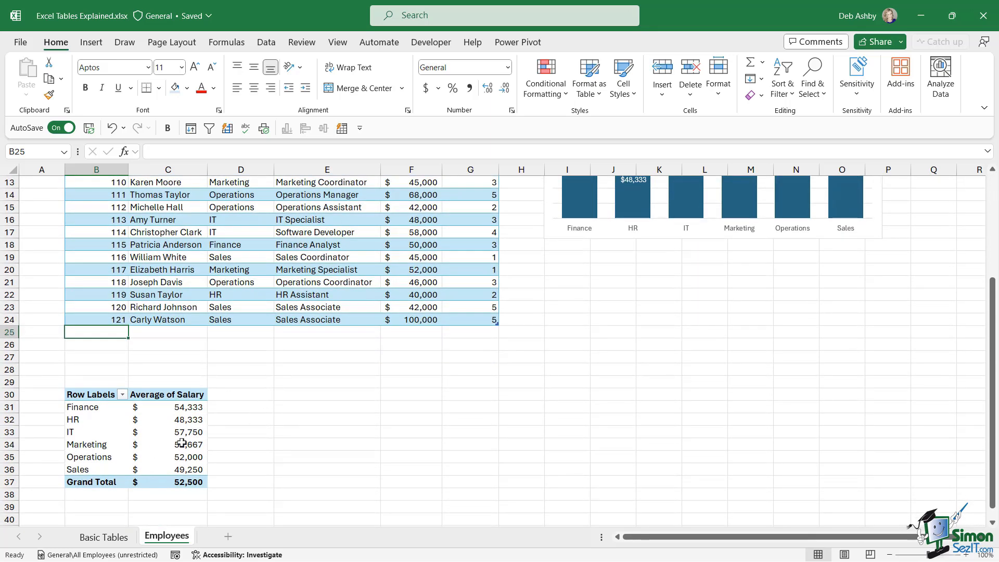
pyautogui.click(168, 418)
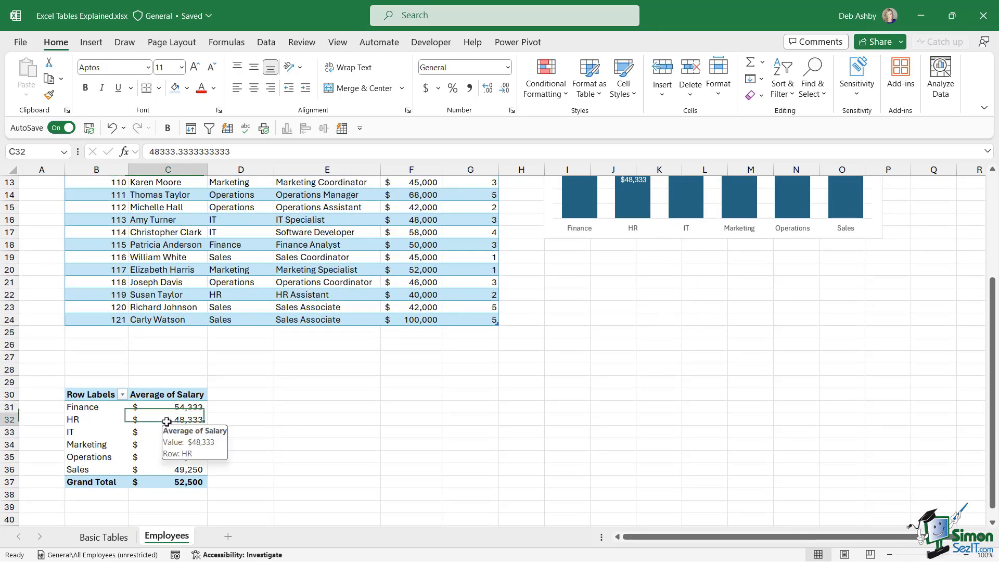
pyautogui.rightClick(167, 420)
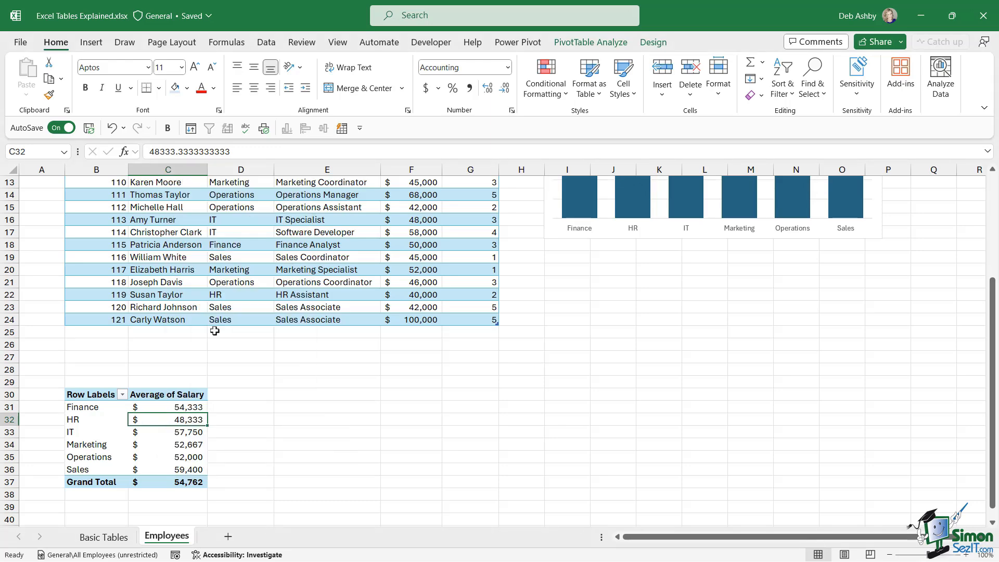
pyautogui.scroll(3)
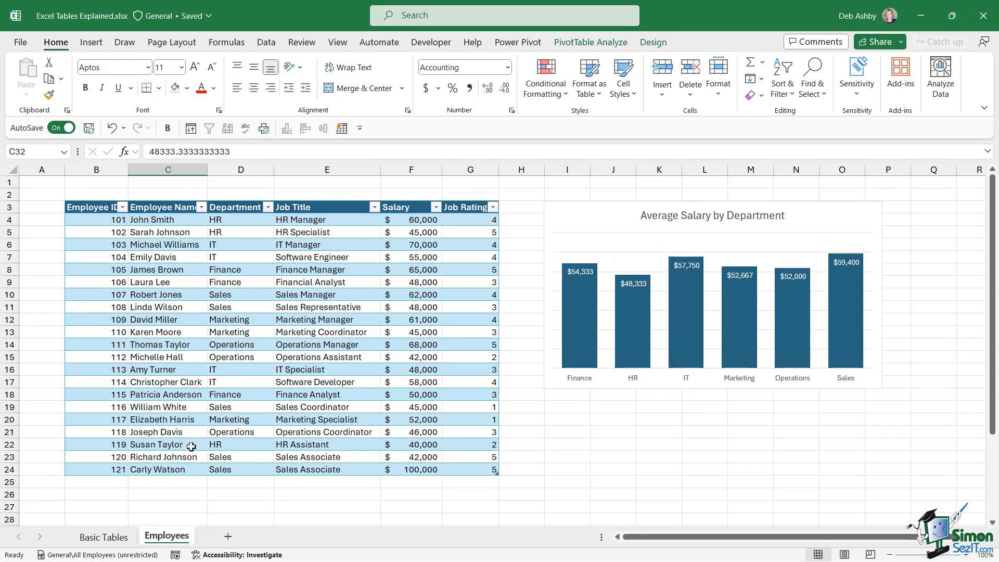
# Check the PivotChart's Sales bar, then move to the Basic Tables sheet.
pyautogui.click(713, 312)
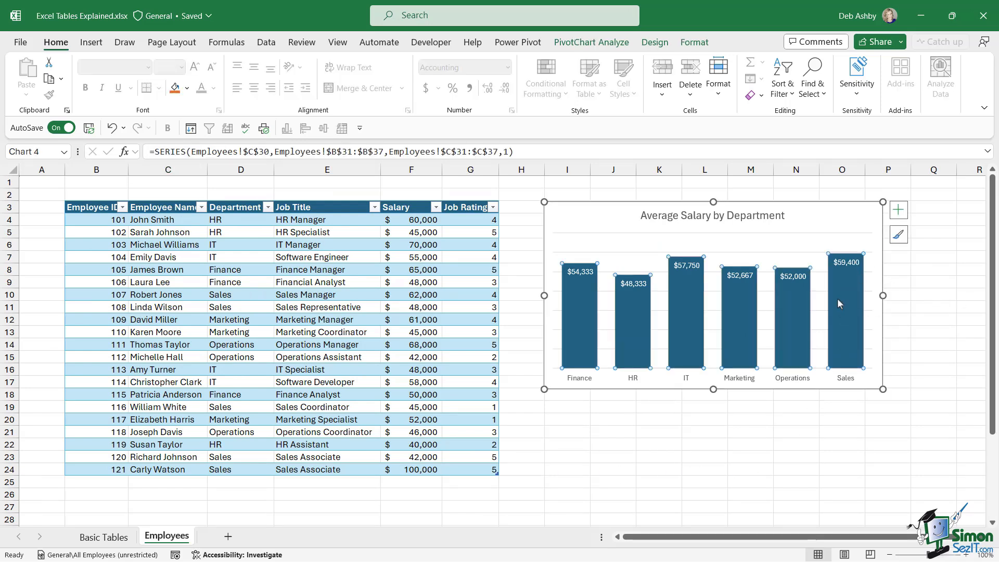
pyautogui.moveTo(706, 233)
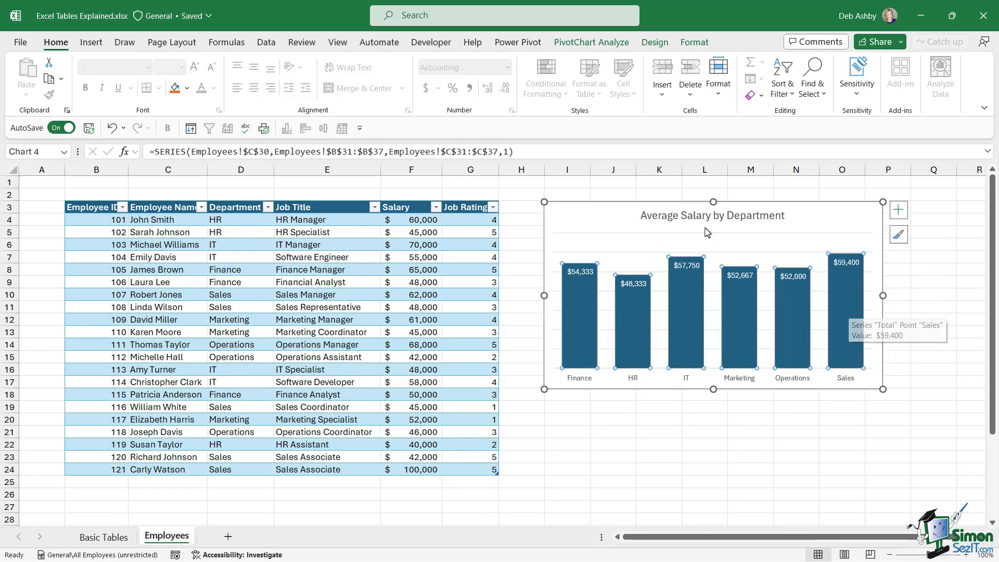
pyautogui.moveTo(822, 397)
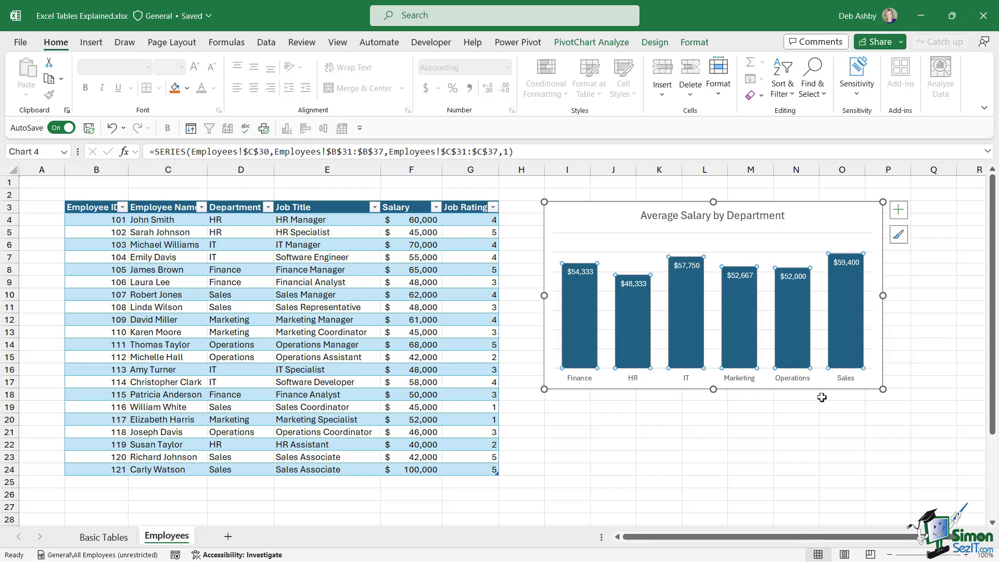
pyautogui.moveTo(534, 327)
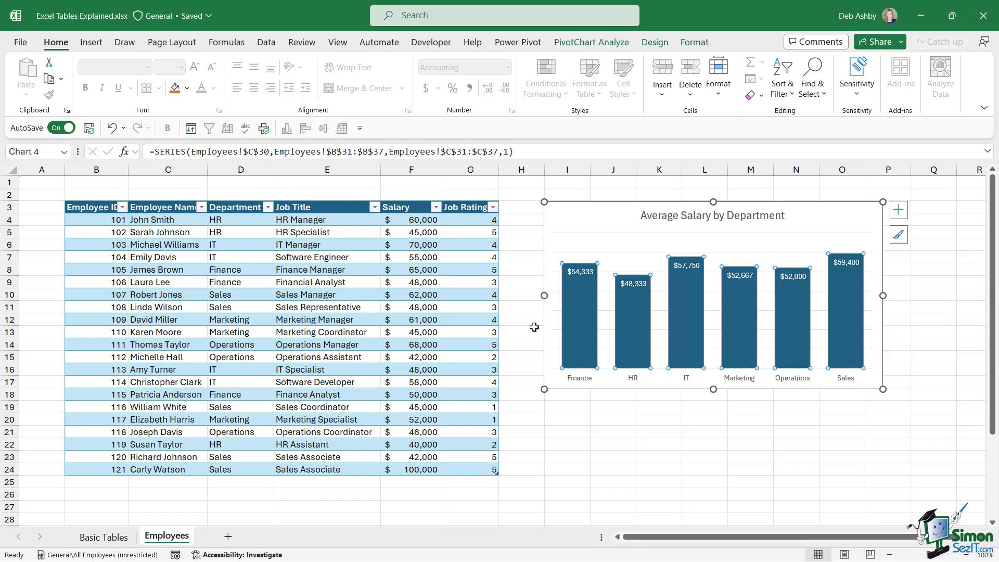
pyautogui.click(326, 344)
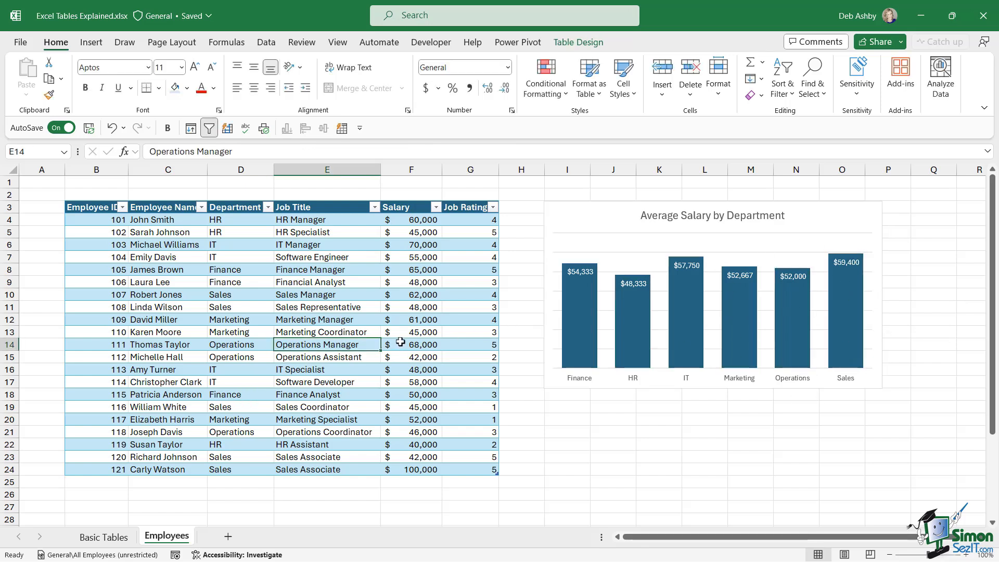
pyautogui.click(411, 306)
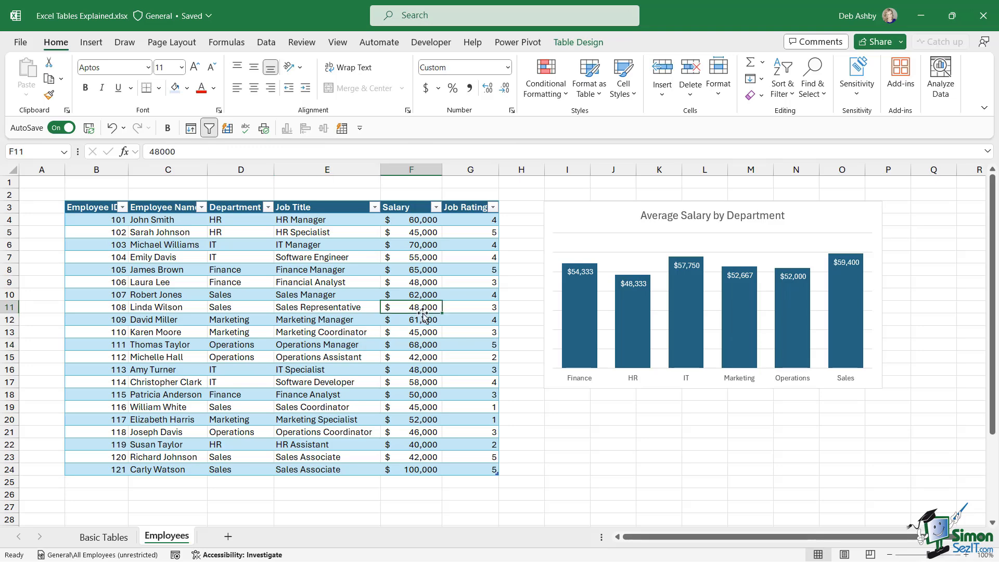
pyautogui.click(102, 536)
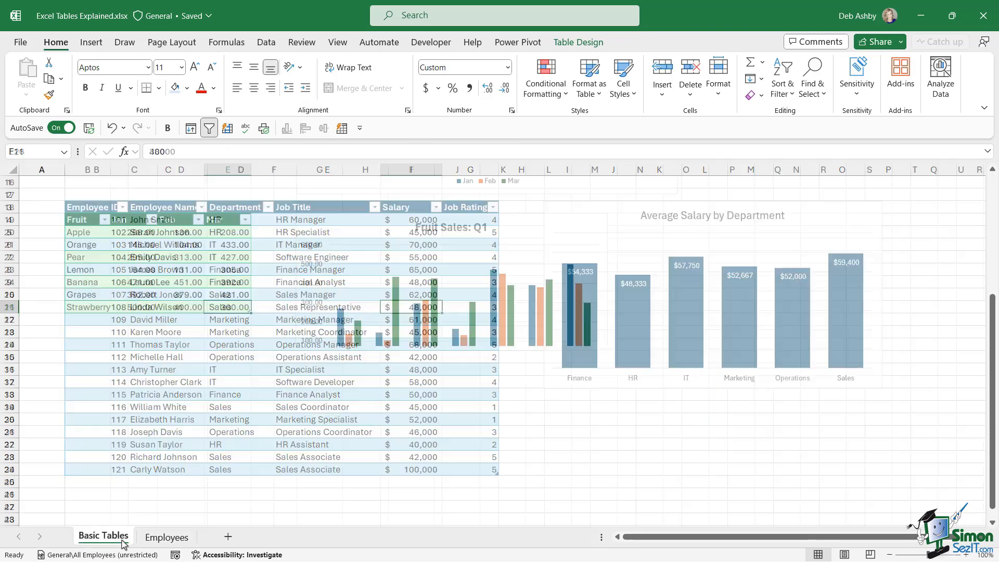